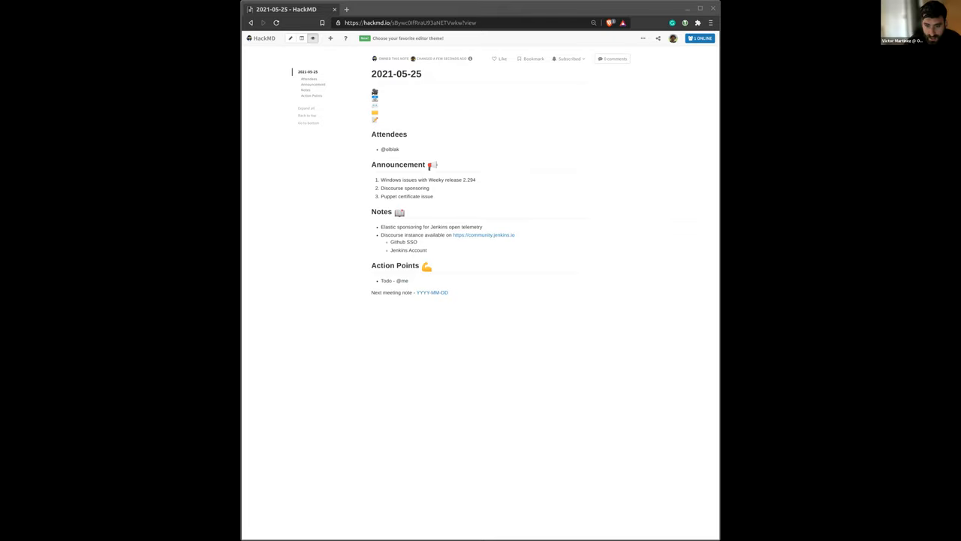
mouse_move(674, 194)
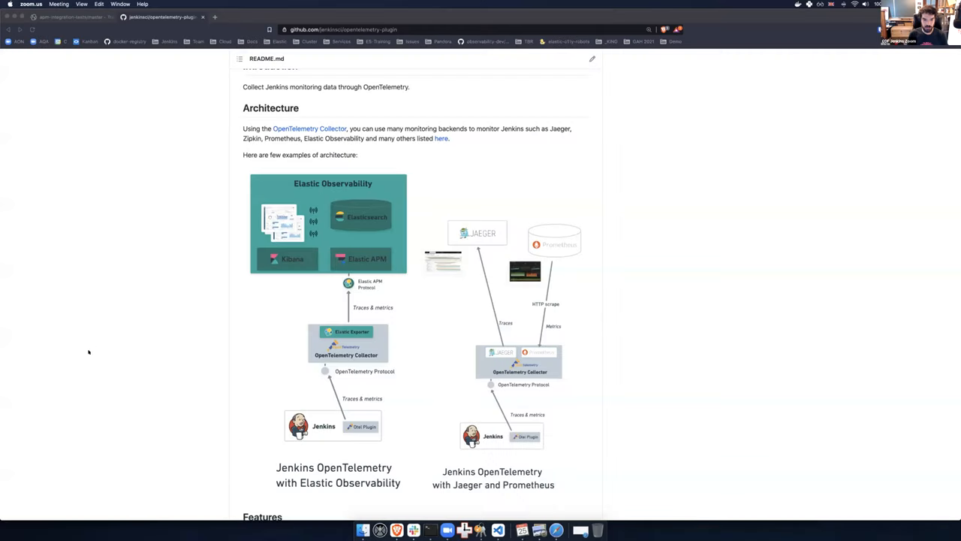
mouse_move(159, 333)
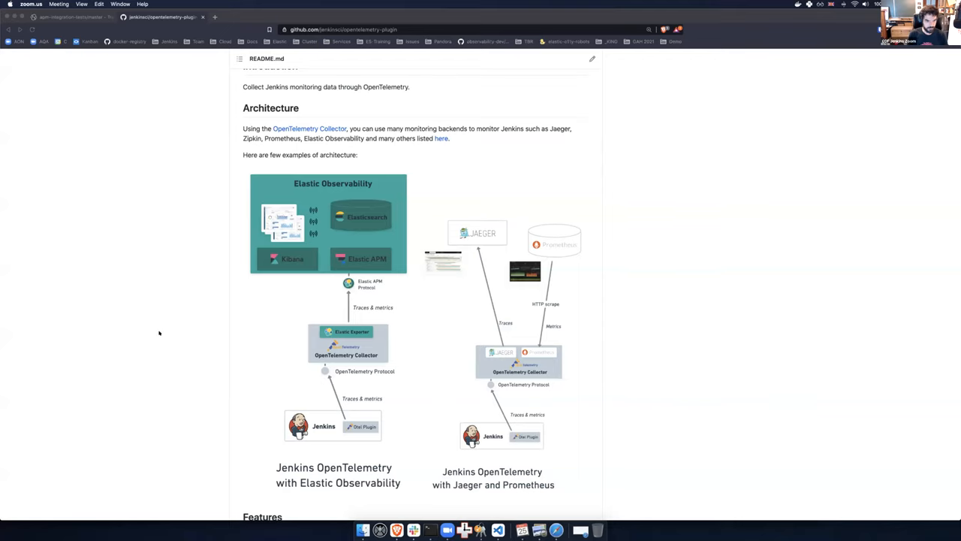
scroll(up, 3)
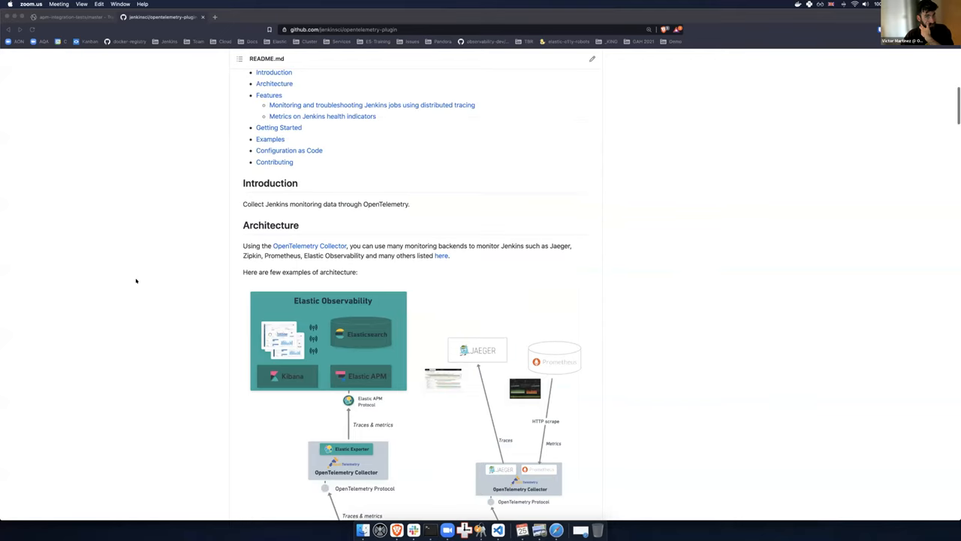
scroll(up, 3)
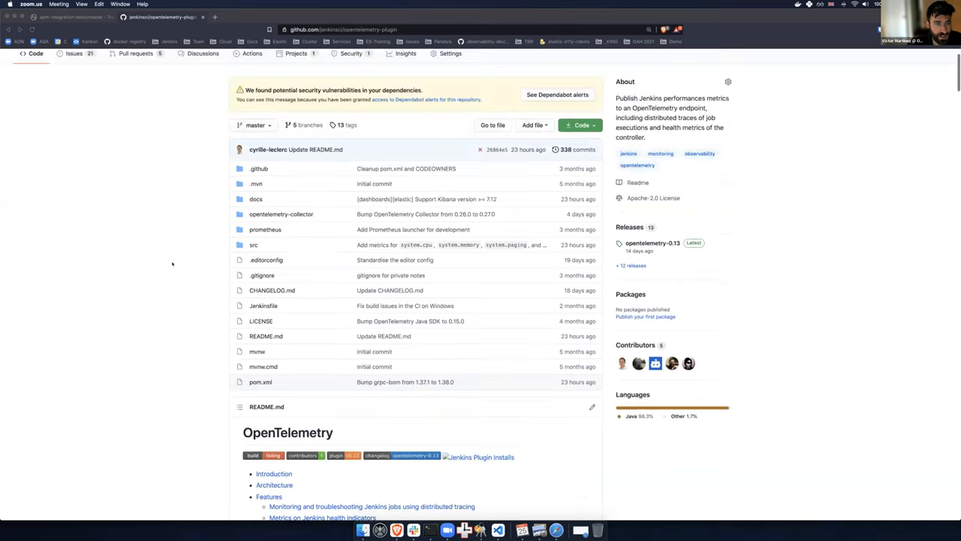
scroll(up, 3)
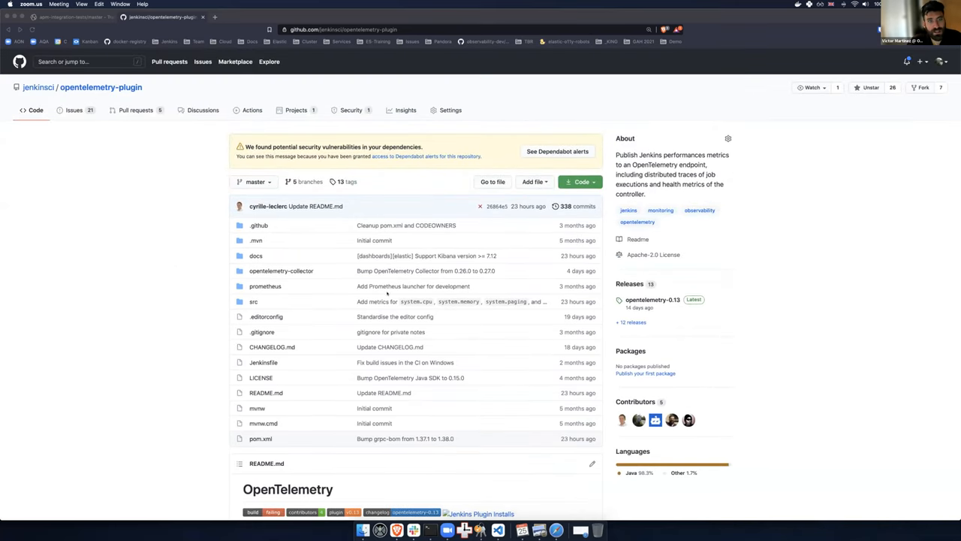
scroll(down, 3)
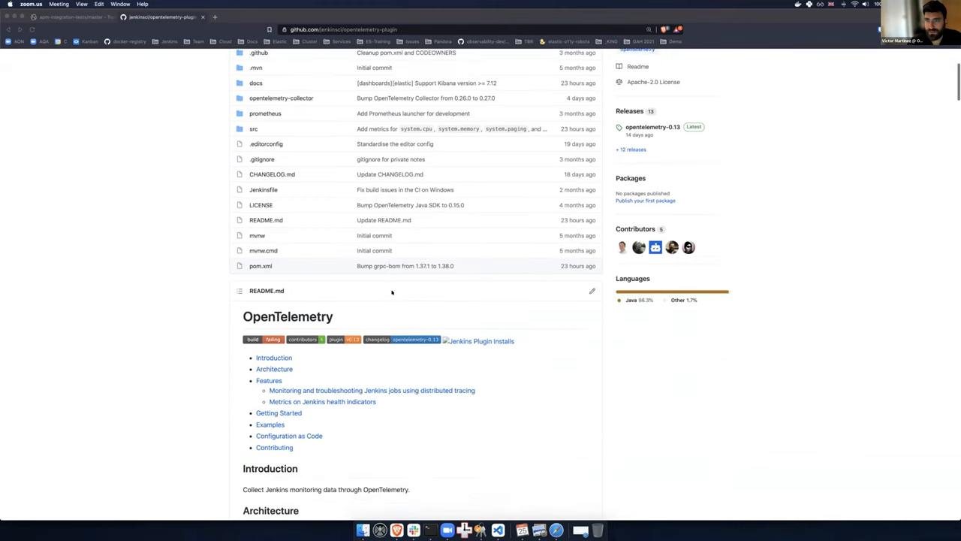
scroll(down, 3)
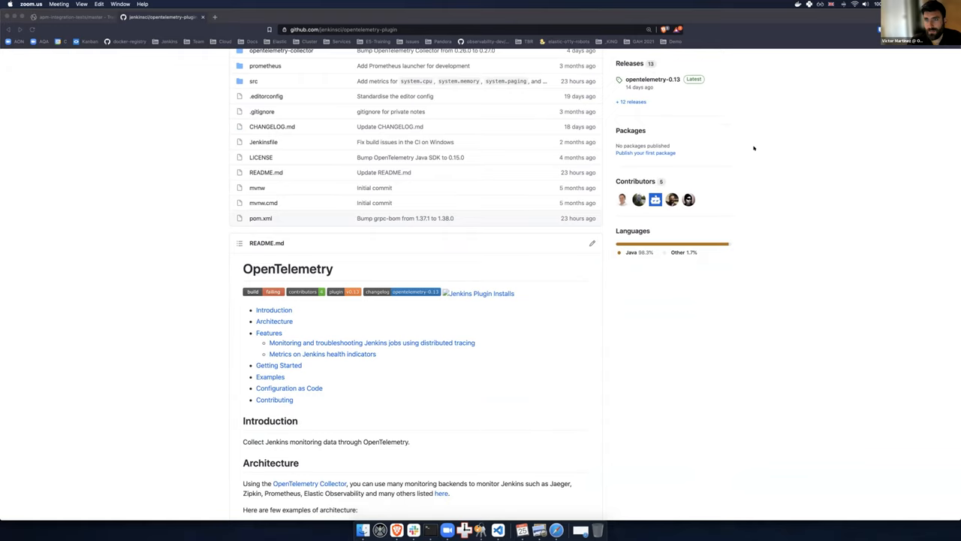
mouse_move(784, 160)
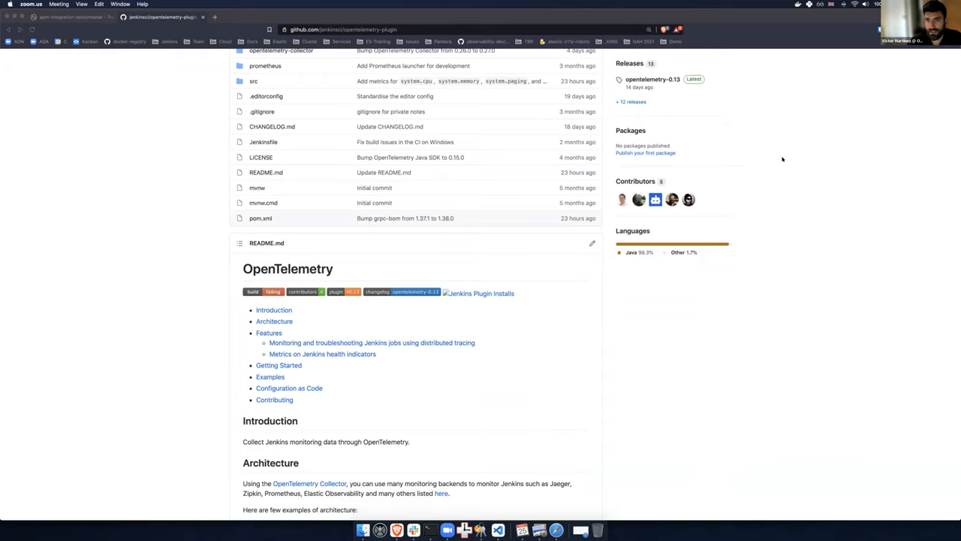
mouse_move(755, 281)
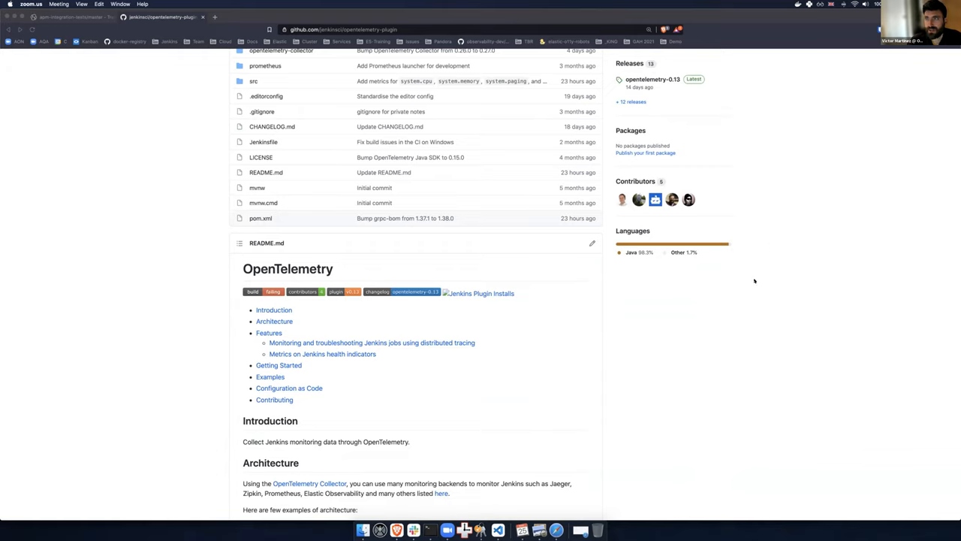
mouse_move(689, 375)
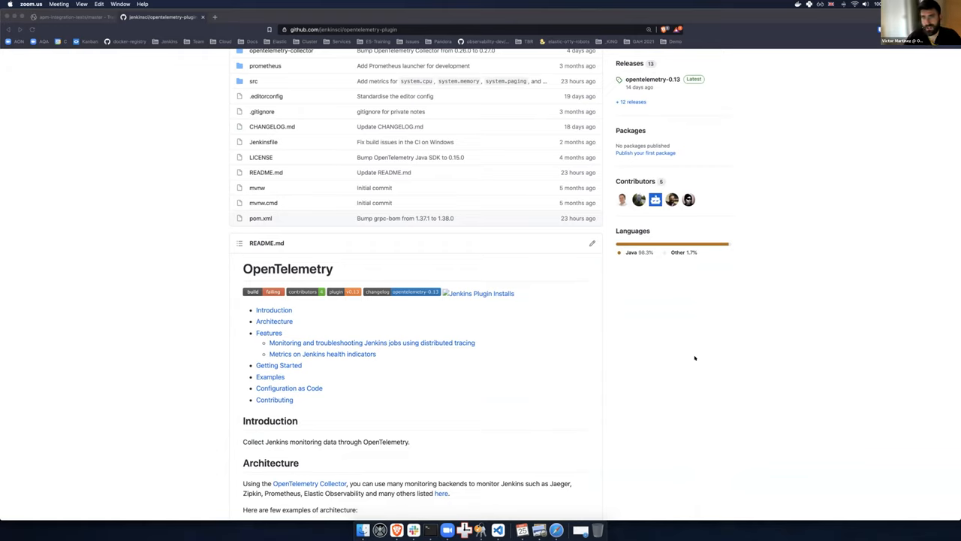
mouse_move(704, 398)
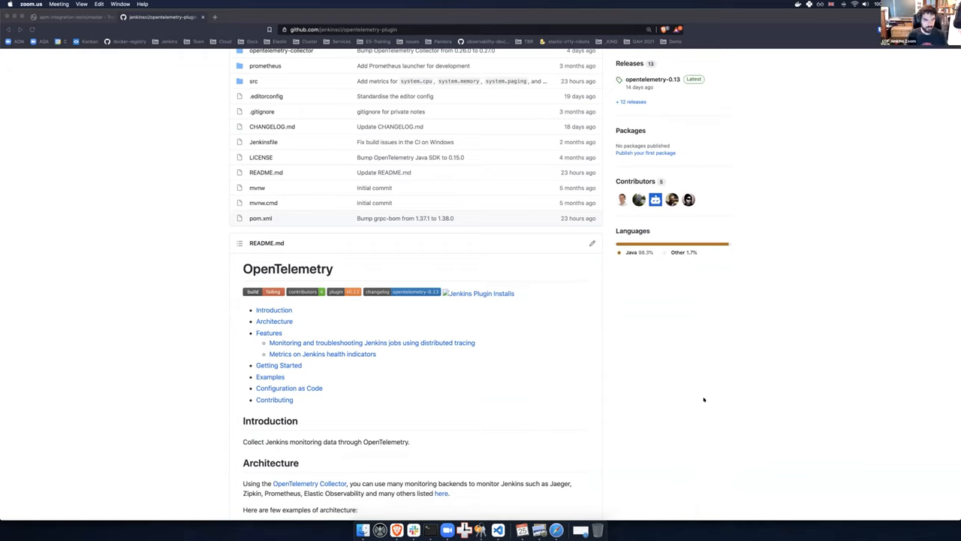
mouse_move(641, 365)
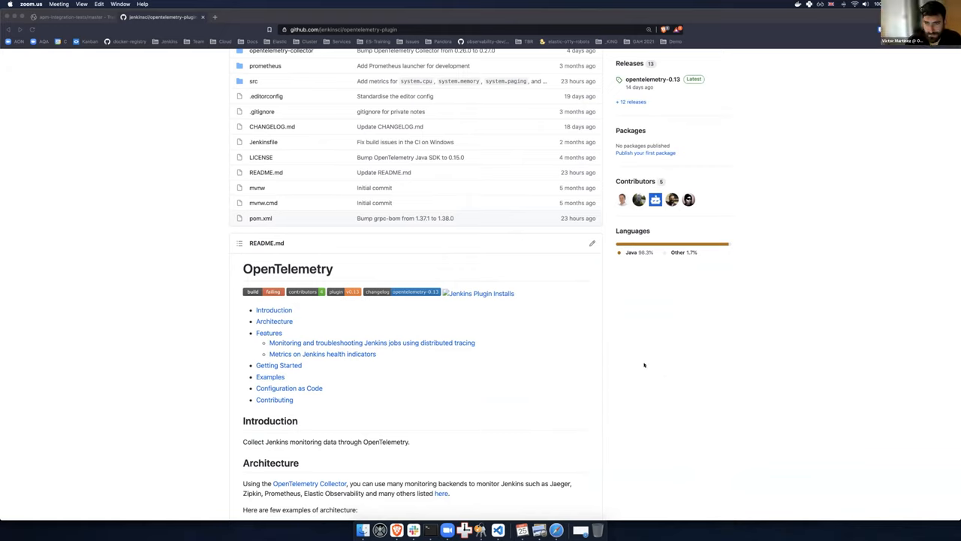
mouse_move(627, 381)
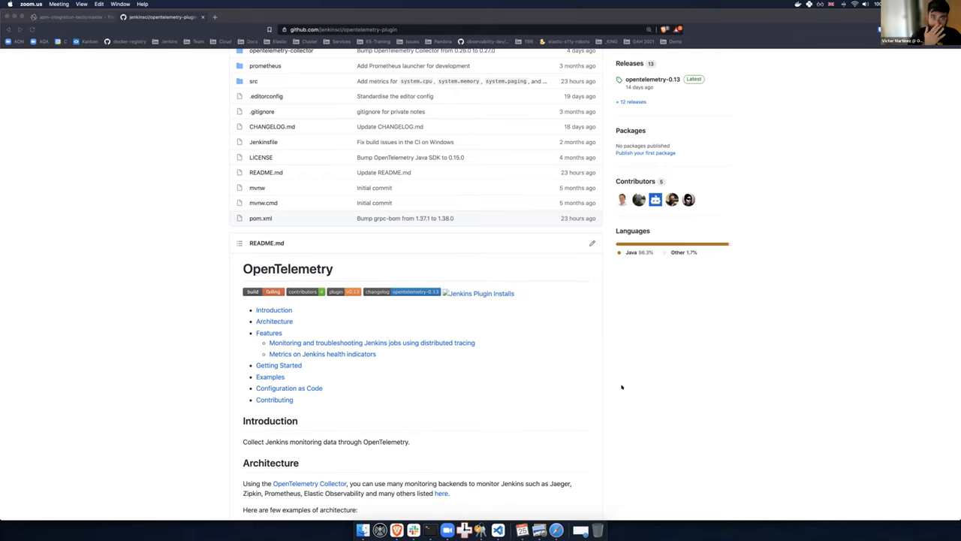
mouse_move(632, 384)
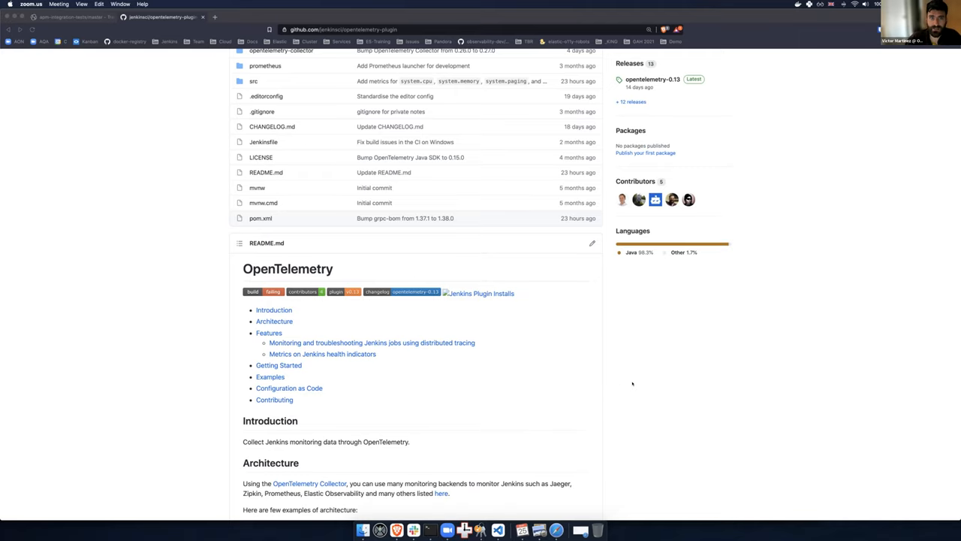
scroll(up, 3)
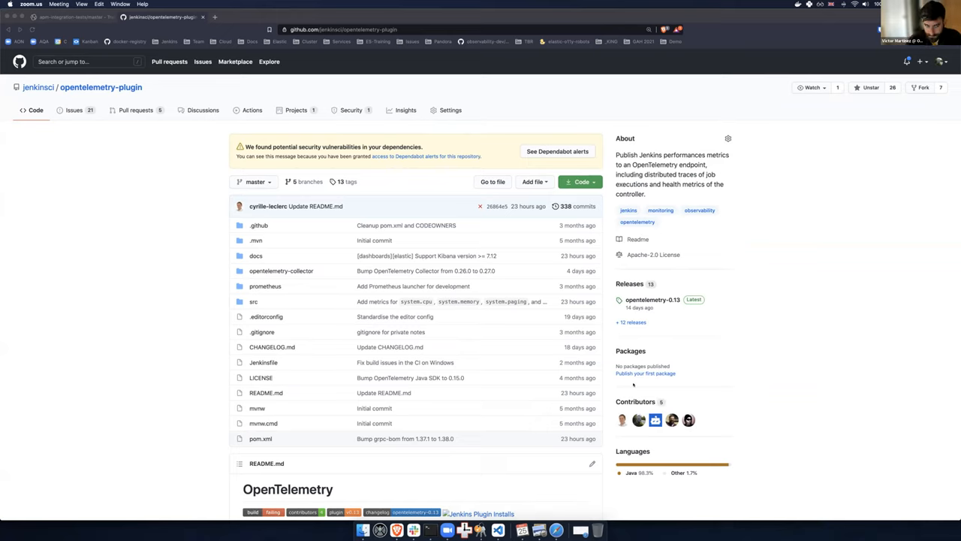
mouse_move(262, 286)
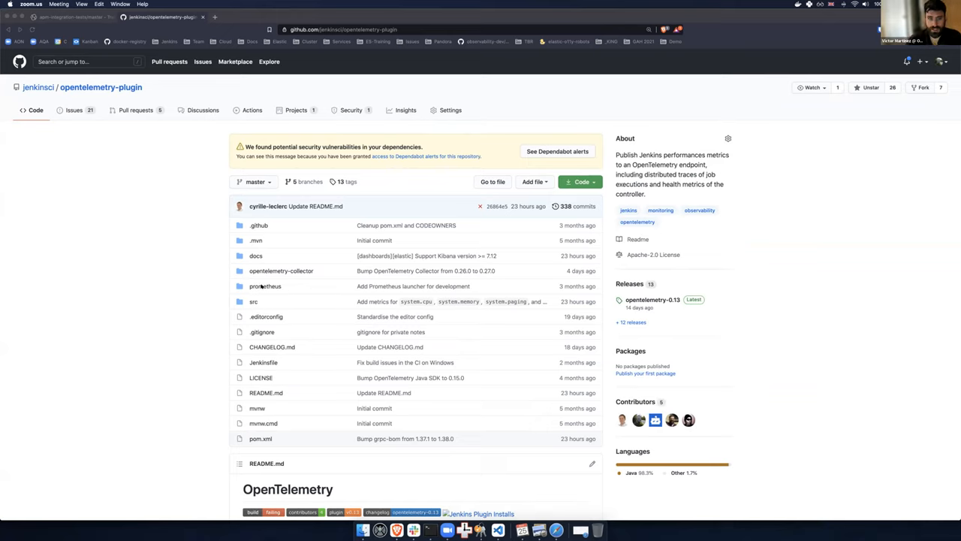
mouse_move(141, 251)
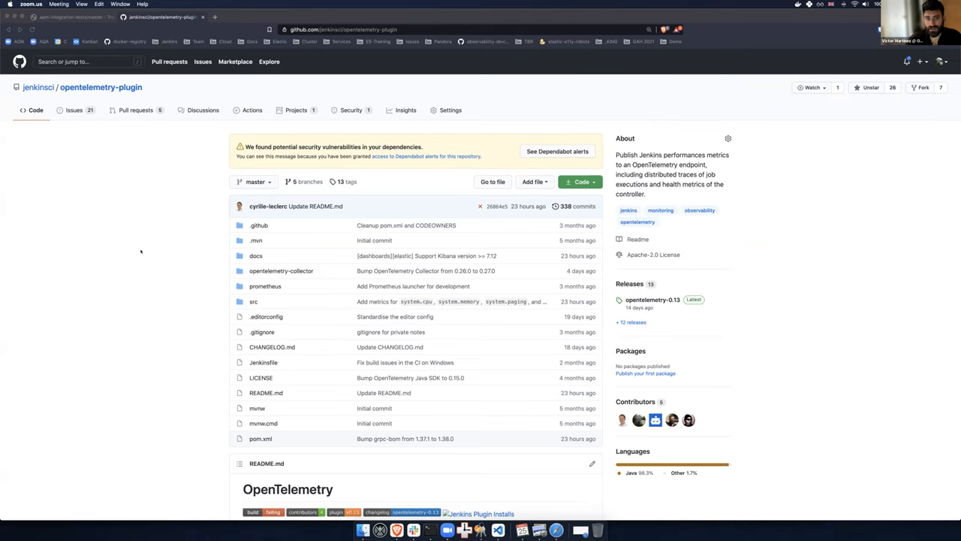
Scroll the plugin README to the two Jenkins OpenTelemetry architecture diagrams and the Features section.
scroll(down, 3)
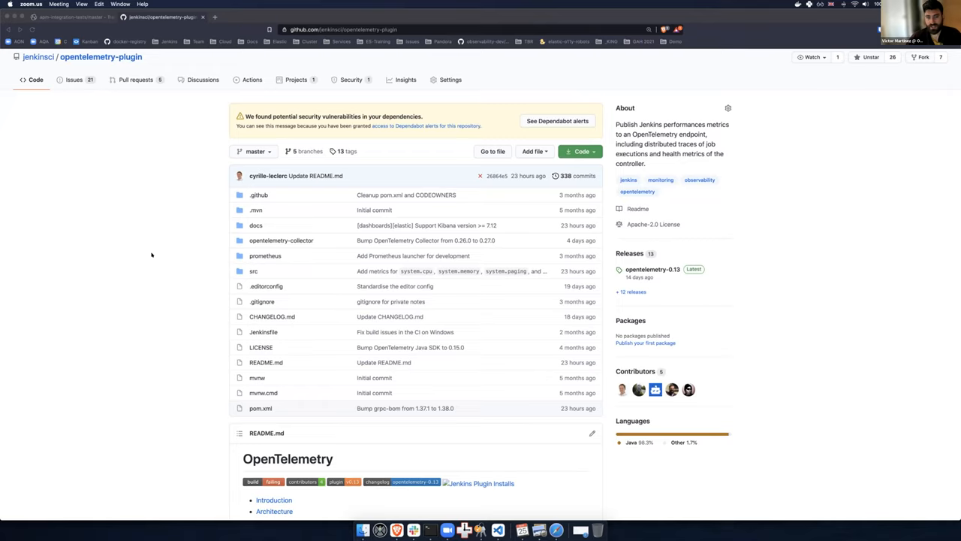
scroll(down, 3)
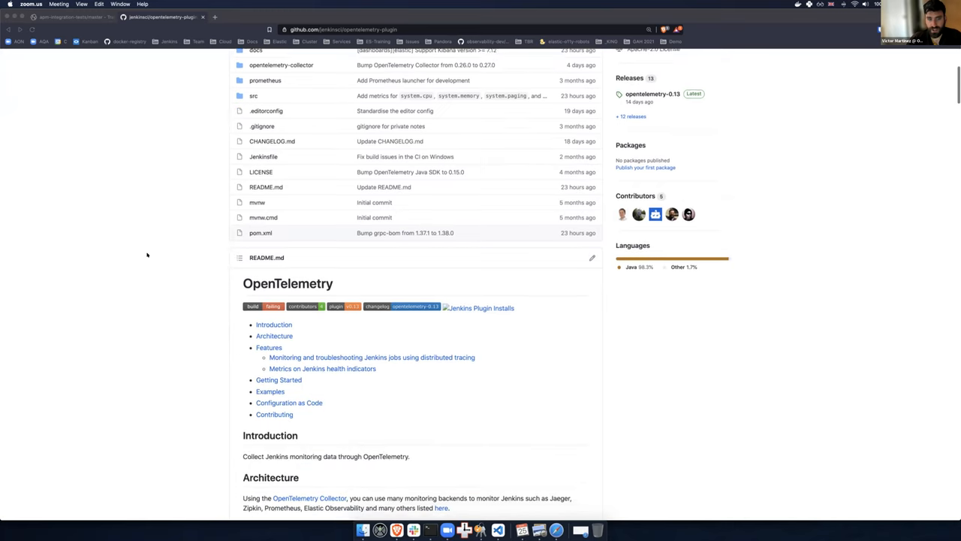
scroll(down, 3)
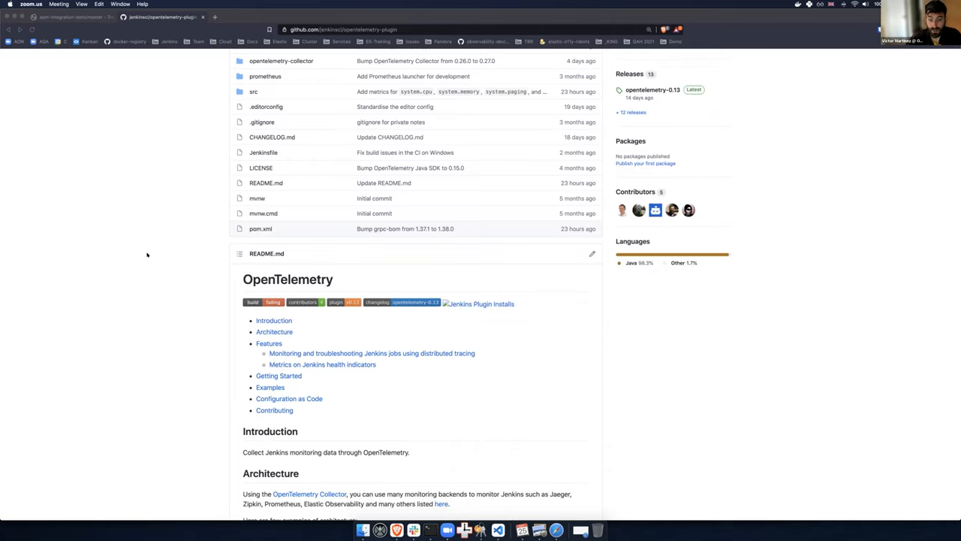
scroll(down, 3)
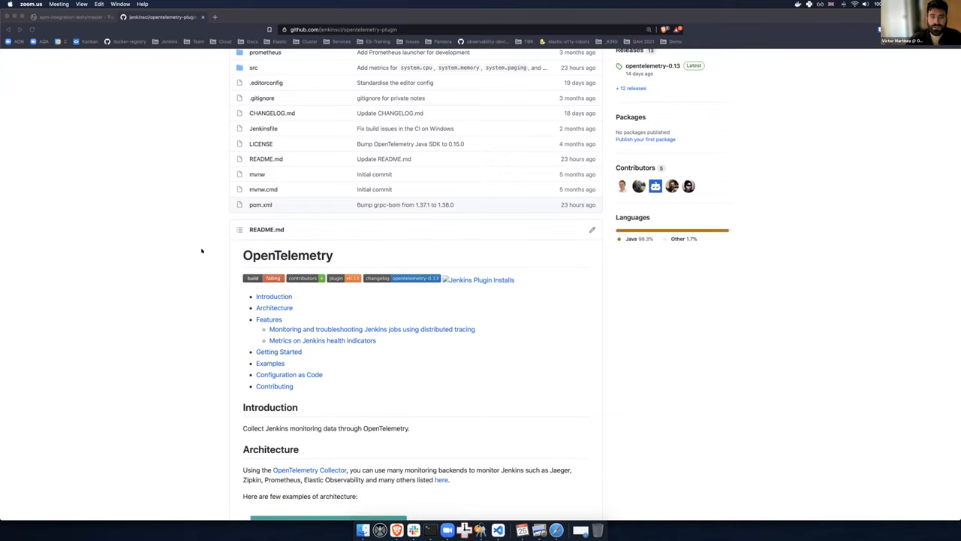
scroll(down, 3)
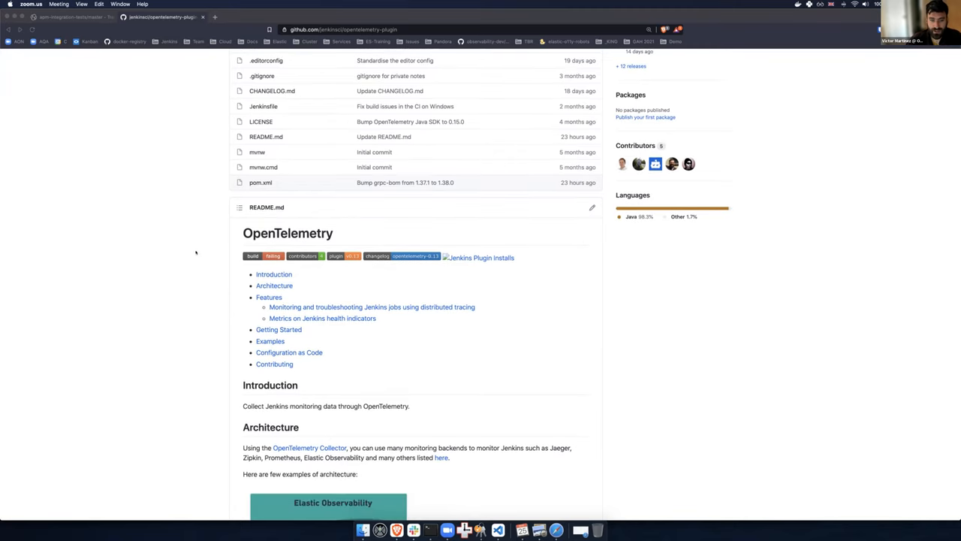
scroll(down, 3)
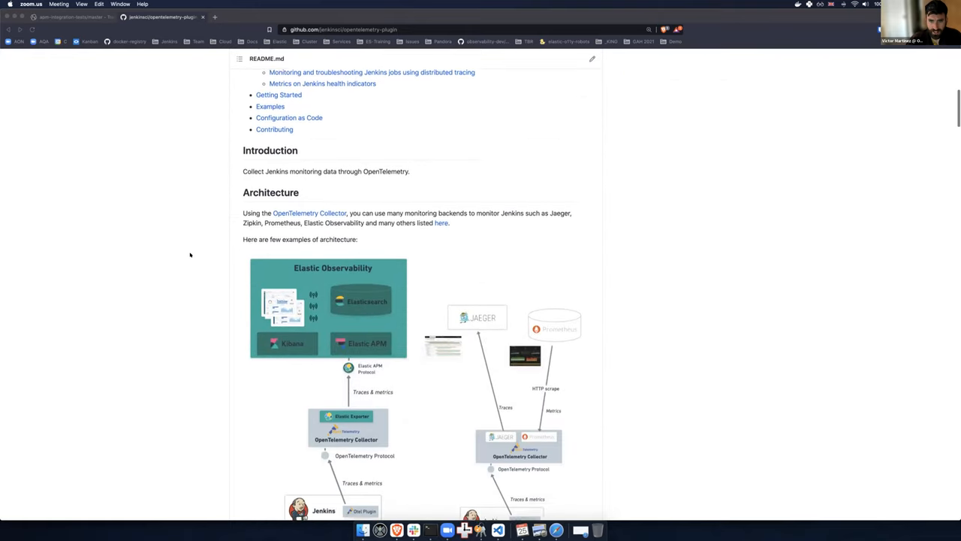
scroll(down, 3)
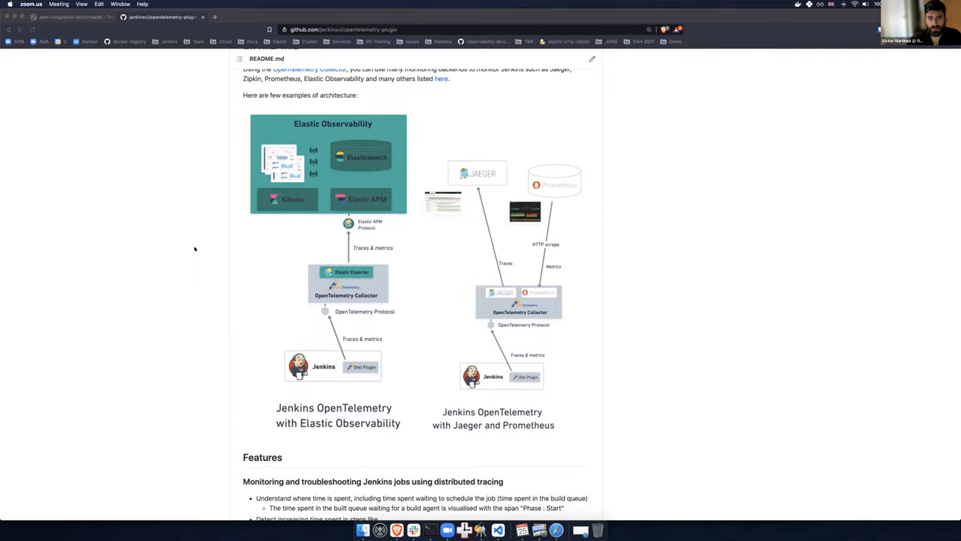
mouse_move(220, 280)
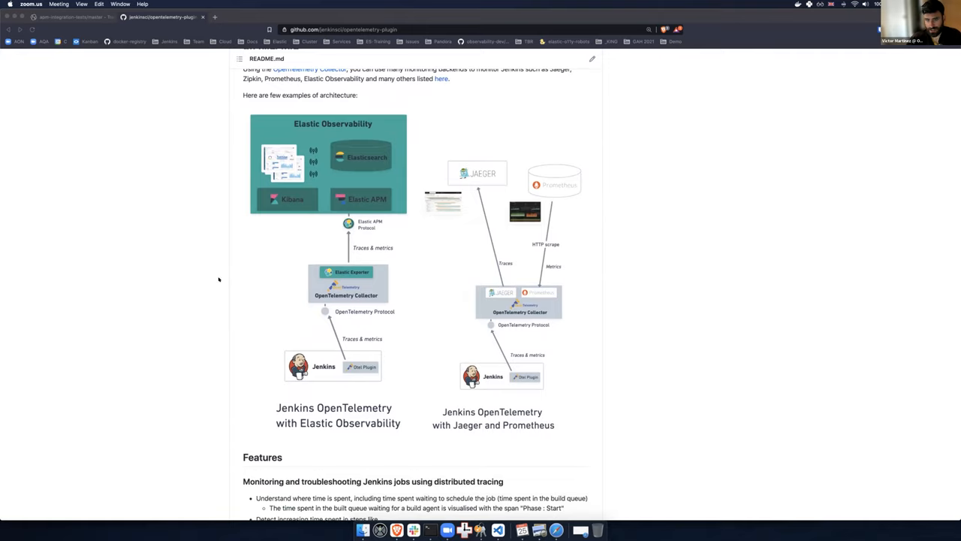
mouse_move(277, 273)
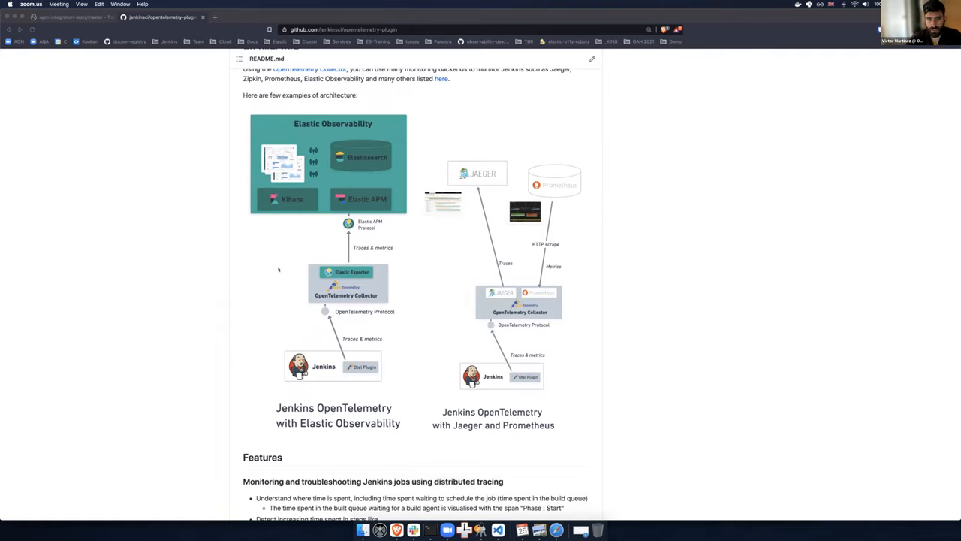
mouse_move(495, 197)
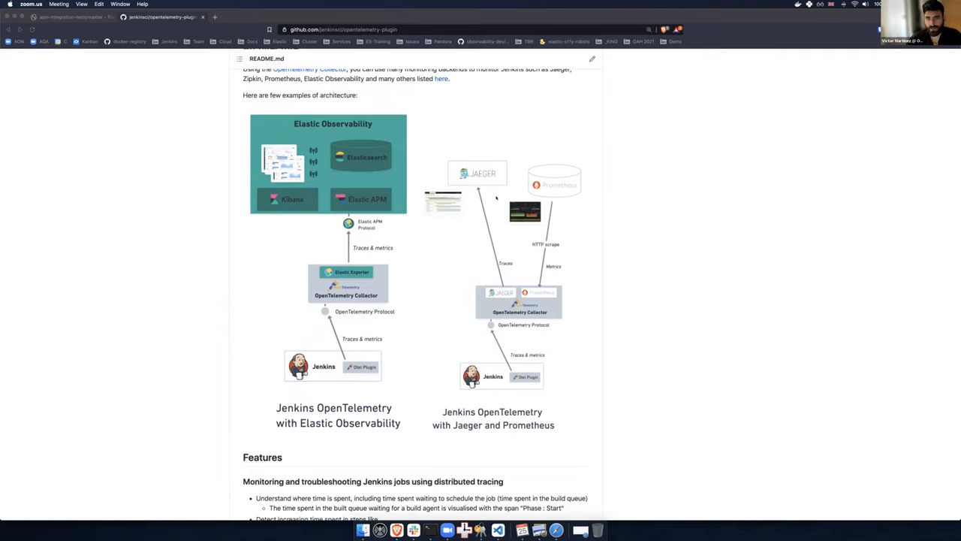
mouse_move(410, 160)
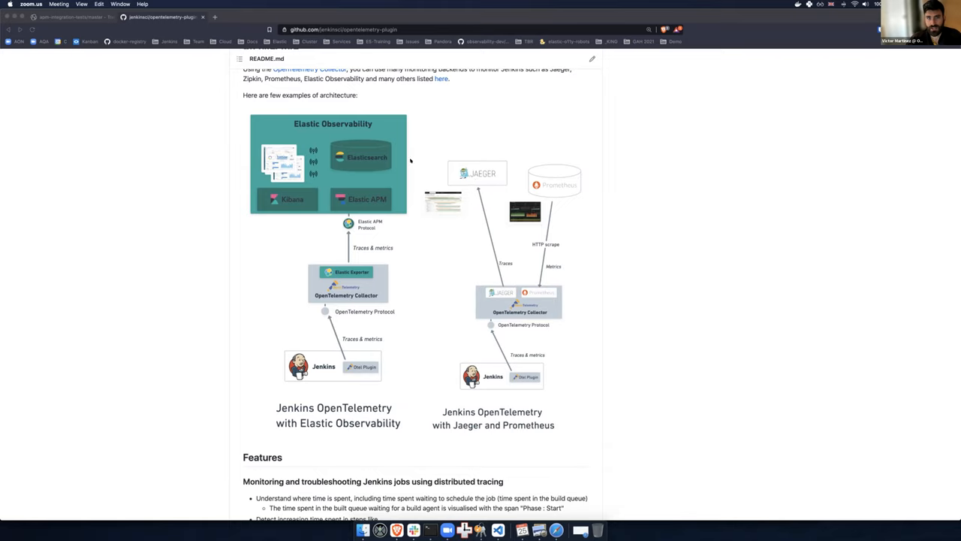
scroll(down, 3)
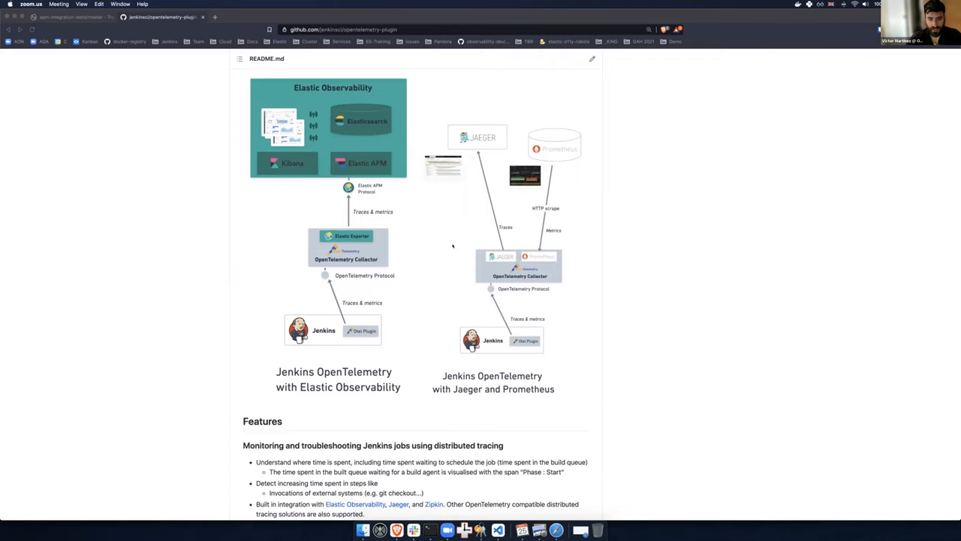
scroll(down, 3)
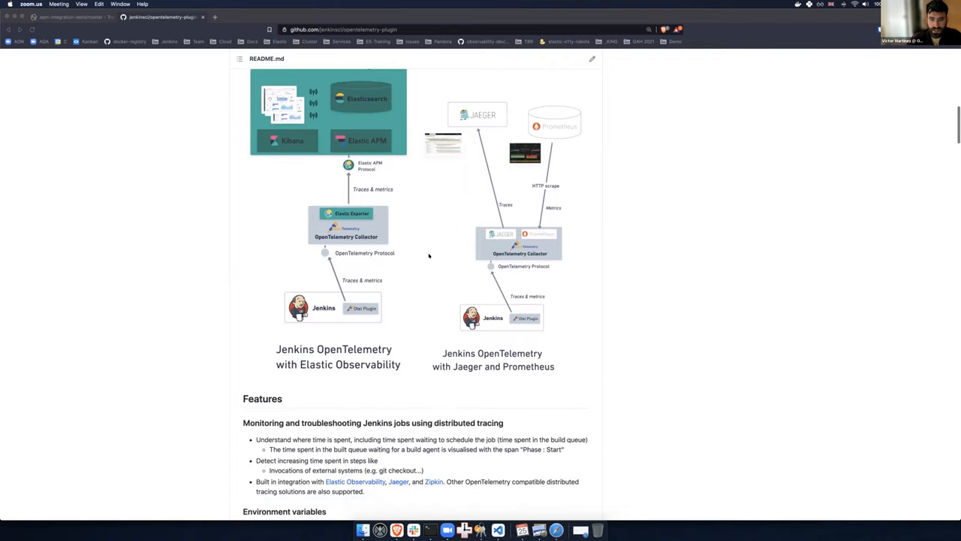
scroll(up, 3)
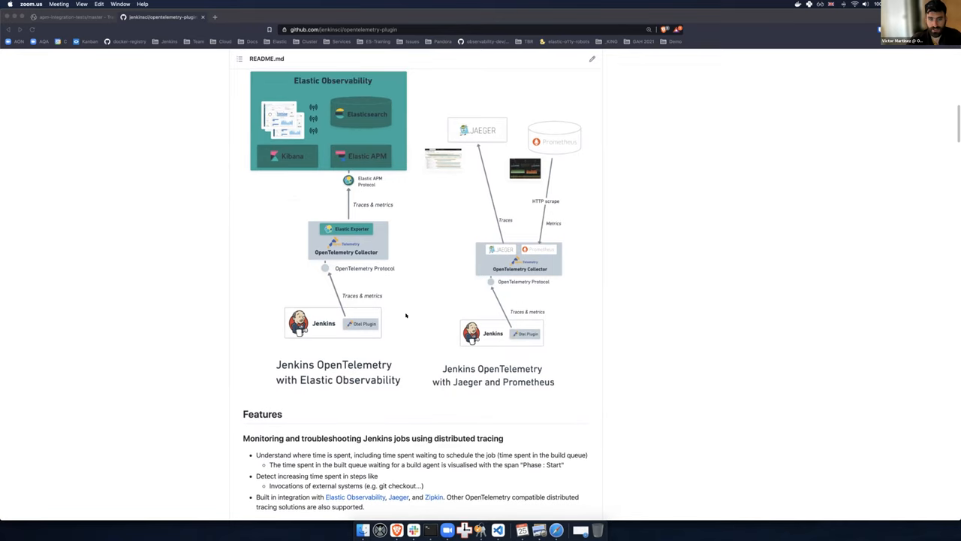
mouse_move(357, 310)
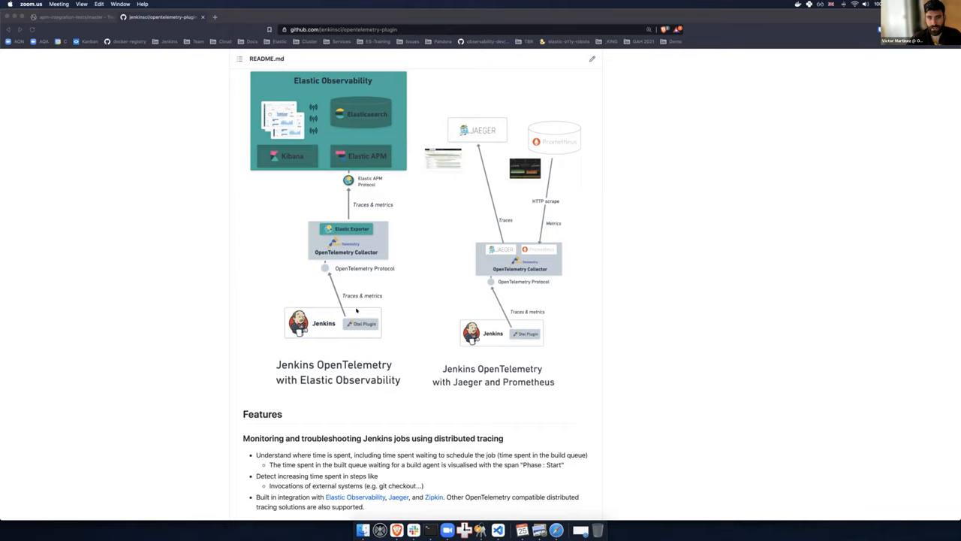
mouse_move(357, 308)
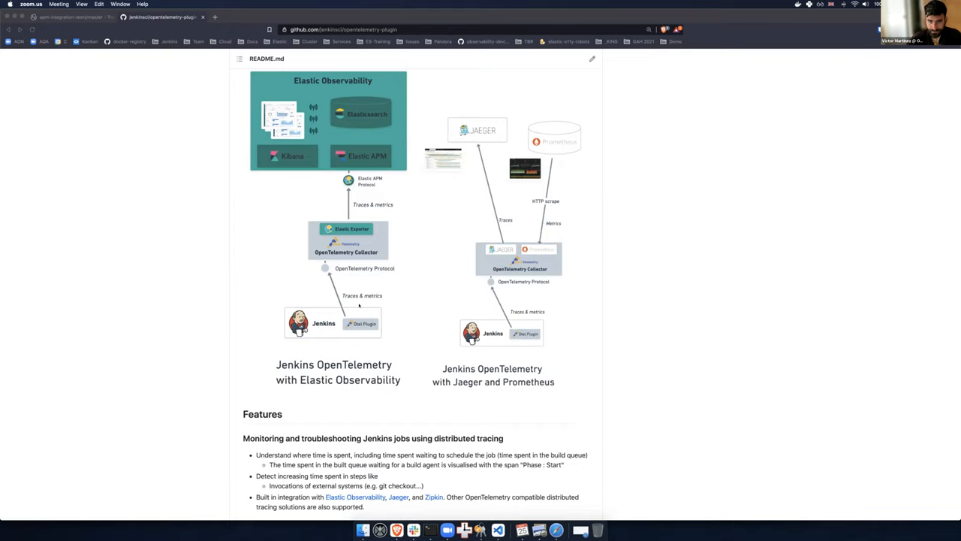
scroll(down, 3)
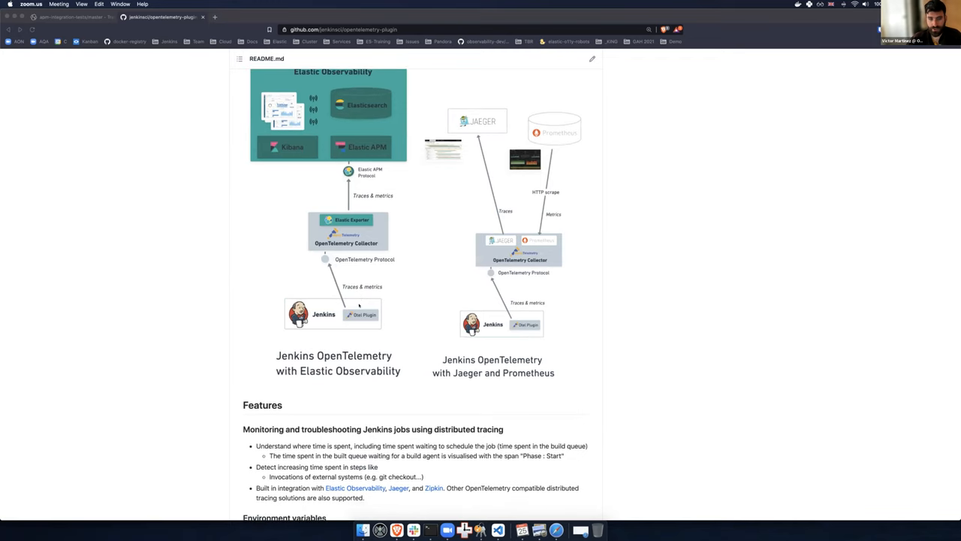
scroll(down, 3)
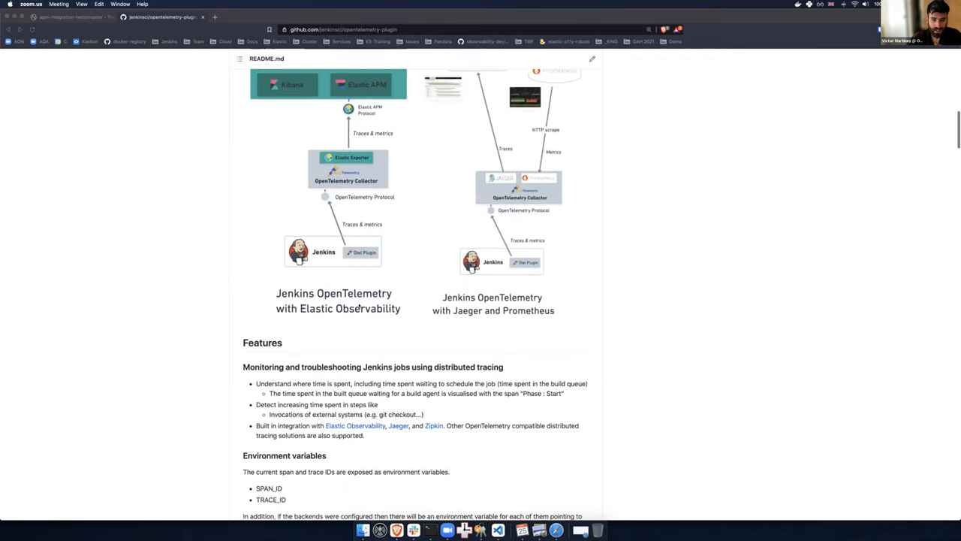
Scroll past Environment variables to the Transactions and Spans attributes tables.
scroll(down, 3)
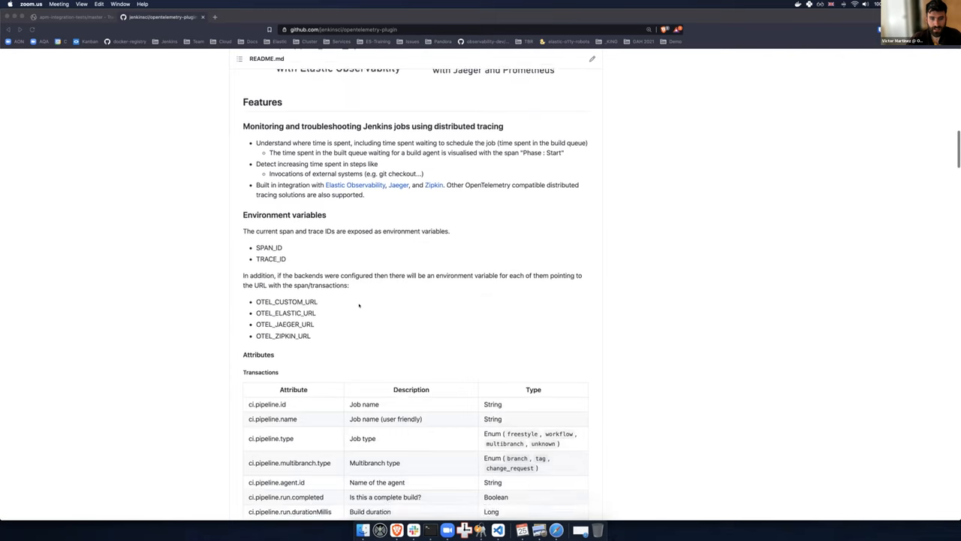
scroll(down, 3)
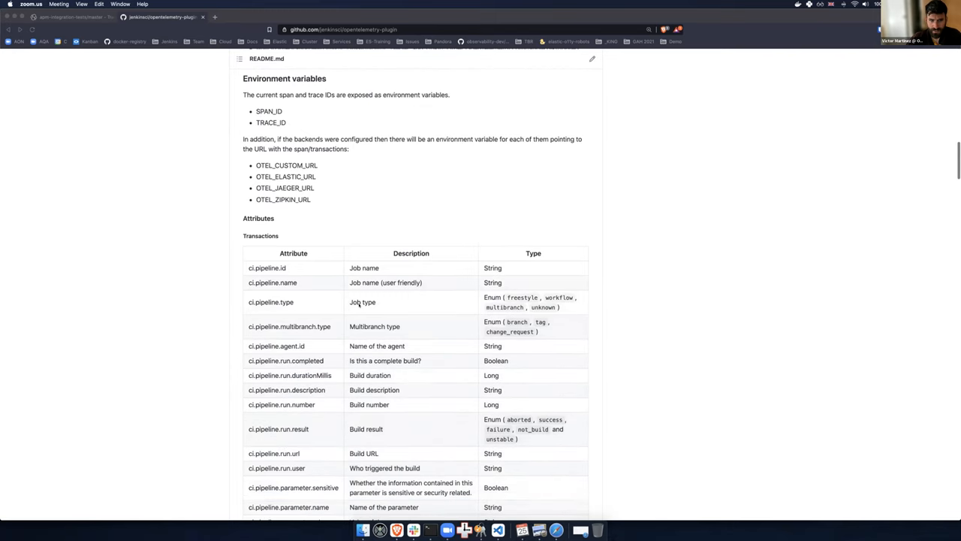
scroll(down, 3)
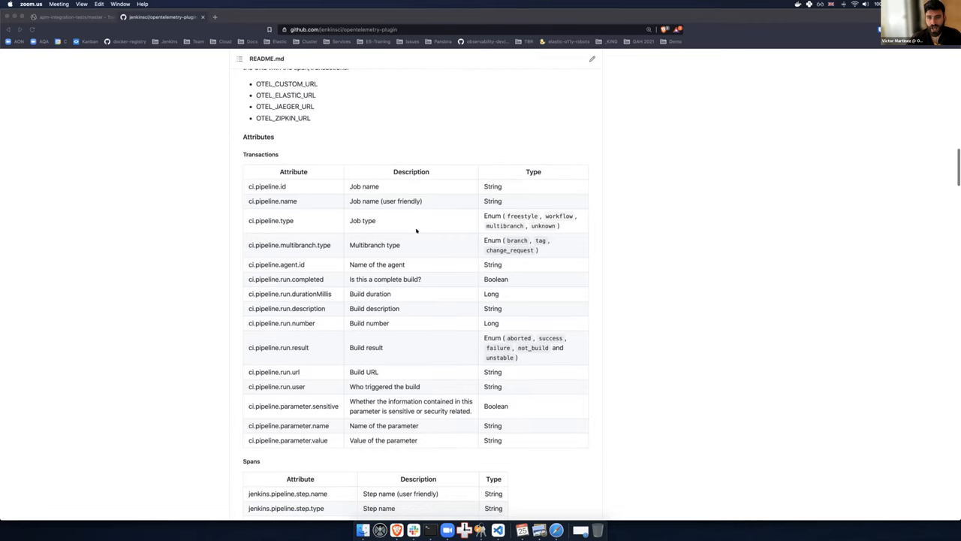
mouse_move(413, 229)
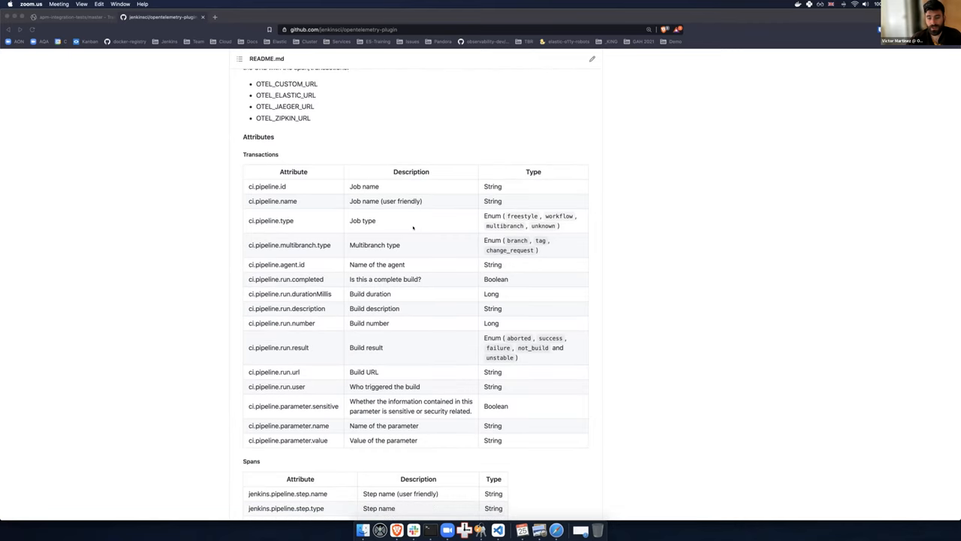
scroll(down, 3)
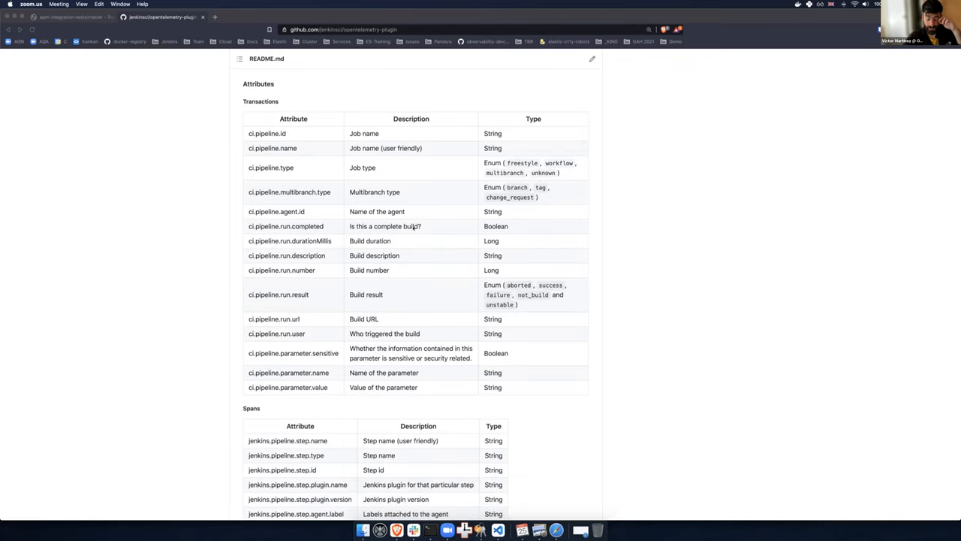
scroll(down, 3)
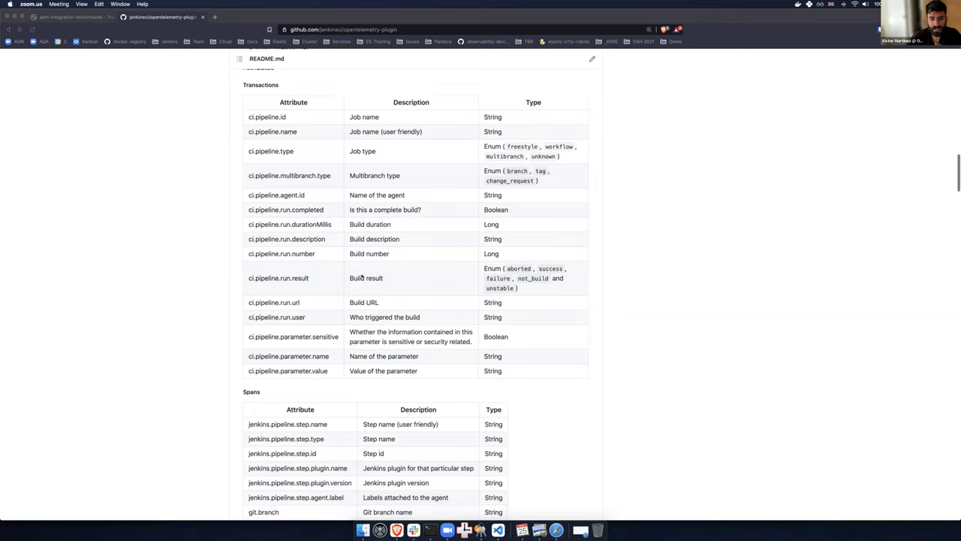
scroll(down, 3)
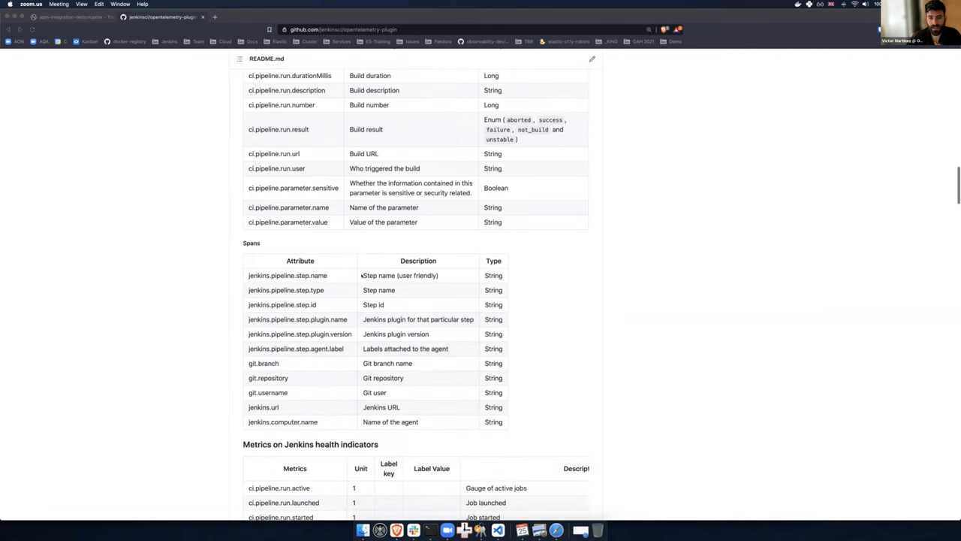
scroll(down, 3)
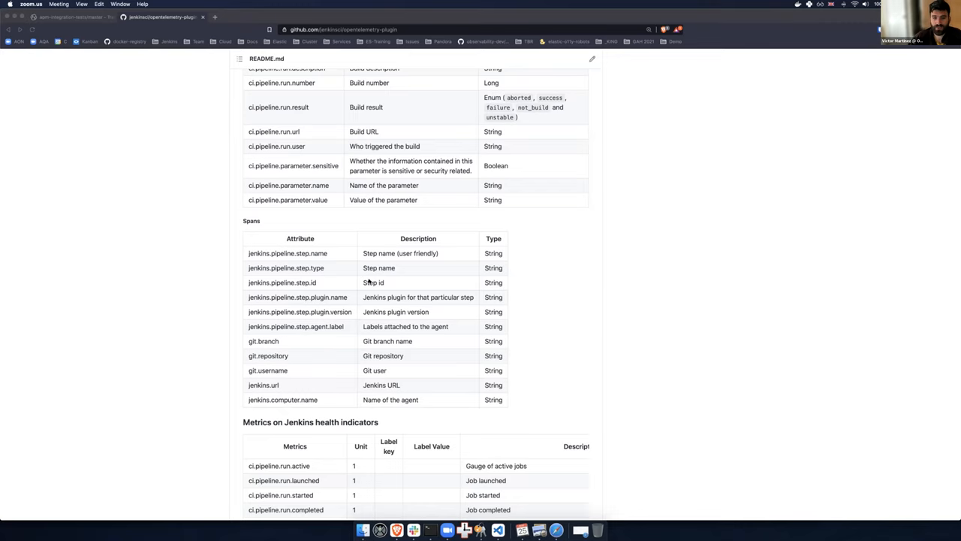
scroll(down, 3)
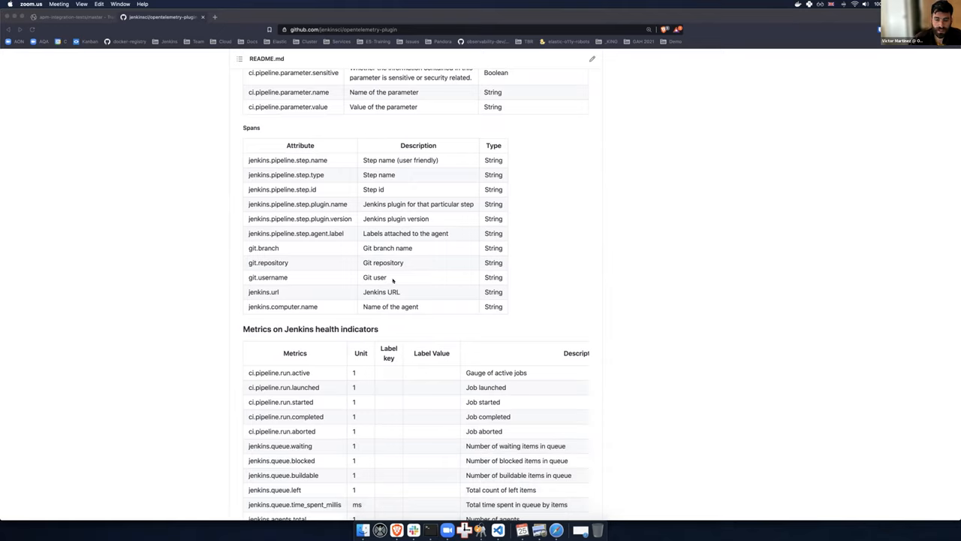
mouse_move(419, 275)
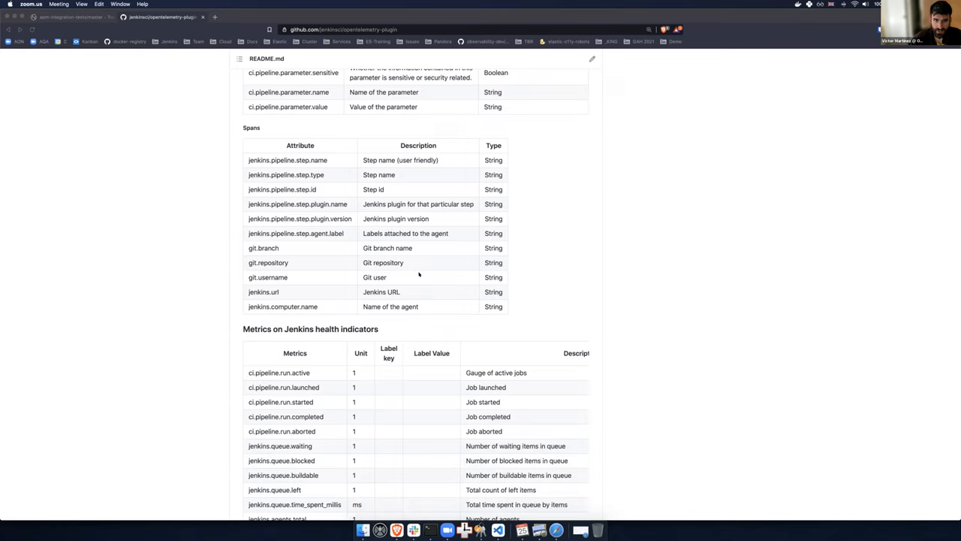
Read through the Jenkins health indicators metrics table down to Standardisation and Getting started.
scroll(down, 3)
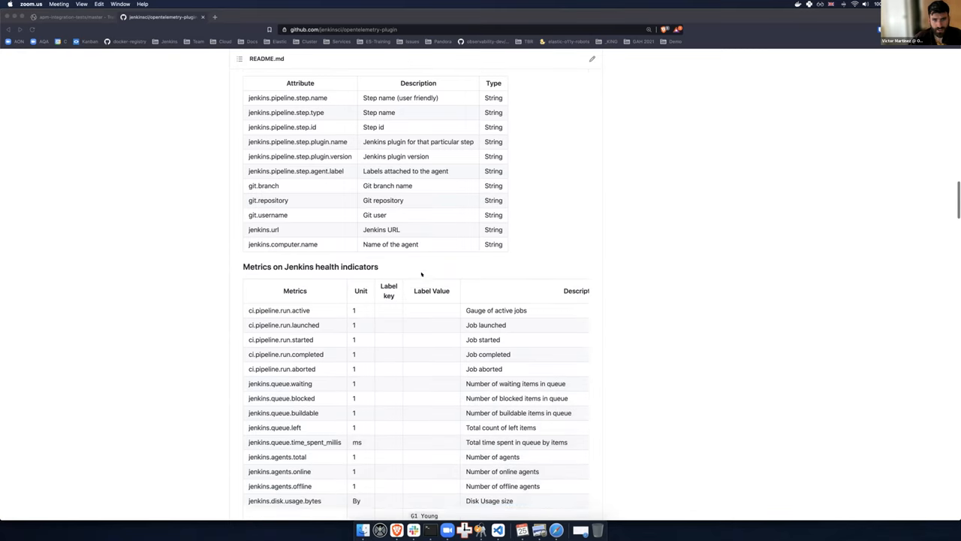
scroll(down, 3)
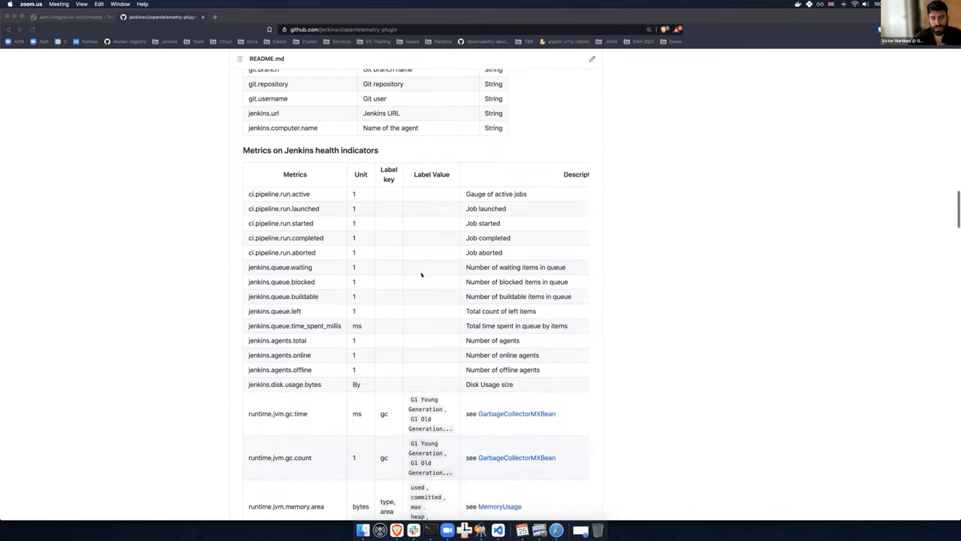
scroll(up, 3)
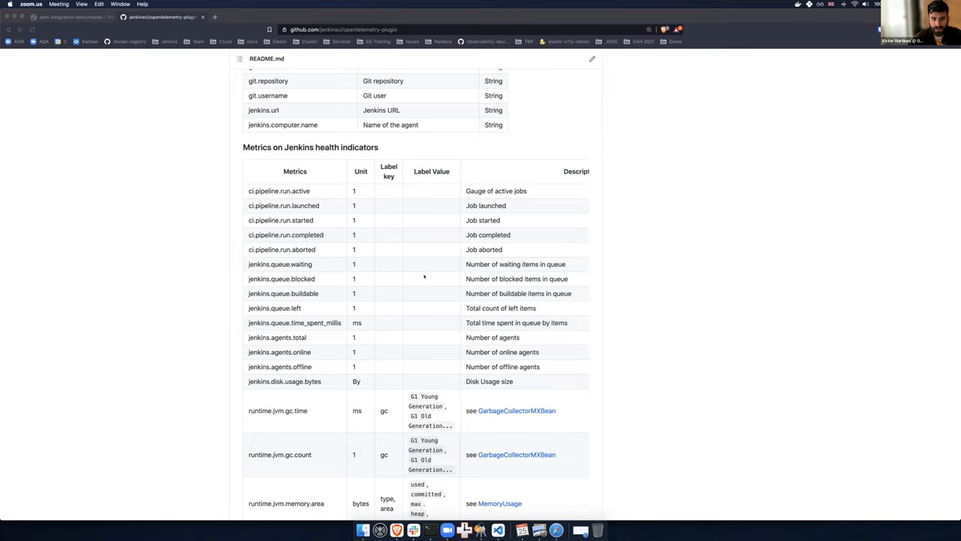
scroll(down, 3)
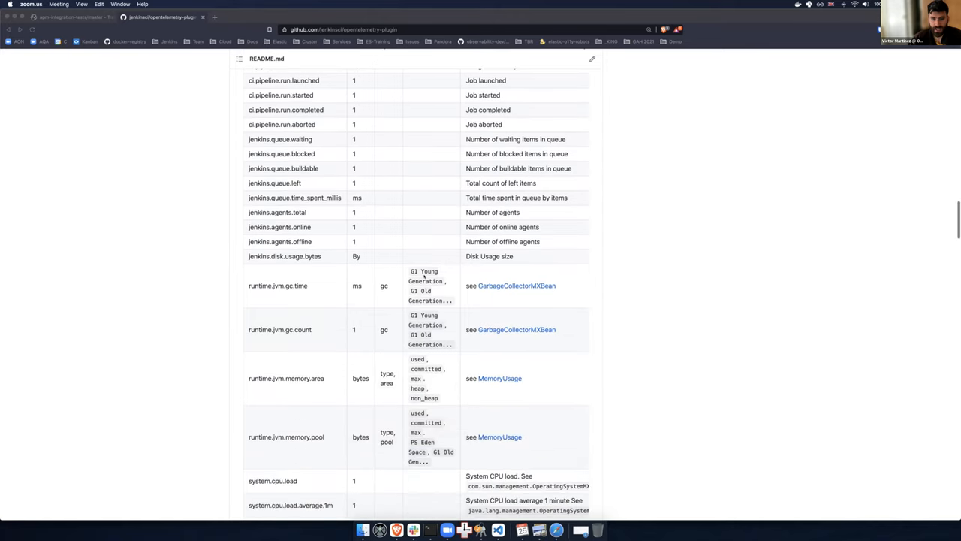
scroll(down, 3)
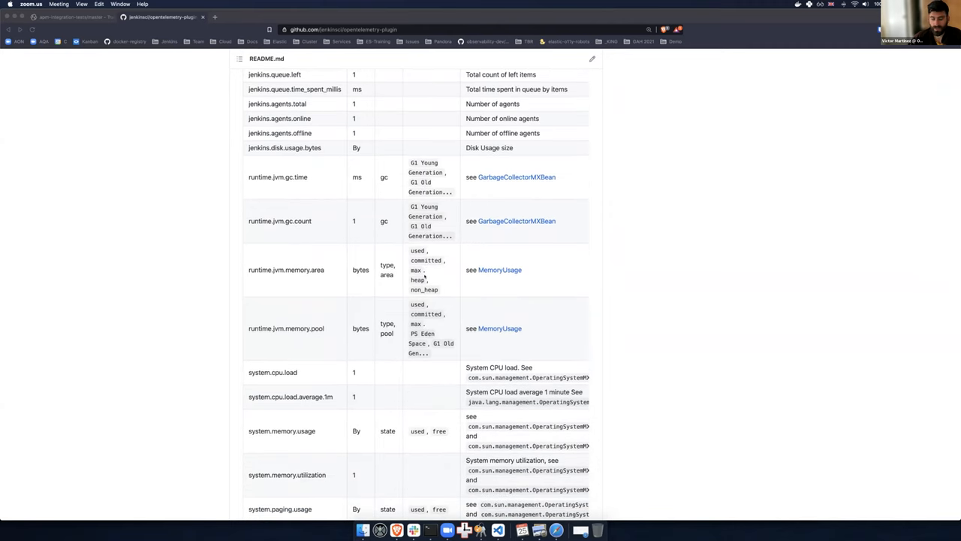
scroll(down, 3)
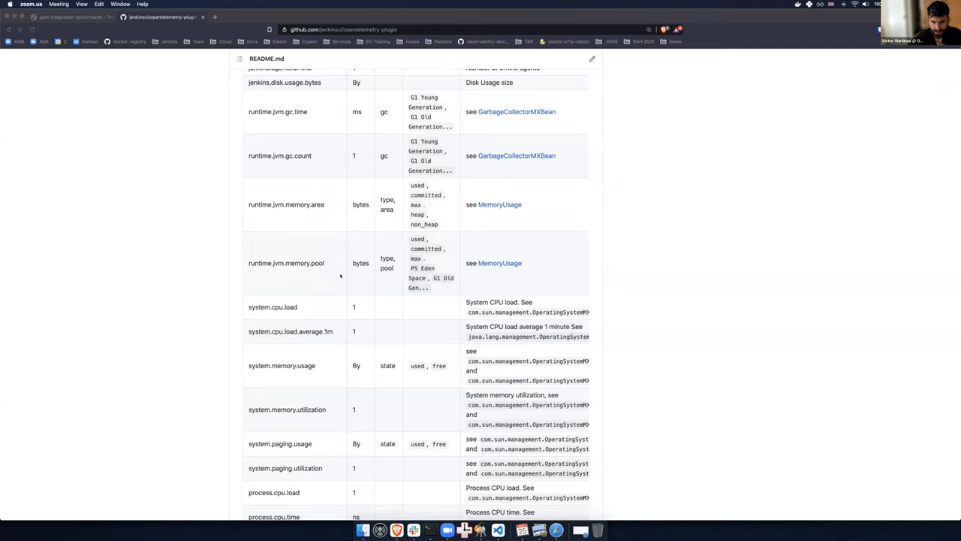
scroll(down, 3)
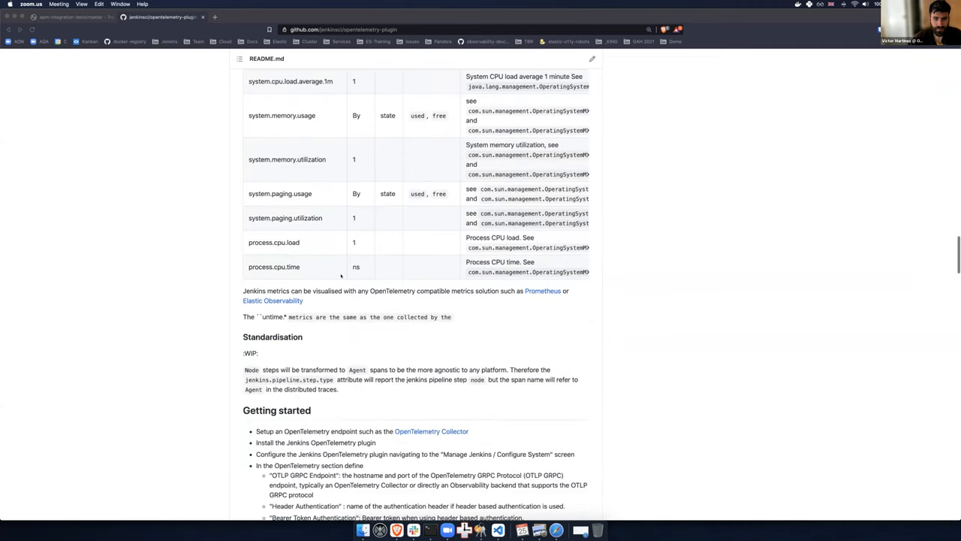
scroll(down, 3)
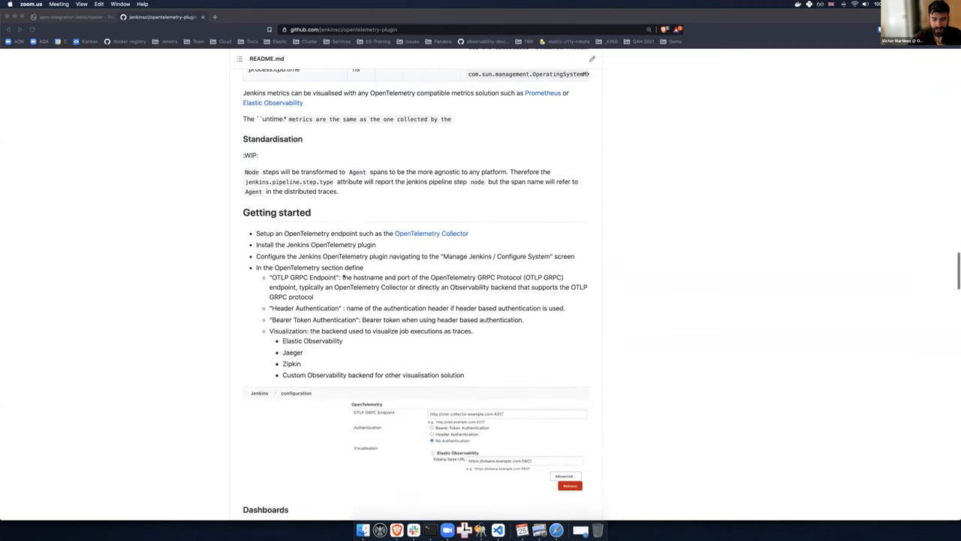
scroll(down, 3)
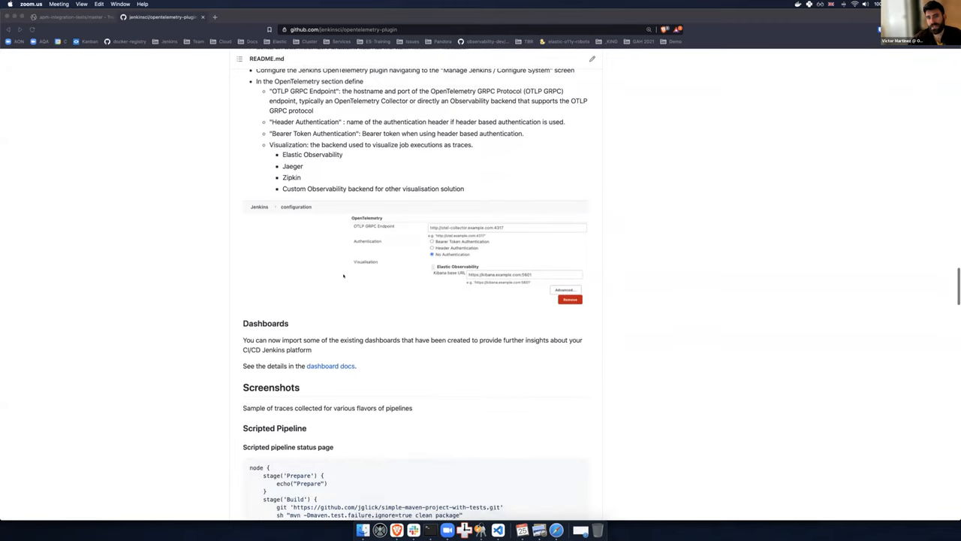
scroll(down, 3)
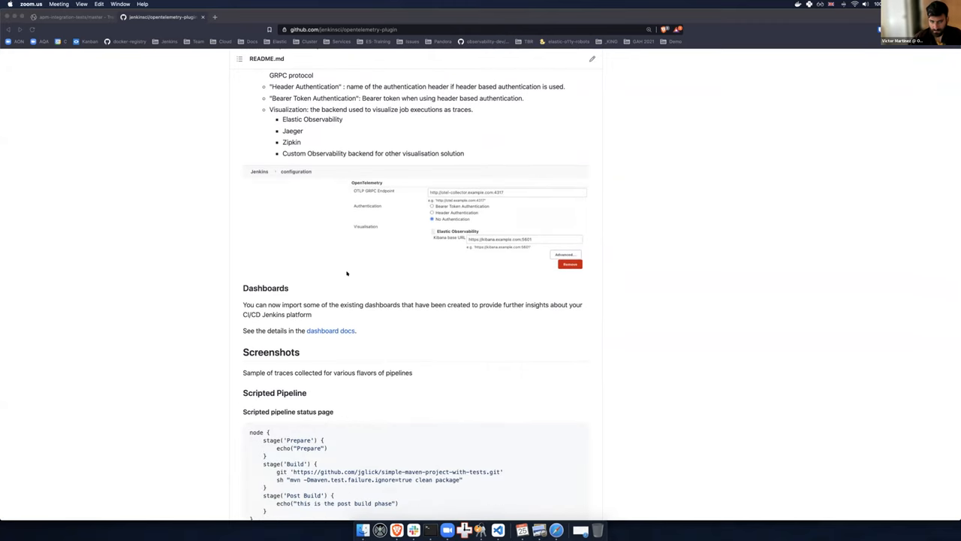
mouse_move(424, 225)
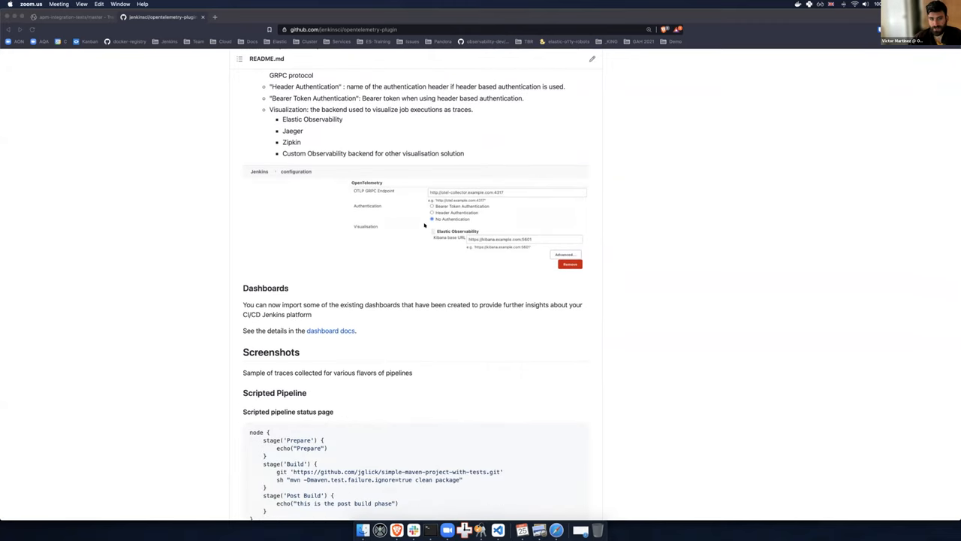
mouse_move(442, 219)
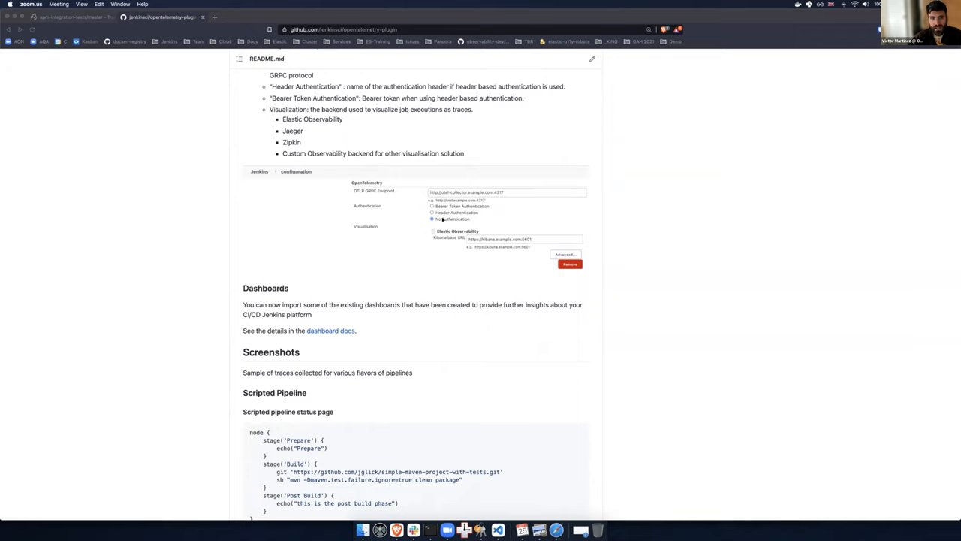
mouse_move(422, 198)
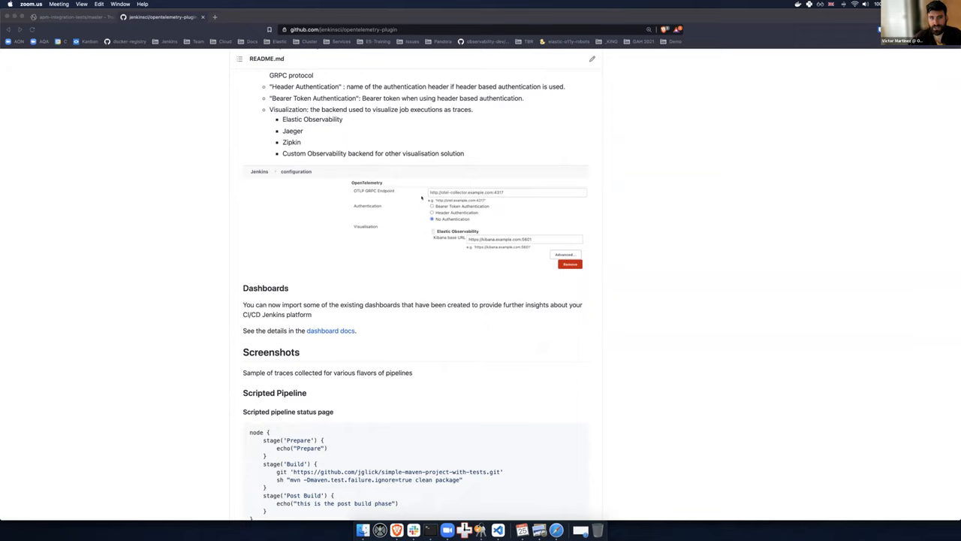
mouse_move(394, 193)
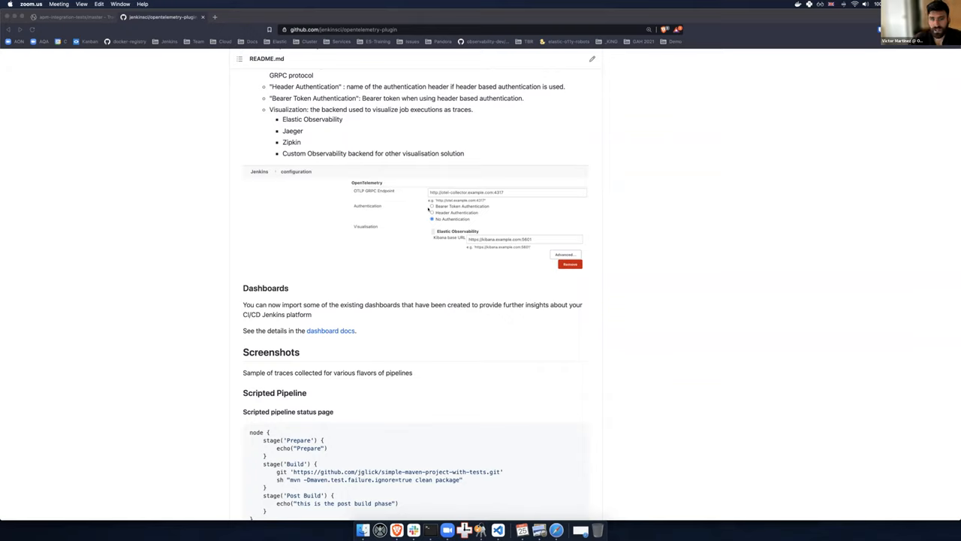
mouse_move(515, 239)
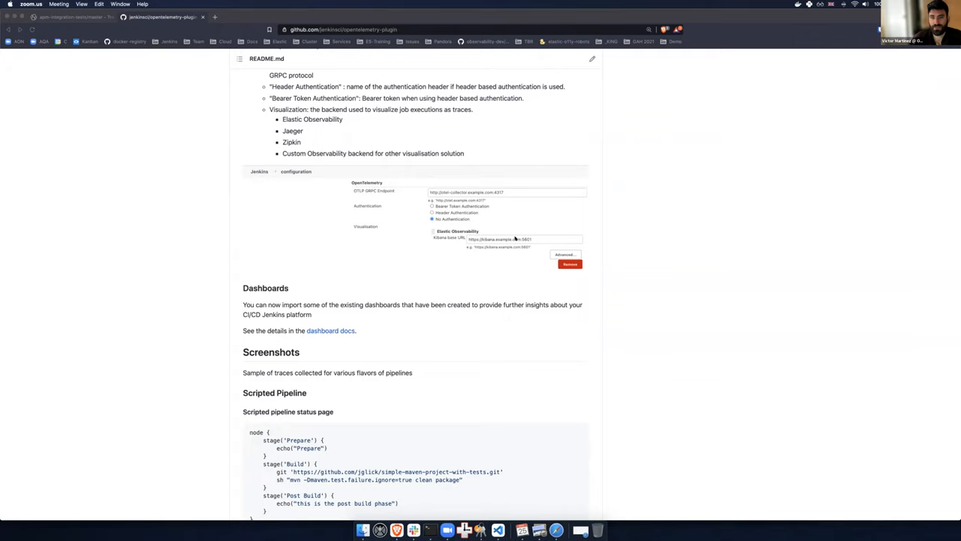
Scroll to the Scripted Pipeline example and its Elastic Observability trace screenshot.
scroll(down, 3)
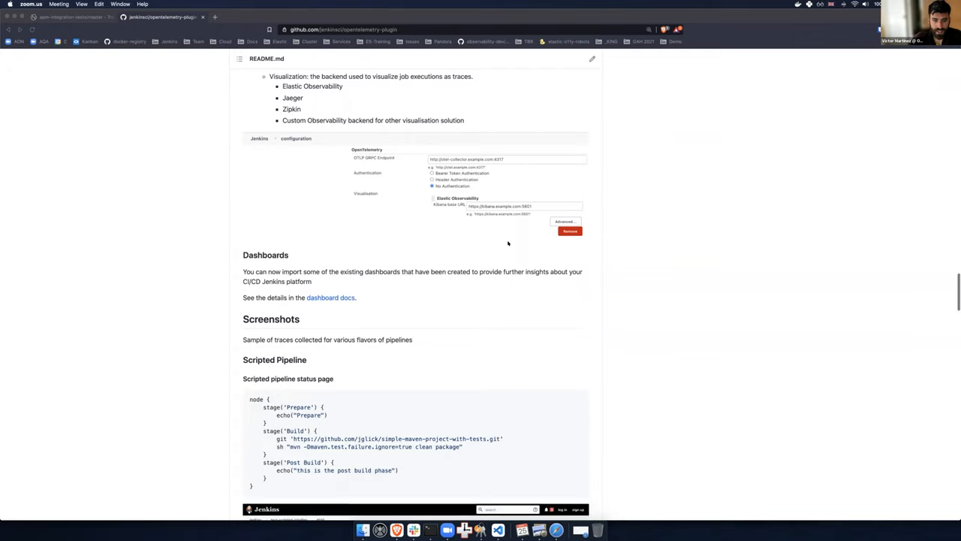
scroll(down, 3)
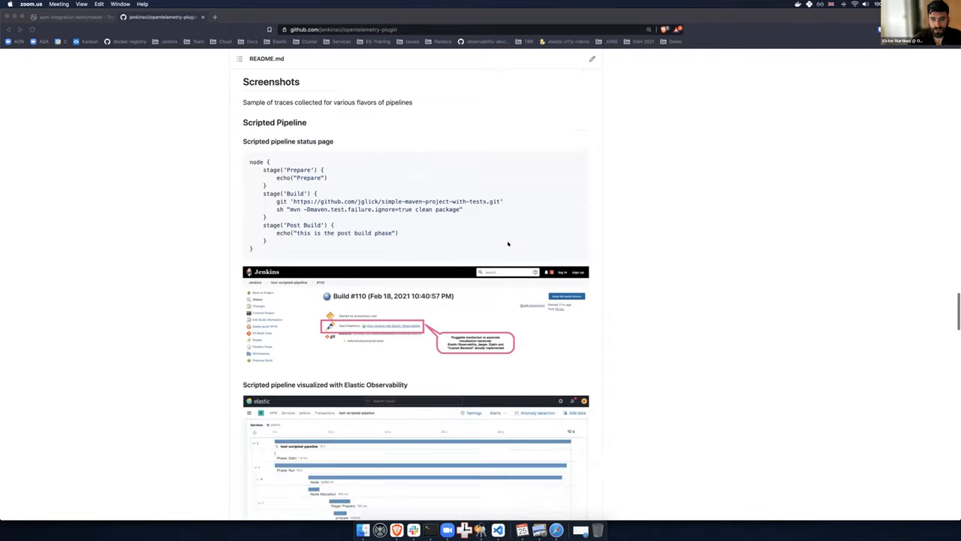
scroll(down, 3)
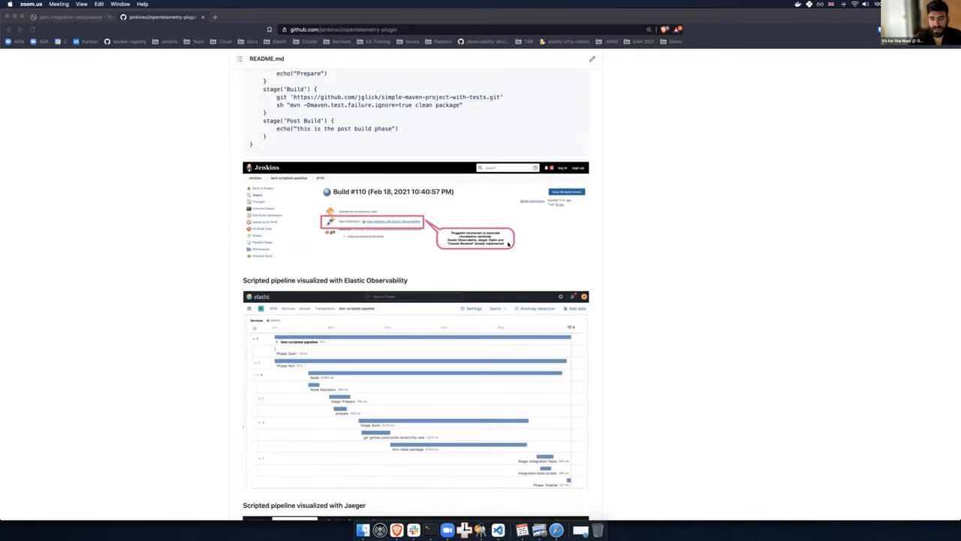
scroll(down, 3)
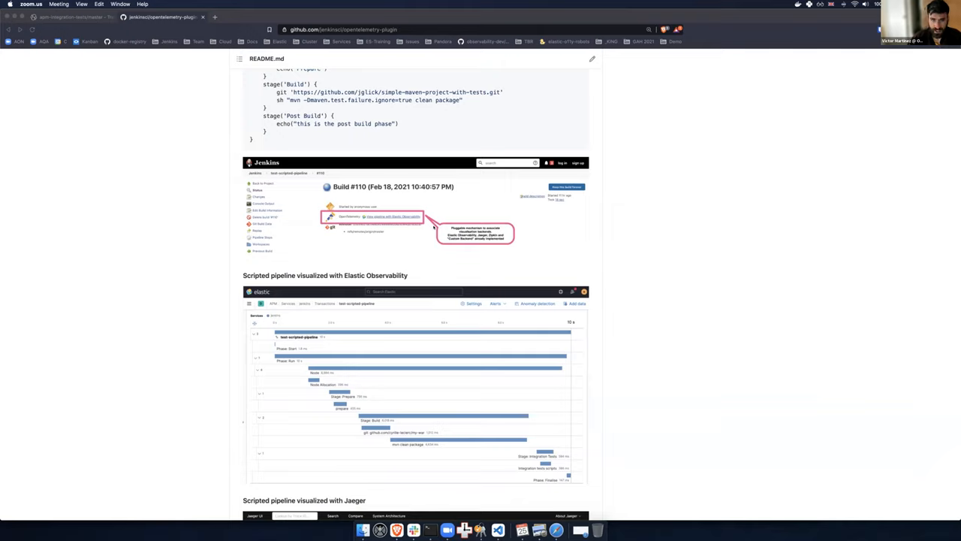
mouse_move(369, 218)
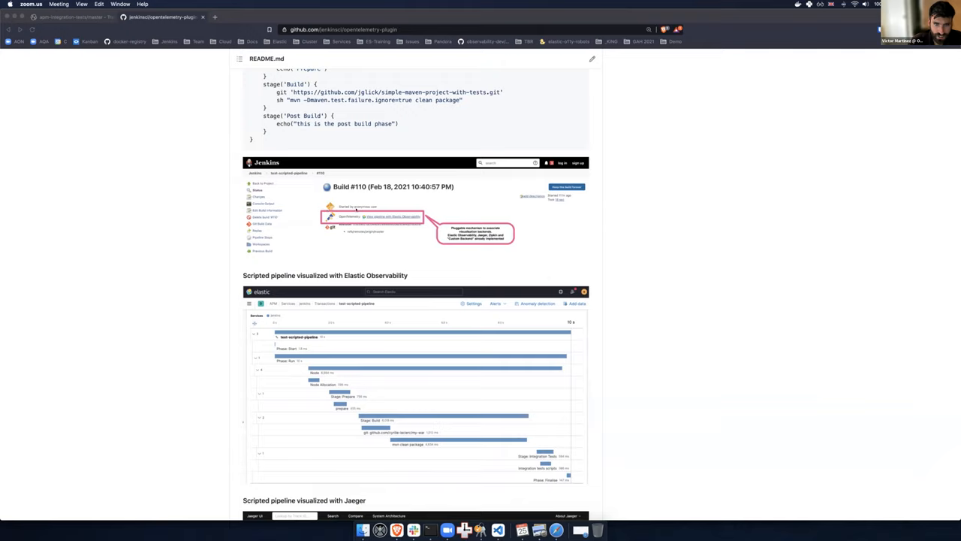
mouse_move(390, 219)
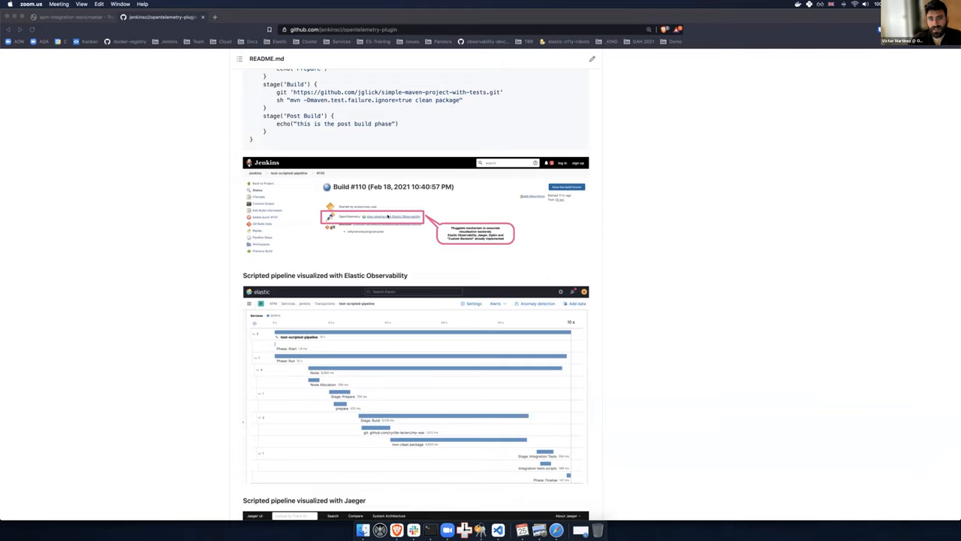
mouse_move(411, 218)
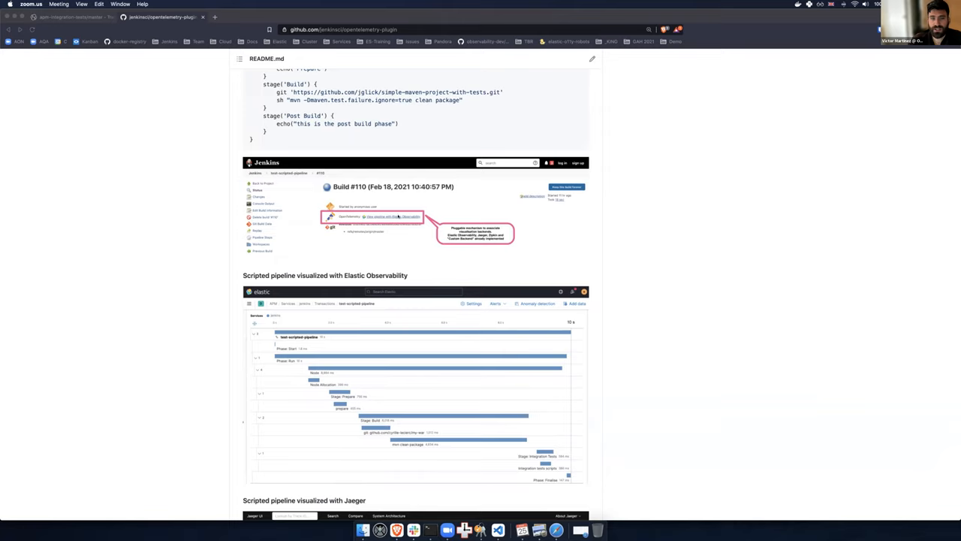
scroll(down, 3)
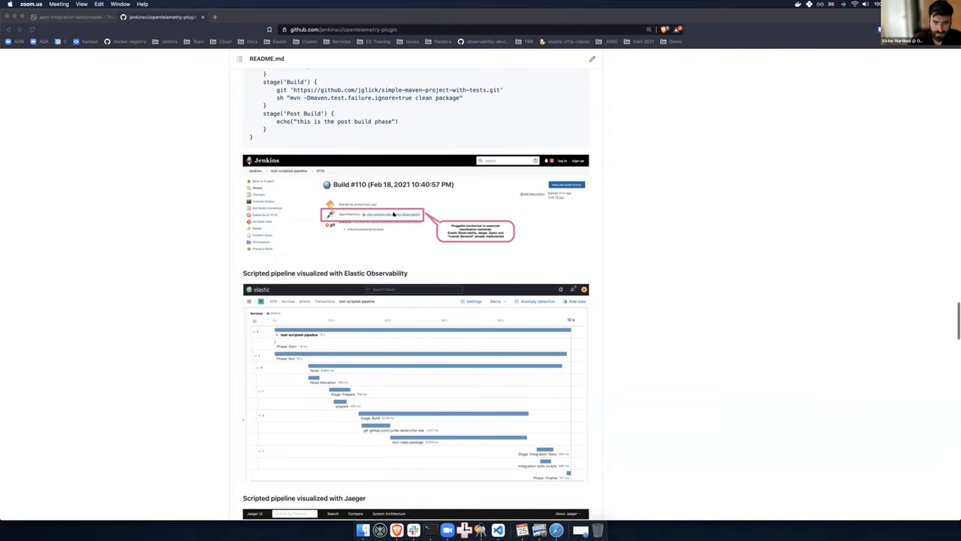
scroll(down, 3)
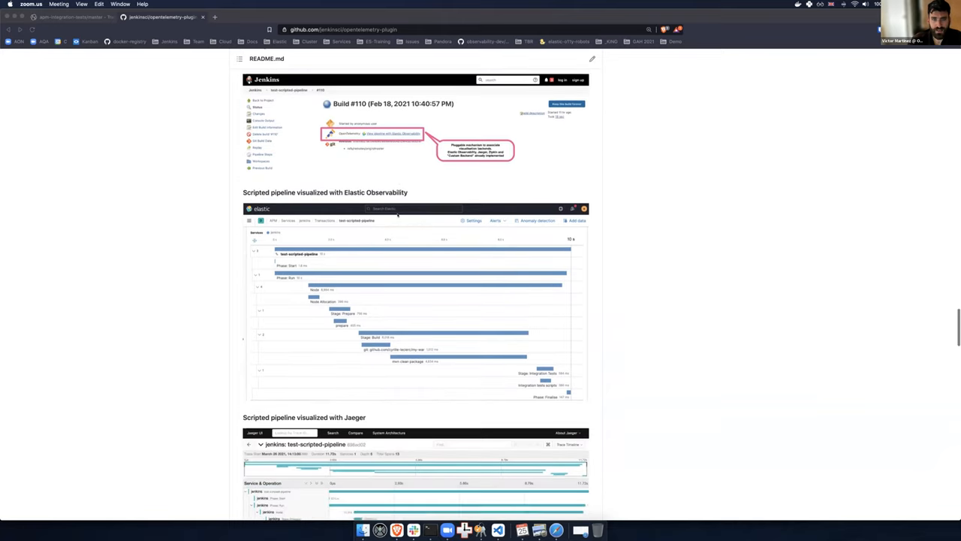
scroll(up, 3)
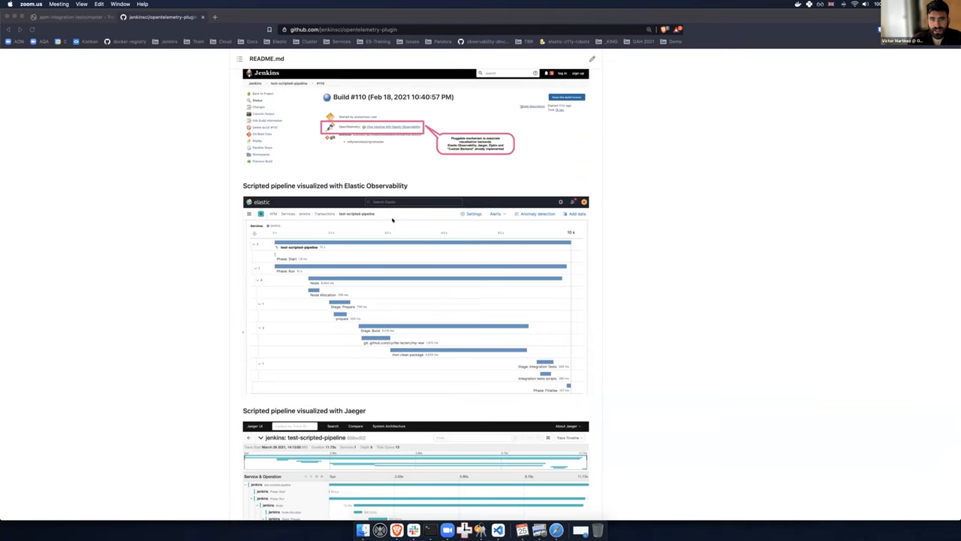
scroll(down, 3)
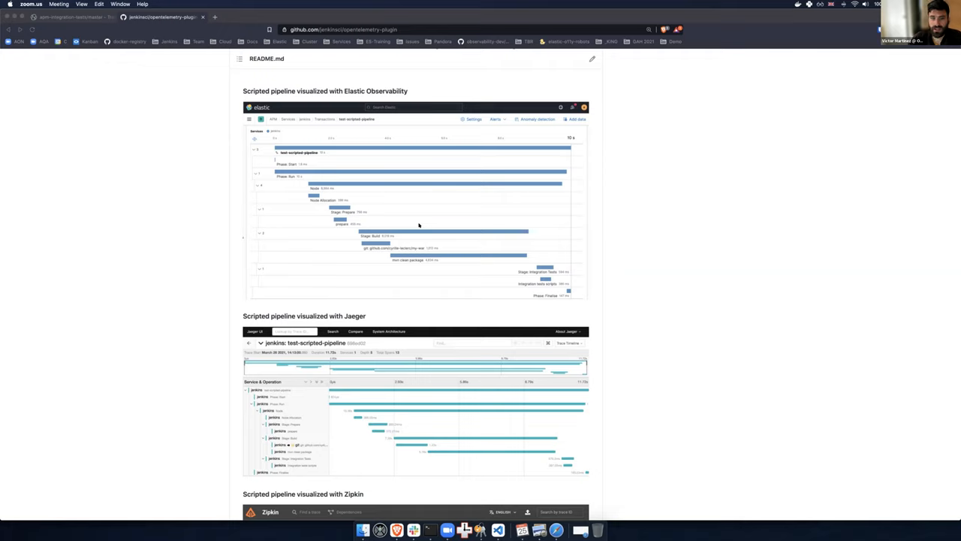
mouse_move(406, 219)
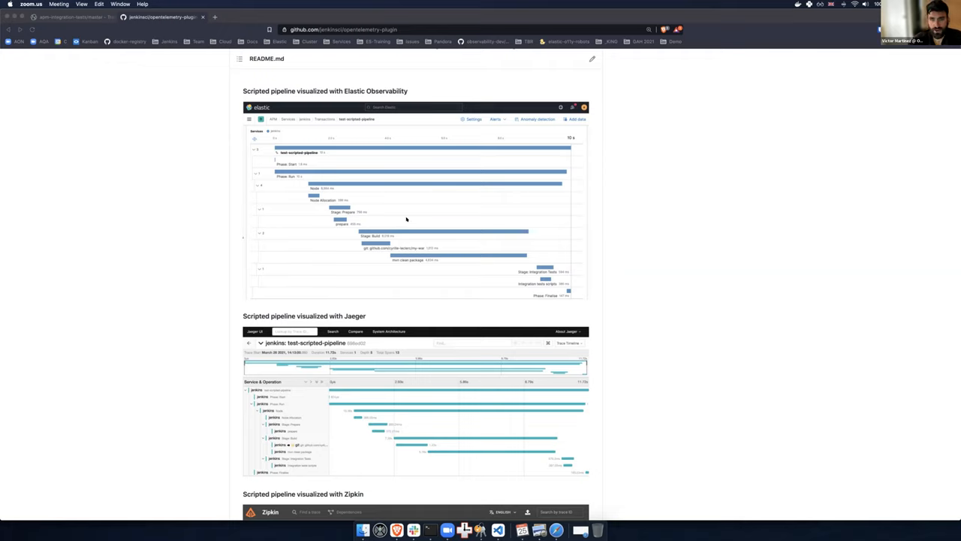
mouse_move(272, 148)
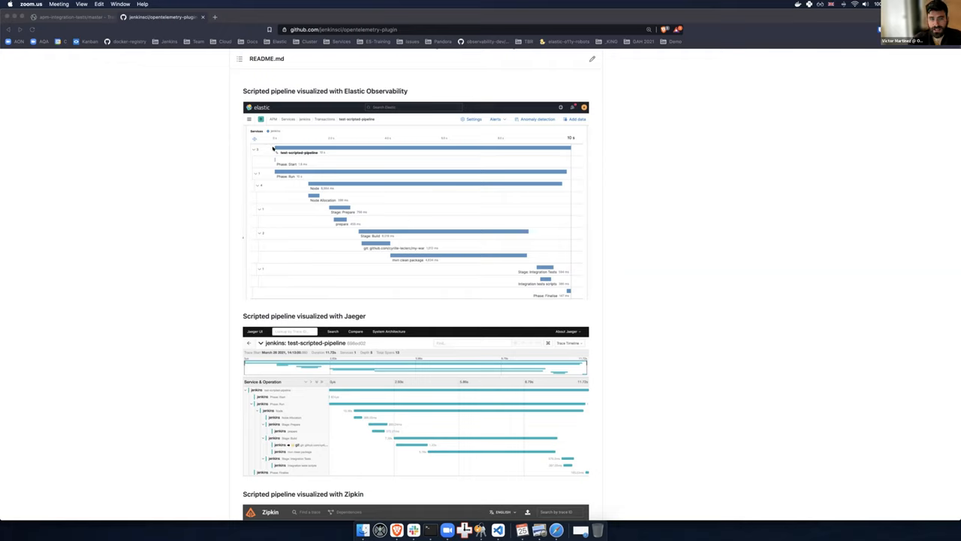
mouse_move(440, 149)
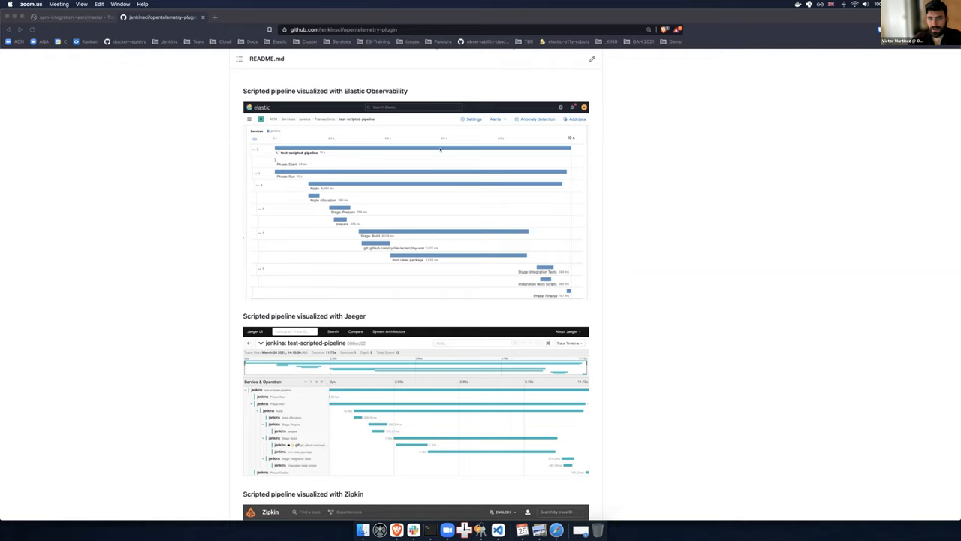
mouse_move(346, 152)
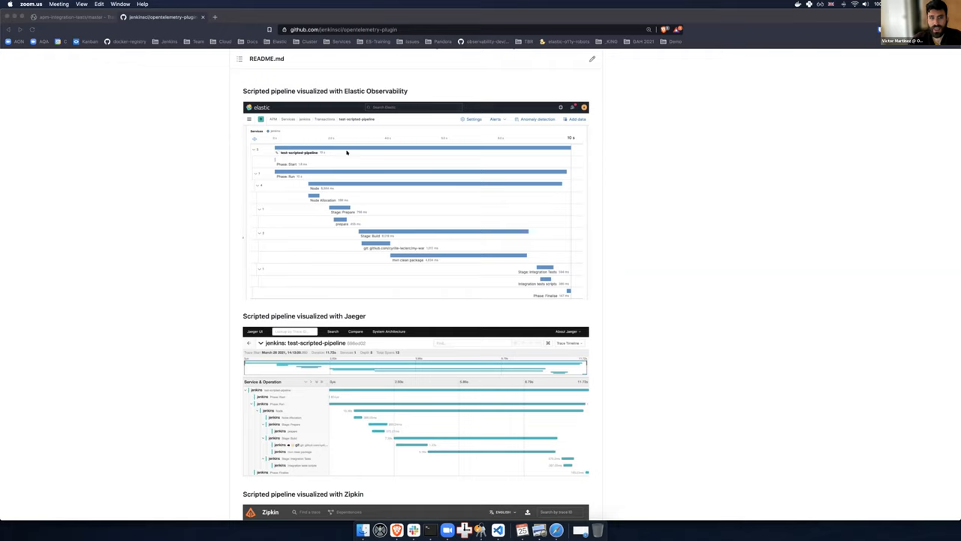
mouse_move(339, 208)
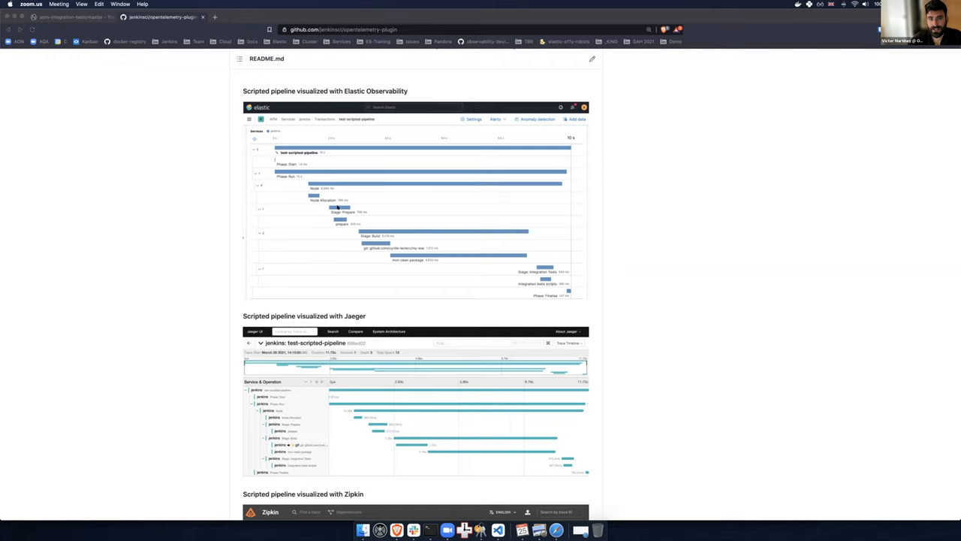
mouse_move(308, 180)
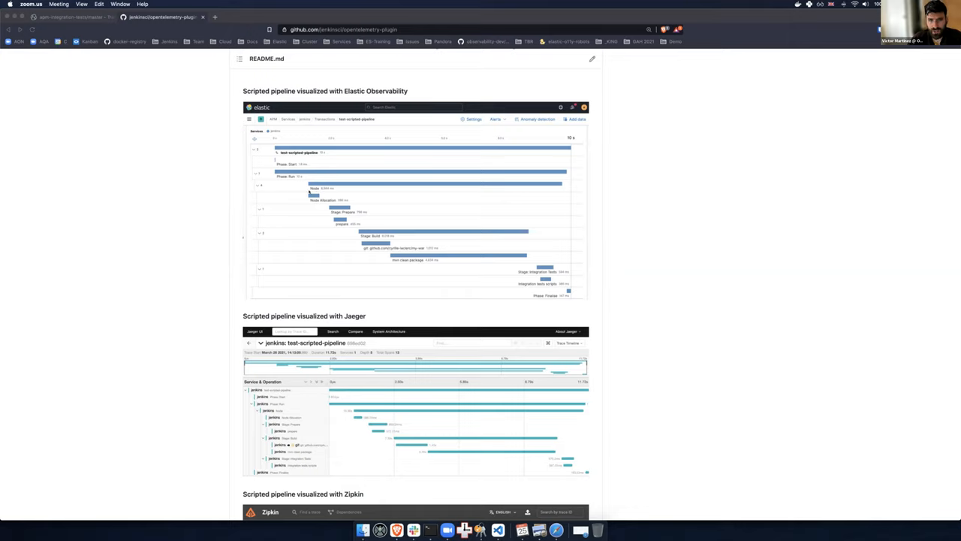
mouse_move(314, 195)
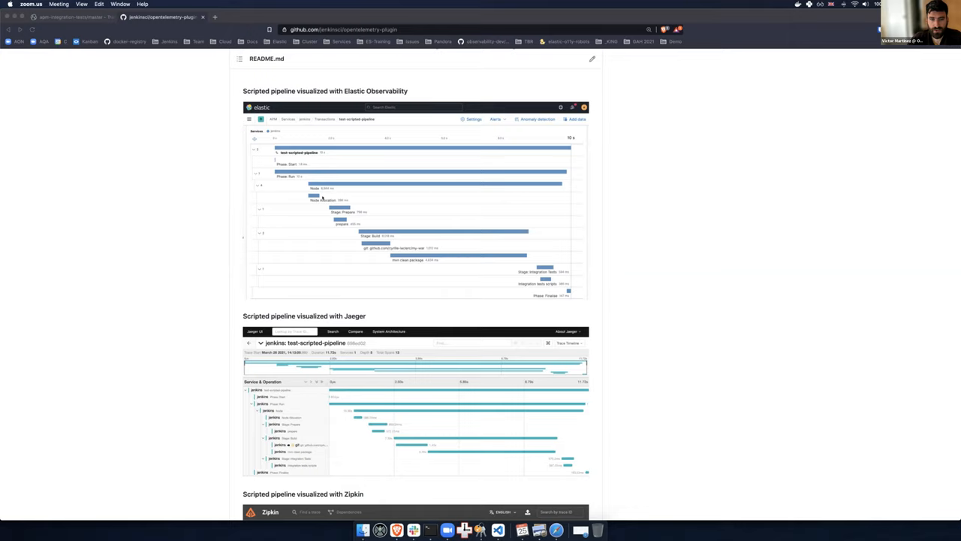
mouse_move(368, 226)
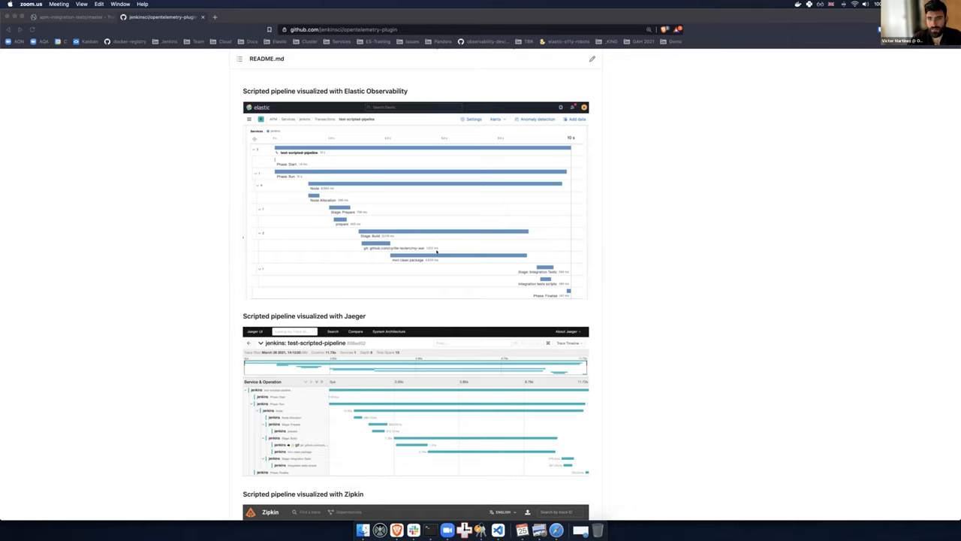
mouse_move(430, 255)
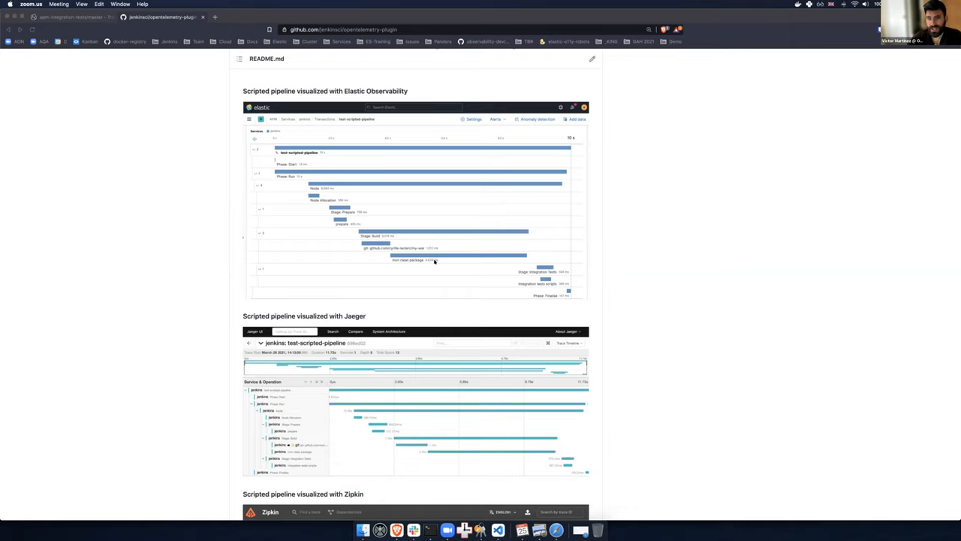
mouse_move(539, 268)
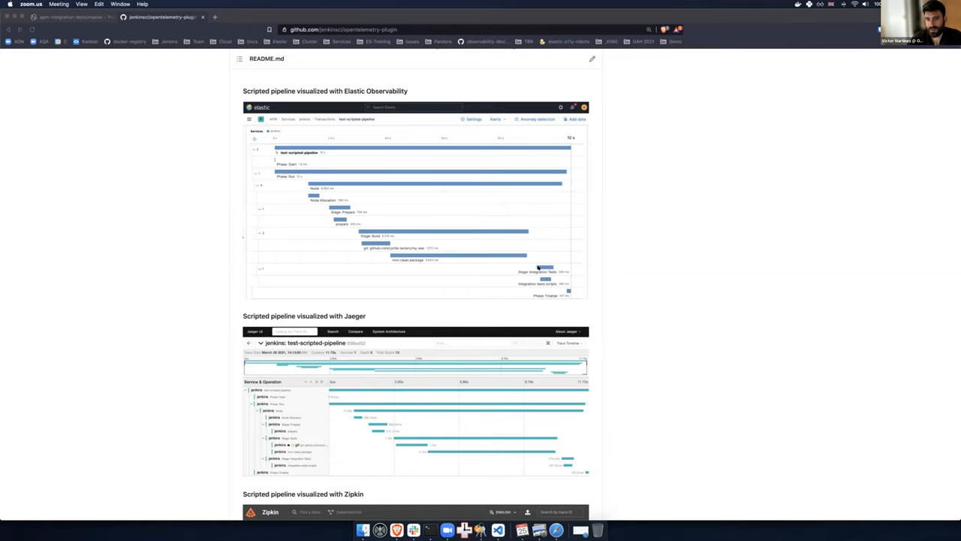
Scroll past the Zipkin trace screenshot, then back up to the repository page top.
scroll(down, 3)
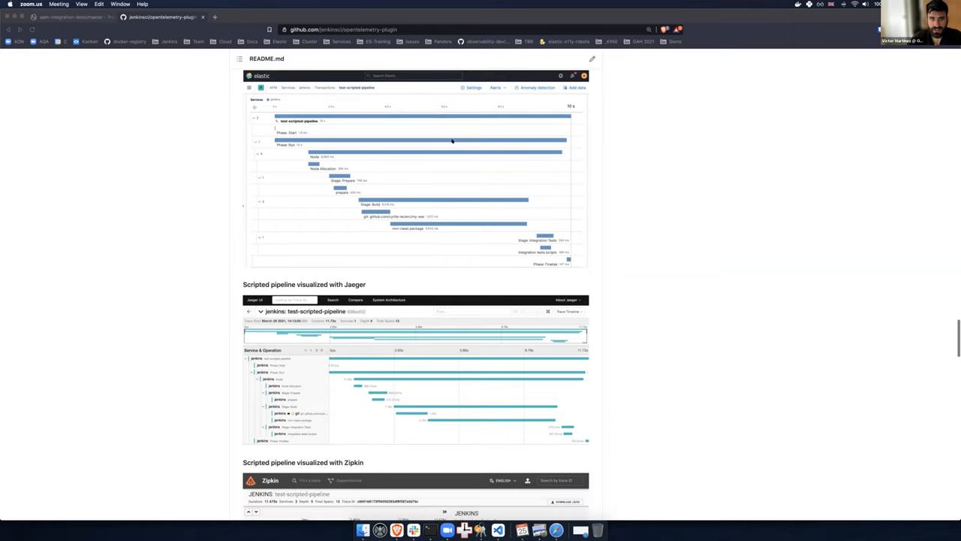
scroll(down, 3)
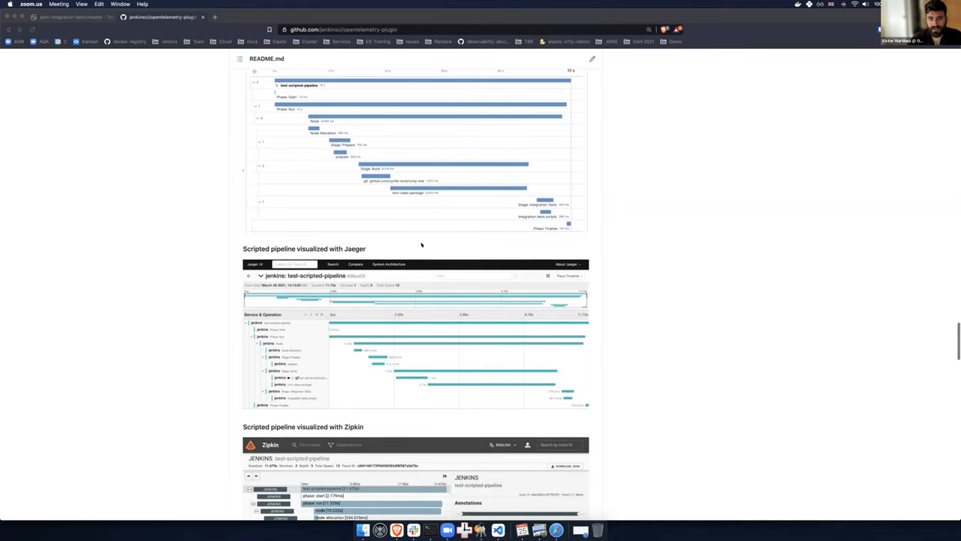
scroll(down, 3)
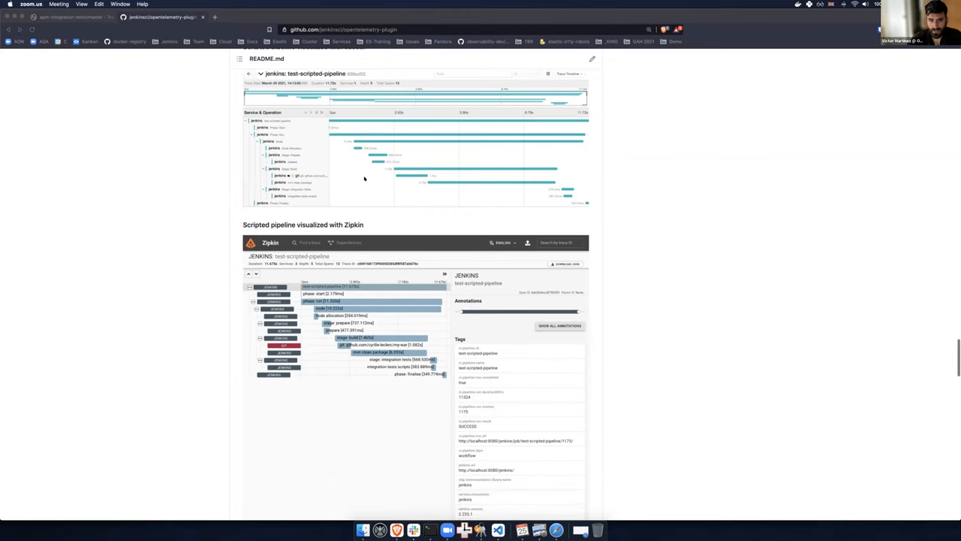
scroll(down, 3)
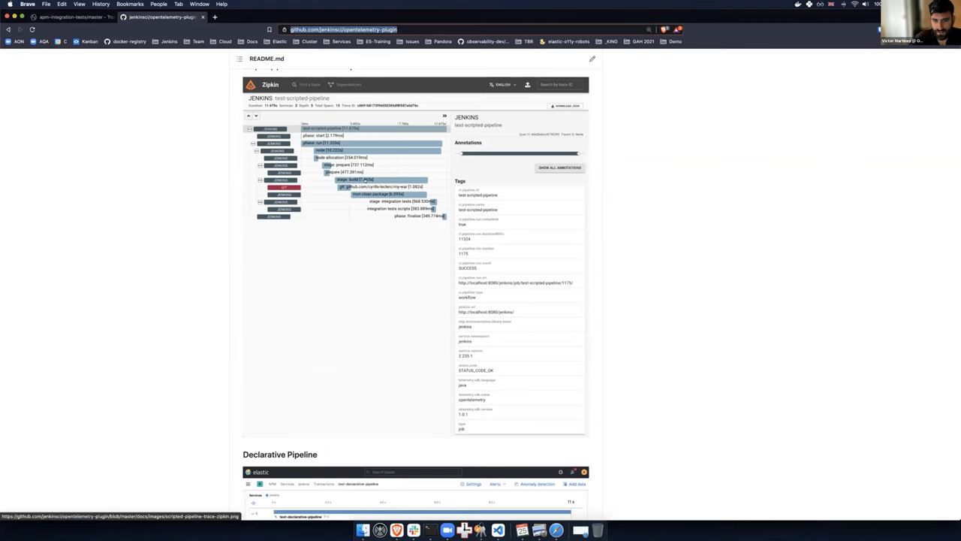
mouse_move(213, 198)
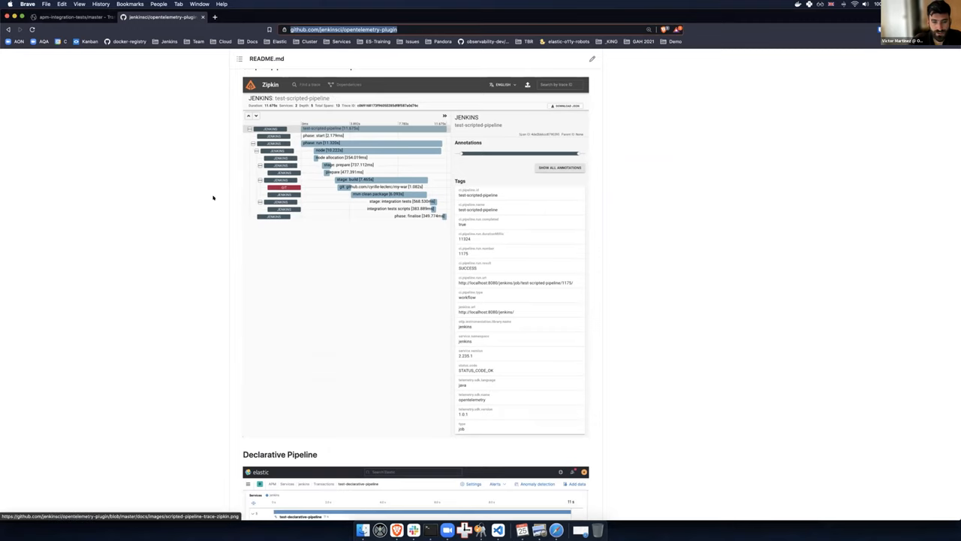
scroll(up, 3)
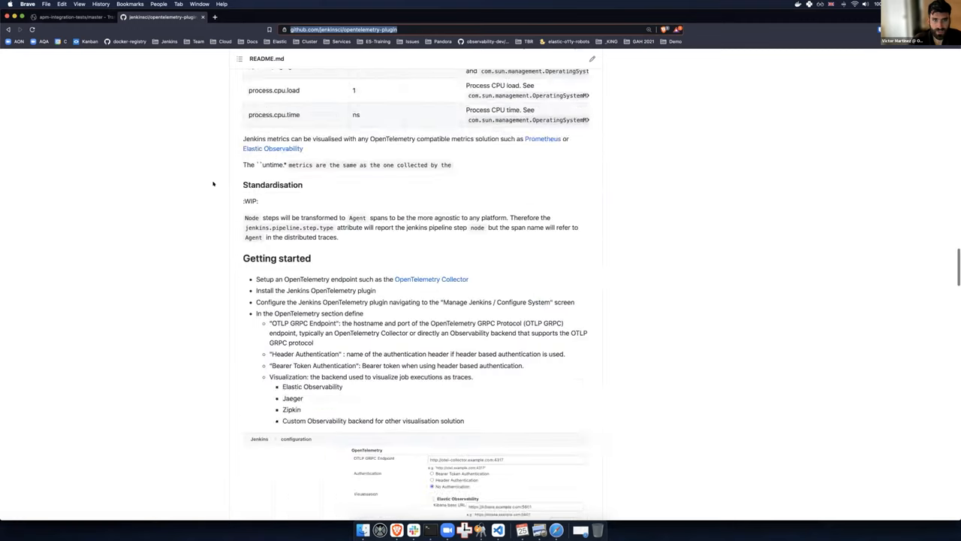
scroll(up, 3)
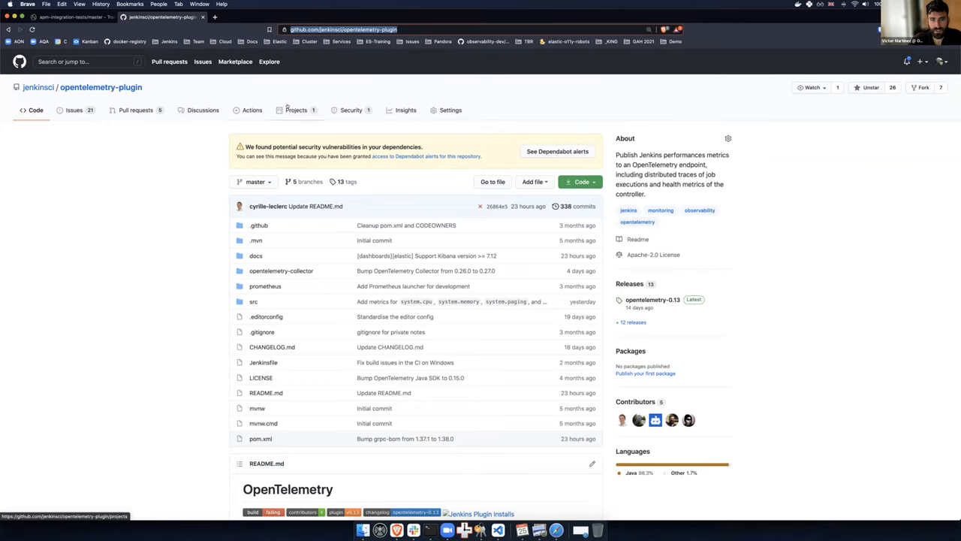
Open the Projects tab and the OpenTelemetry Plugin Board project.
click(296, 109)
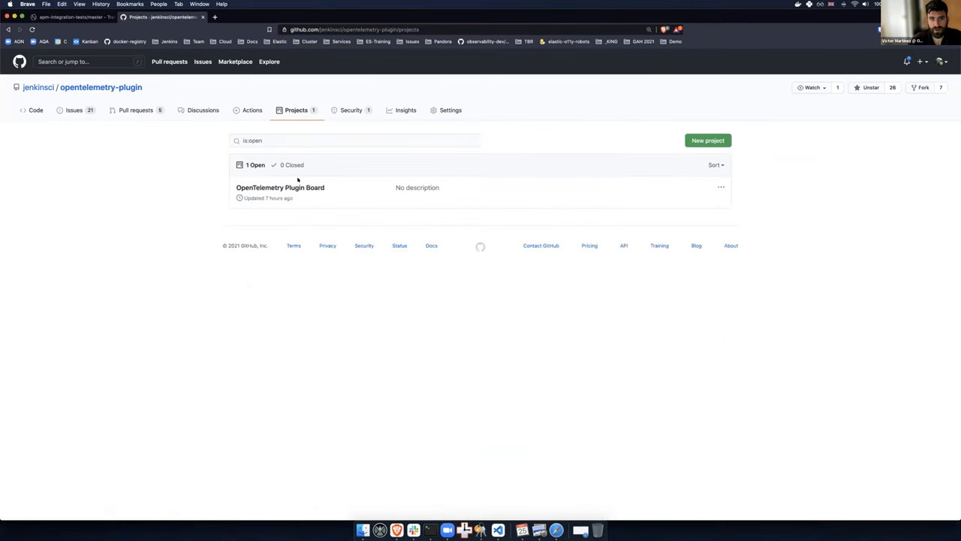
click(280, 187)
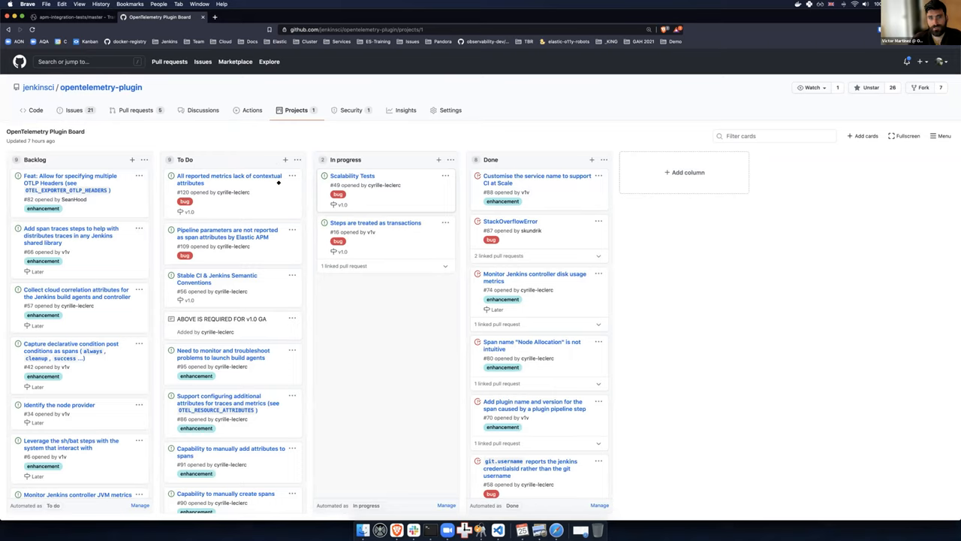
mouse_move(428, 186)
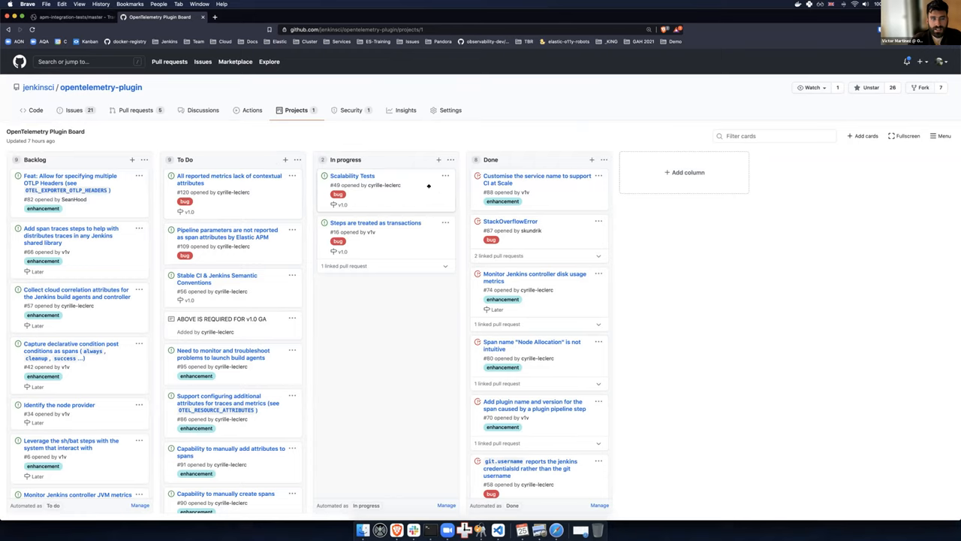
mouse_move(350, 110)
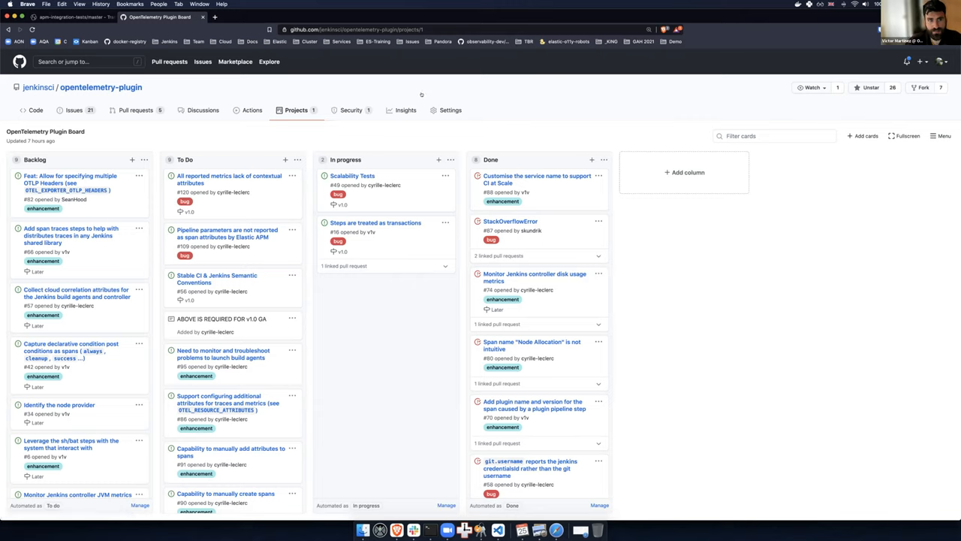
mouse_move(352, 175)
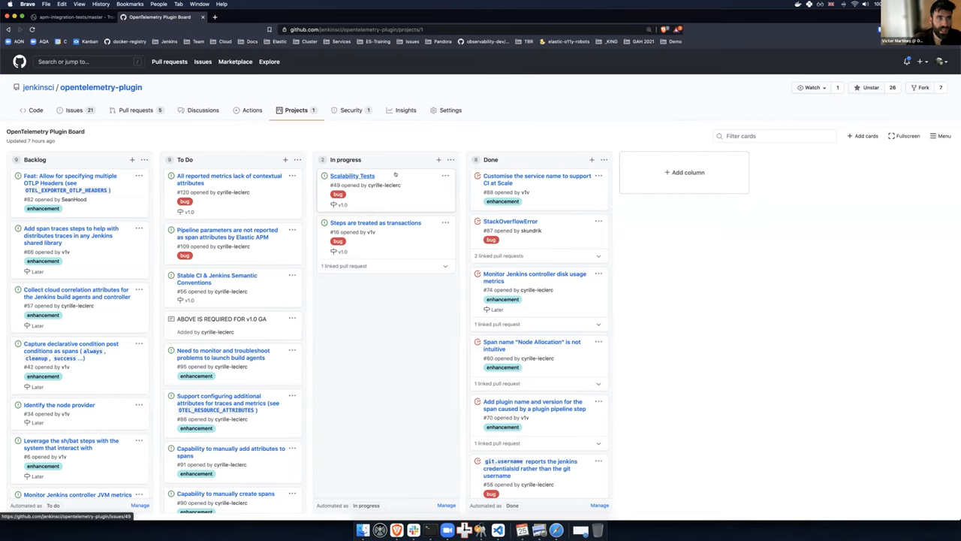
mouse_move(261, 93)
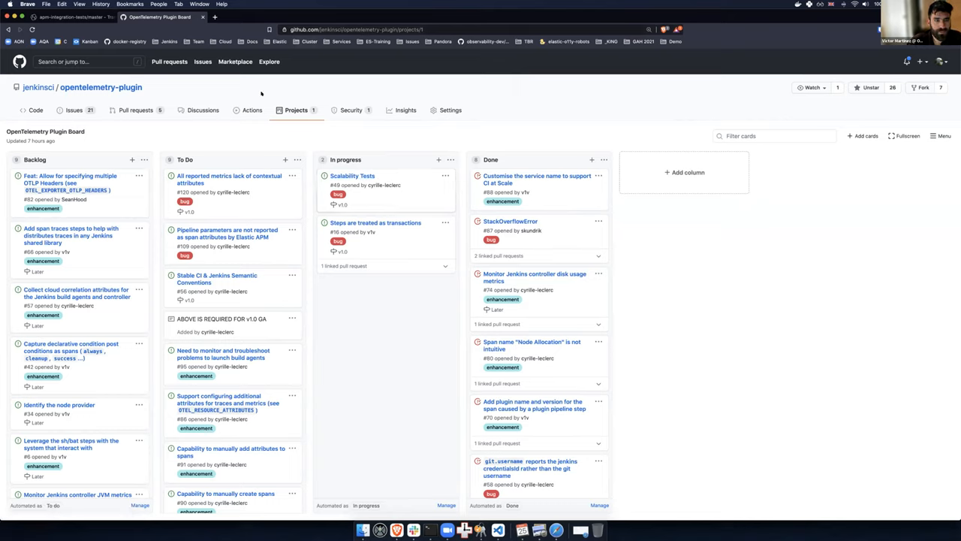
mouse_move(261, 93)
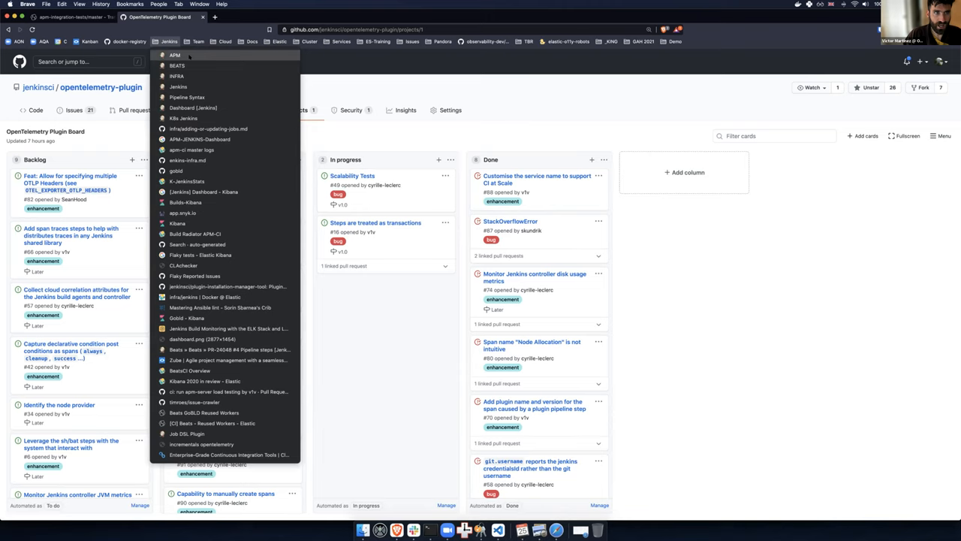
Load the APM CI Jenkins dashboard and open the apm-shared job folder.
click(178, 86)
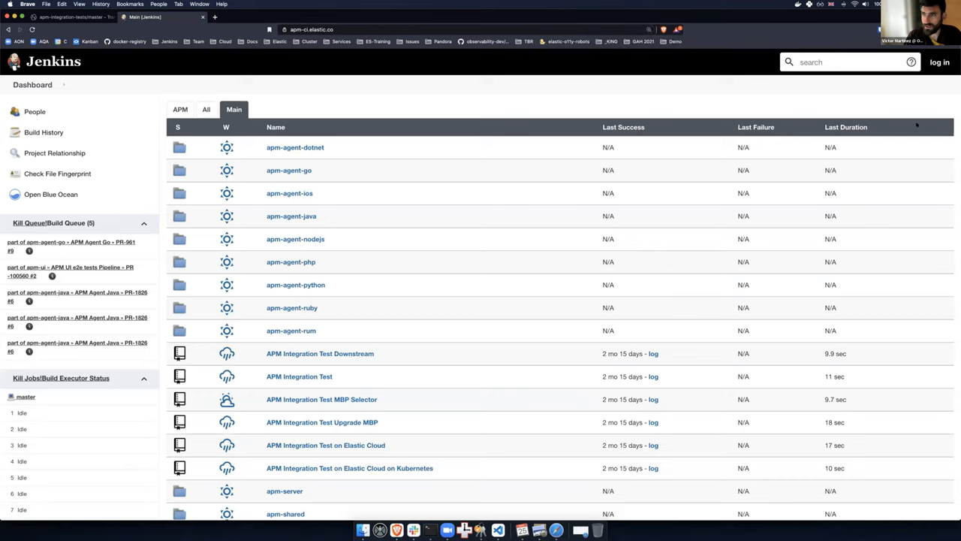
mouse_move(717, 148)
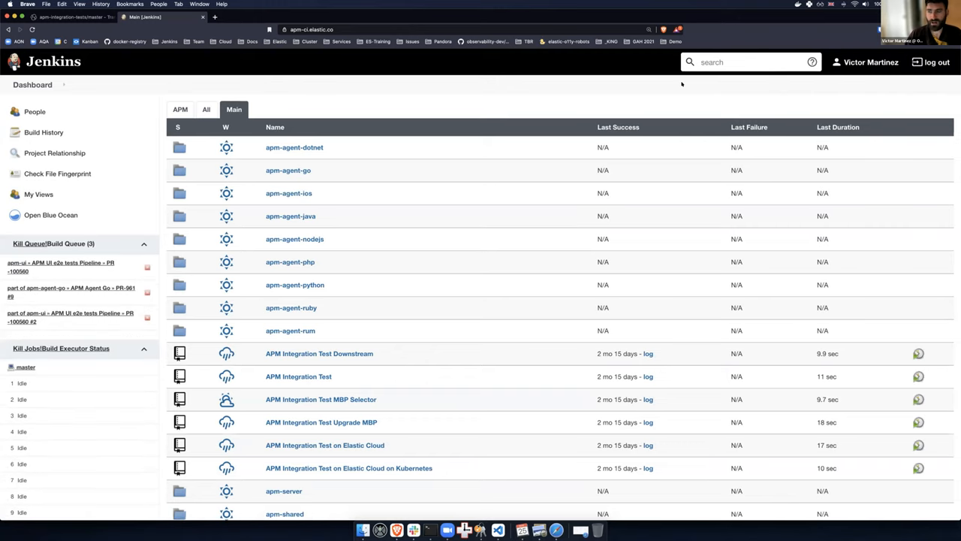
mouse_move(419, 141)
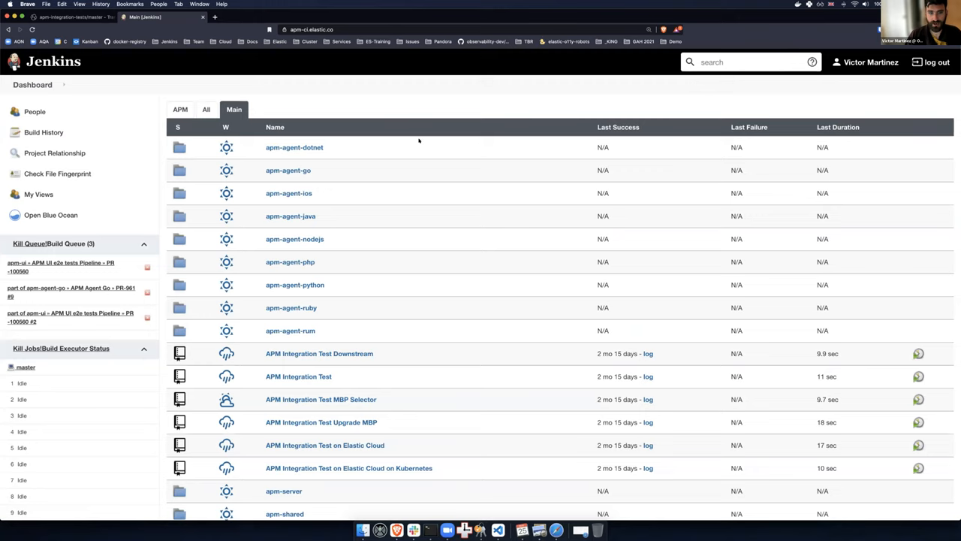
scroll(down, 3)
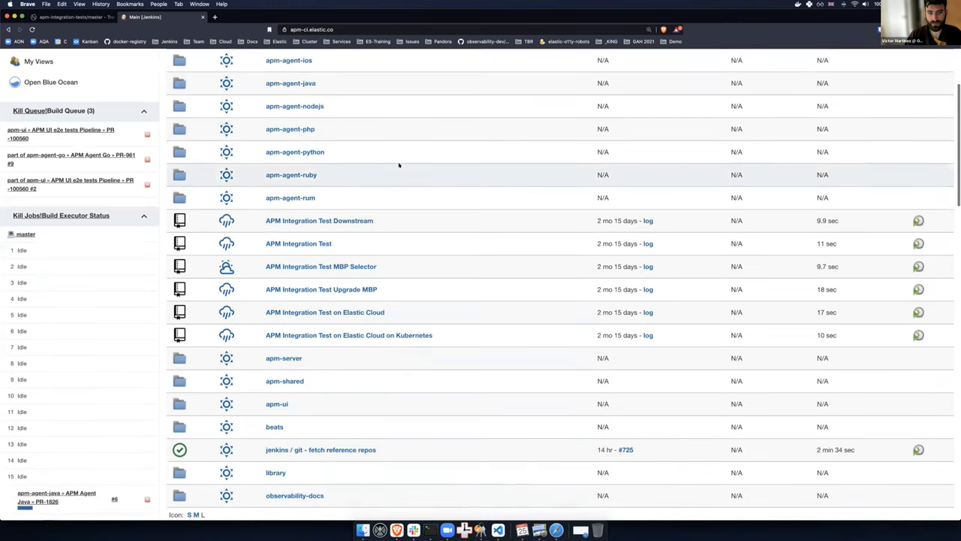
scroll(down, 3)
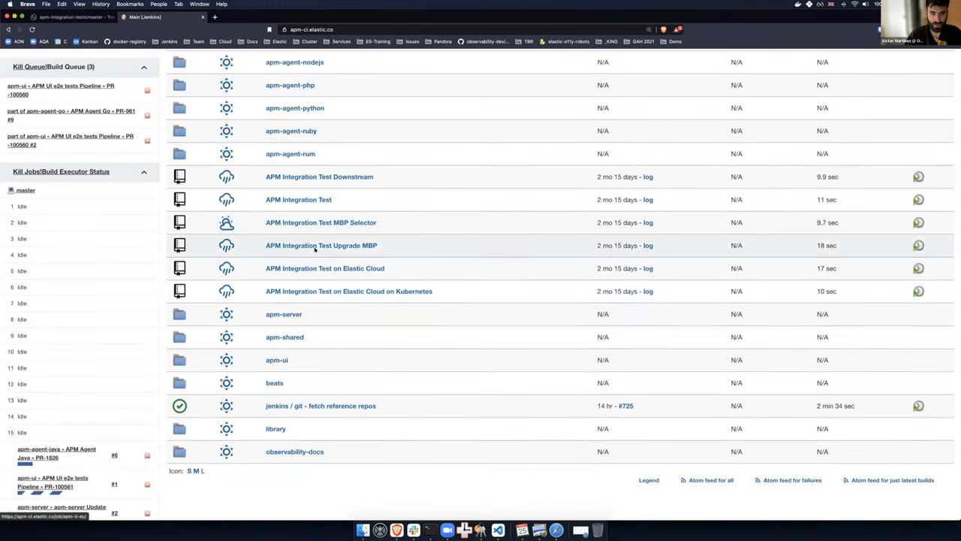
click(285, 336)
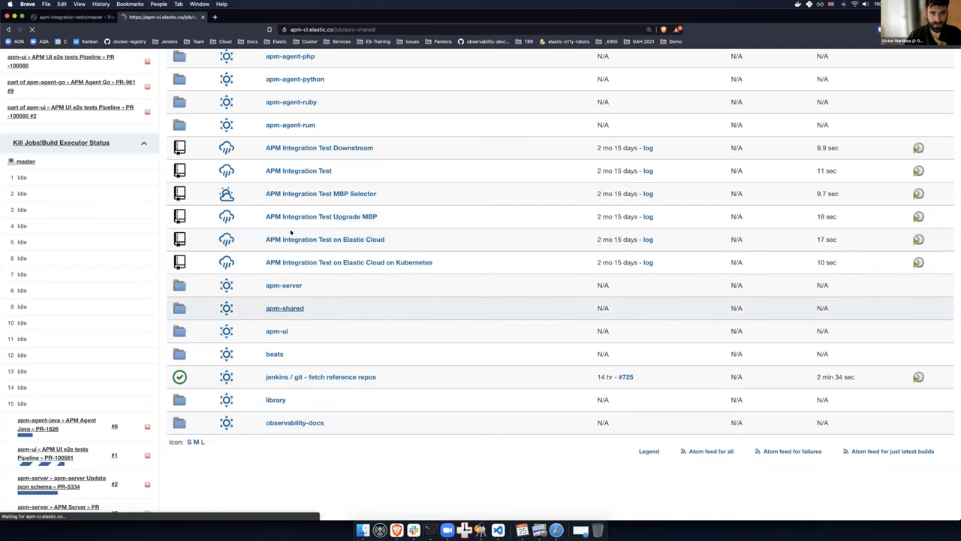
click(284, 308)
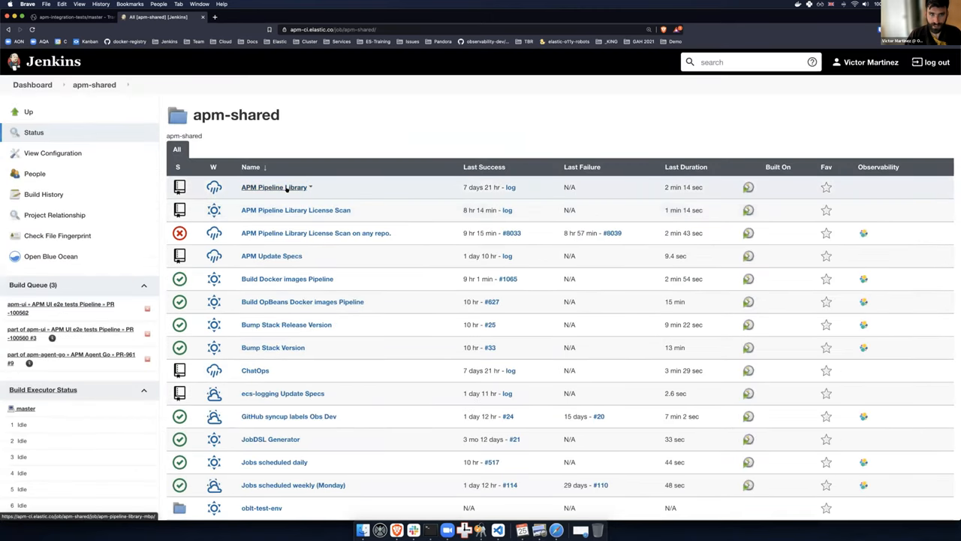
Open APM Pipeline Library, its master branch, then build #1596.
click(274, 187)
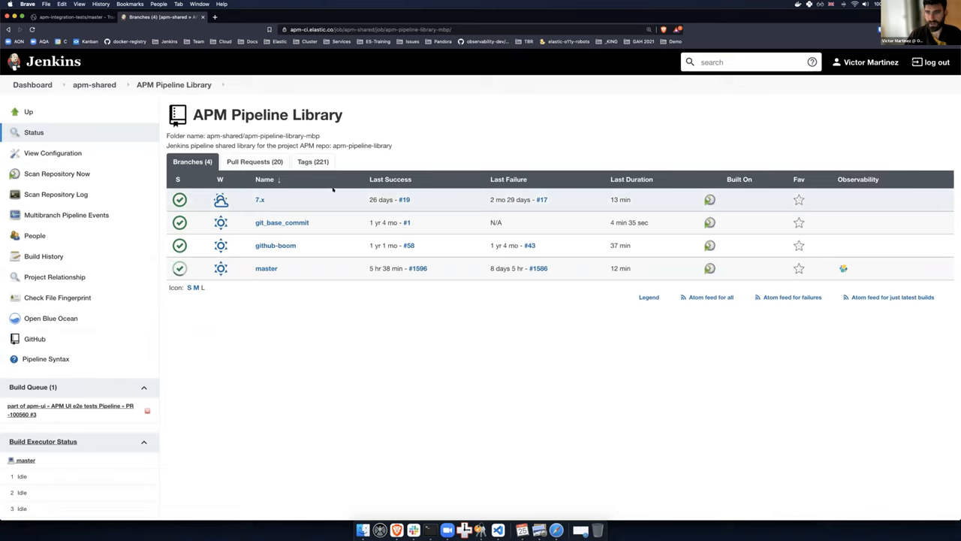
mouse_move(361, 222)
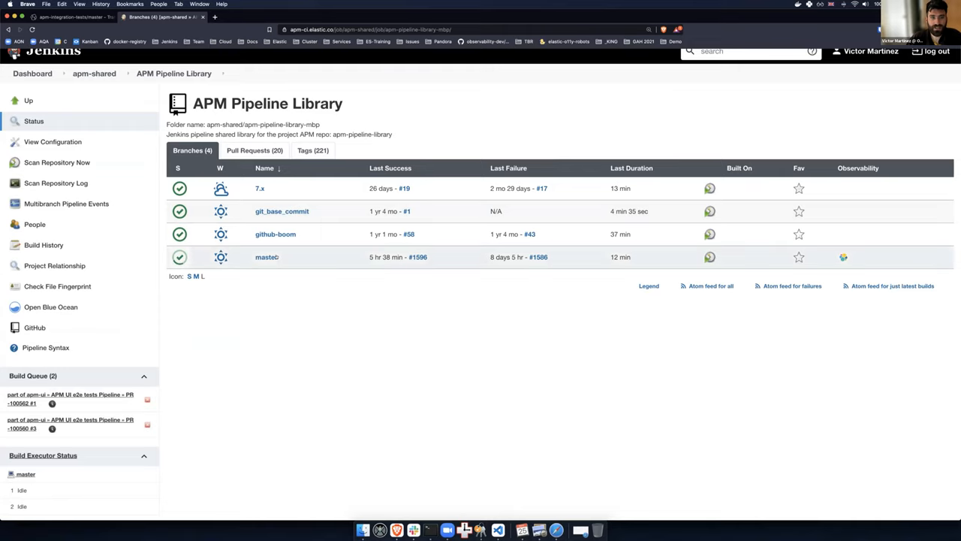
scroll(down, 3)
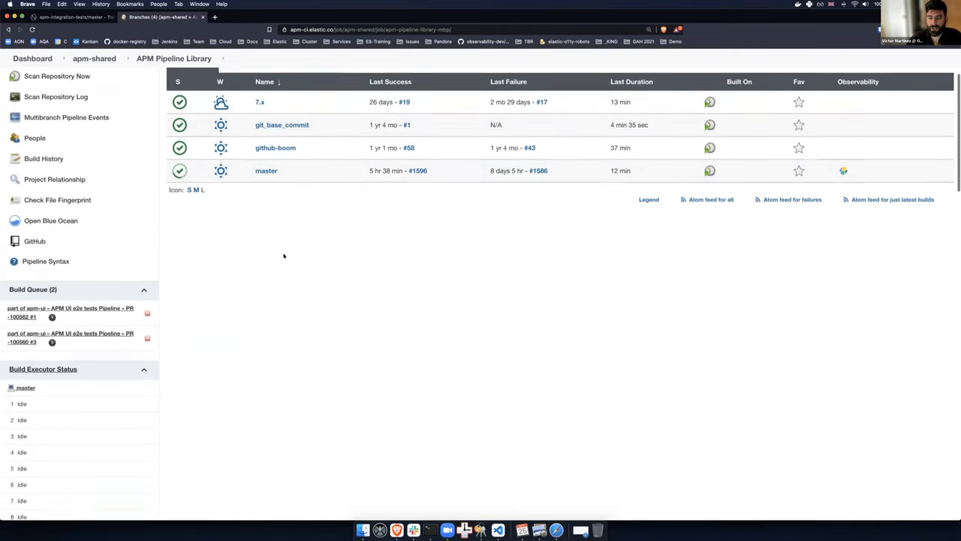
scroll(down, 3)
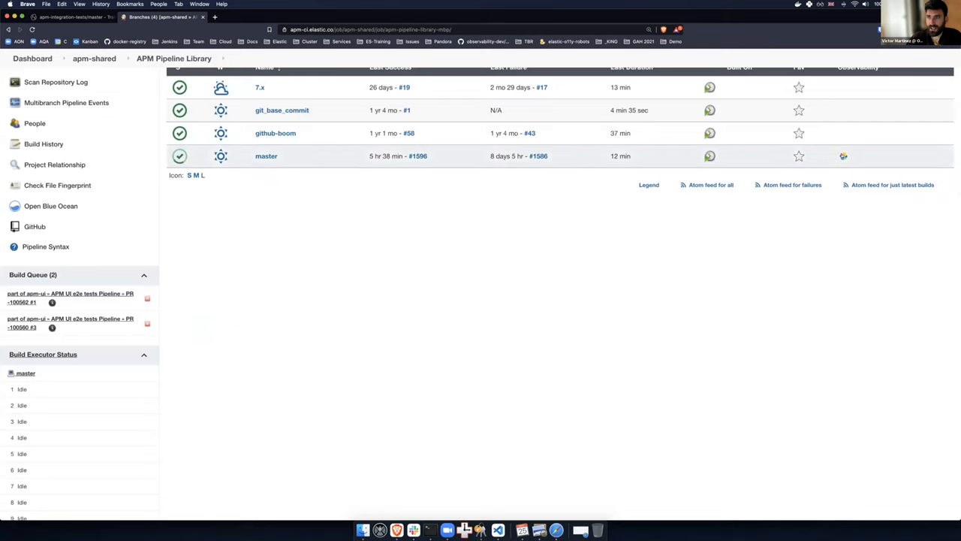
mouse_move(843, 157)
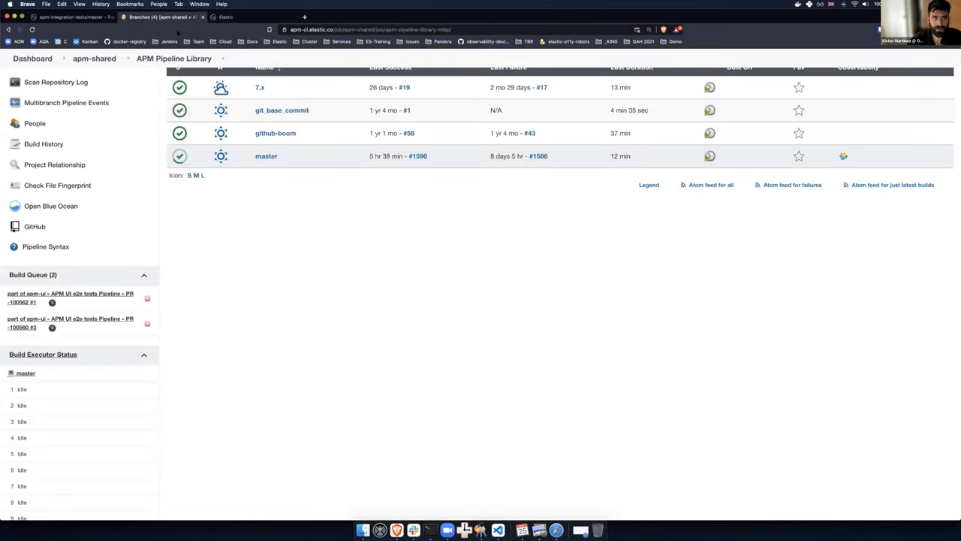
click(266, 155)
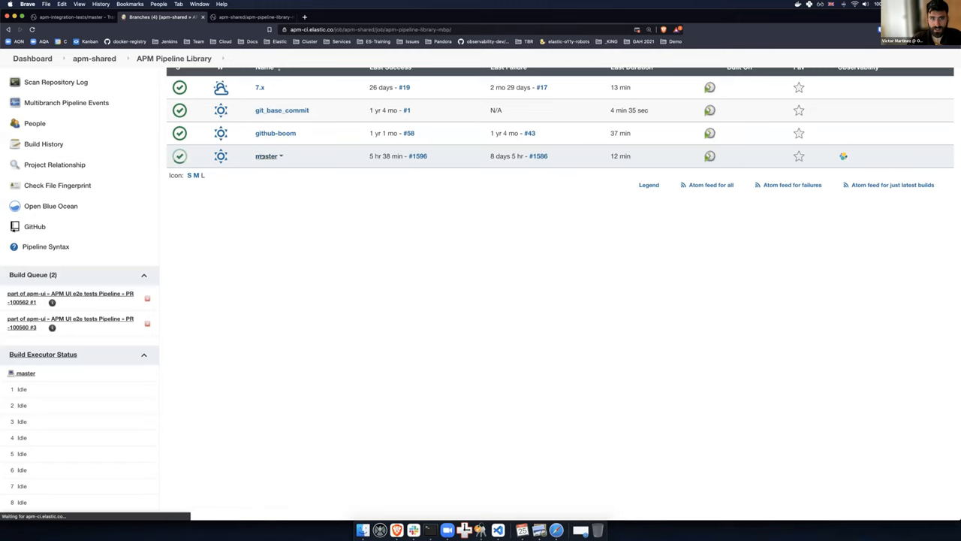
click(265, 155)
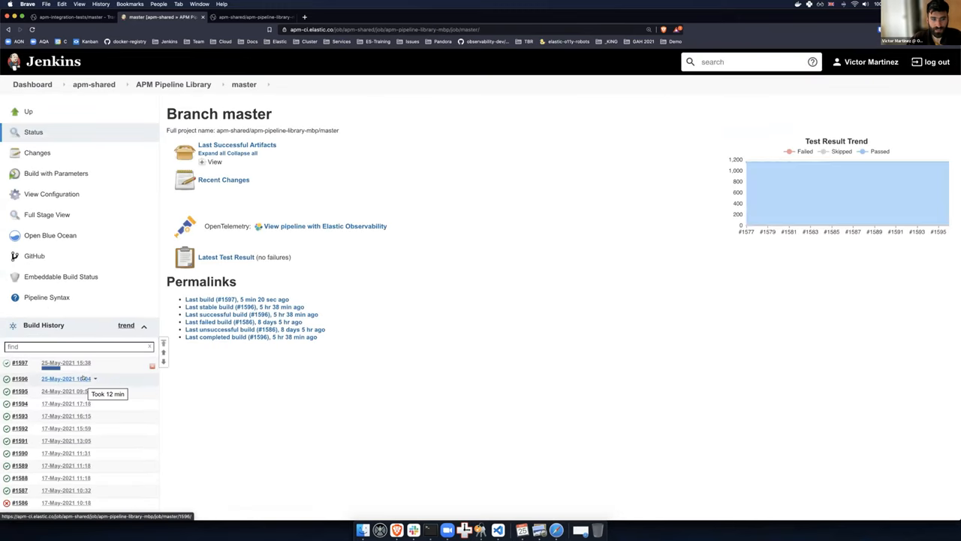
click(47, 214)
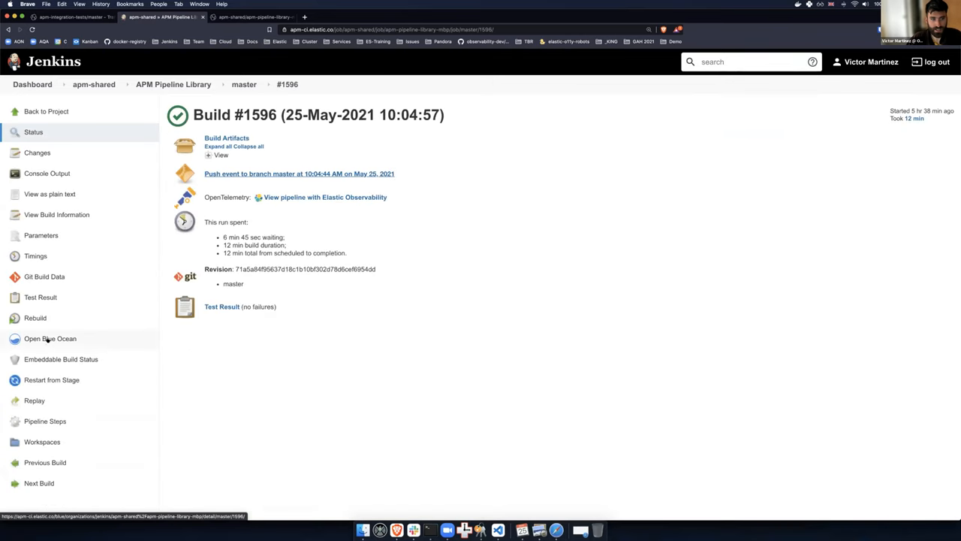
View build #1596 in Blue Ocean, then review its trace in Elastic APM.
click(50, 338)
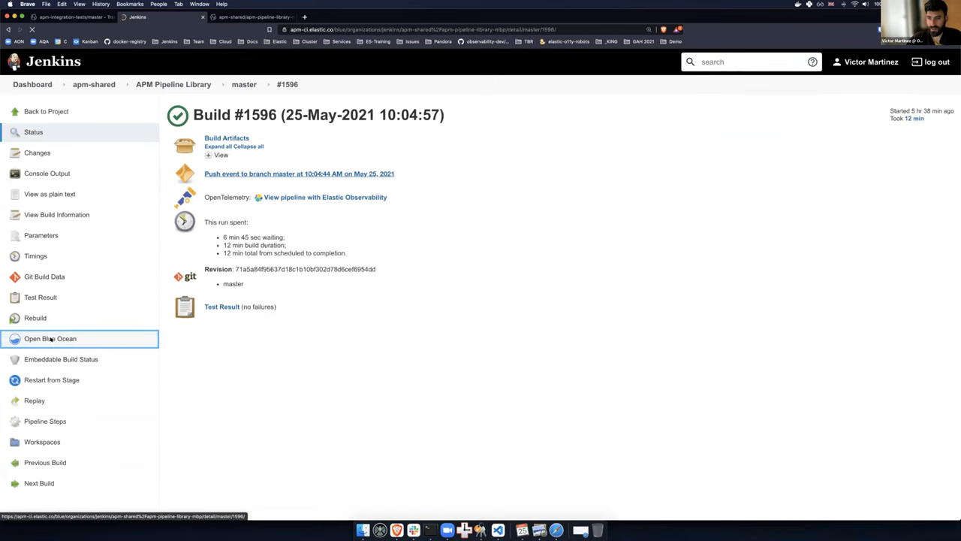
click(50, 338)
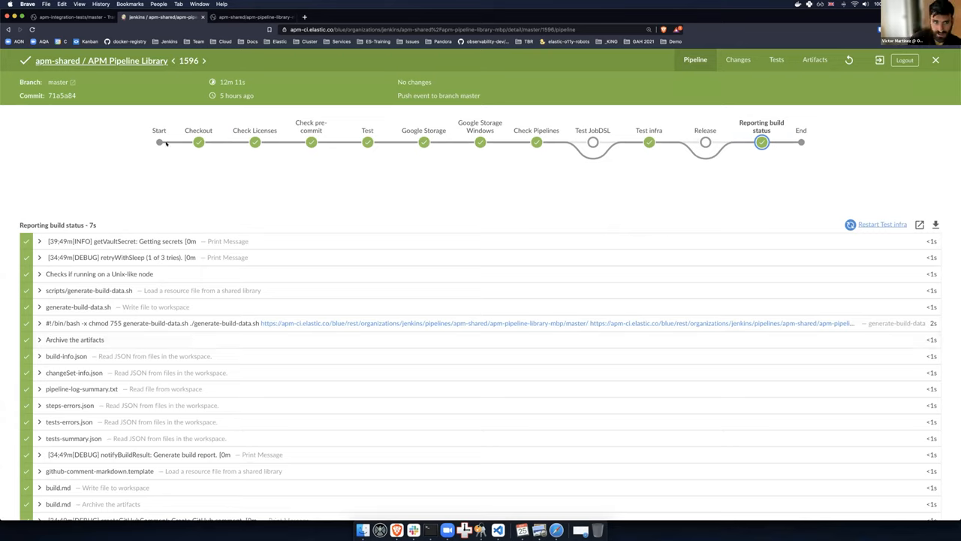
mouse_move(184, 148)
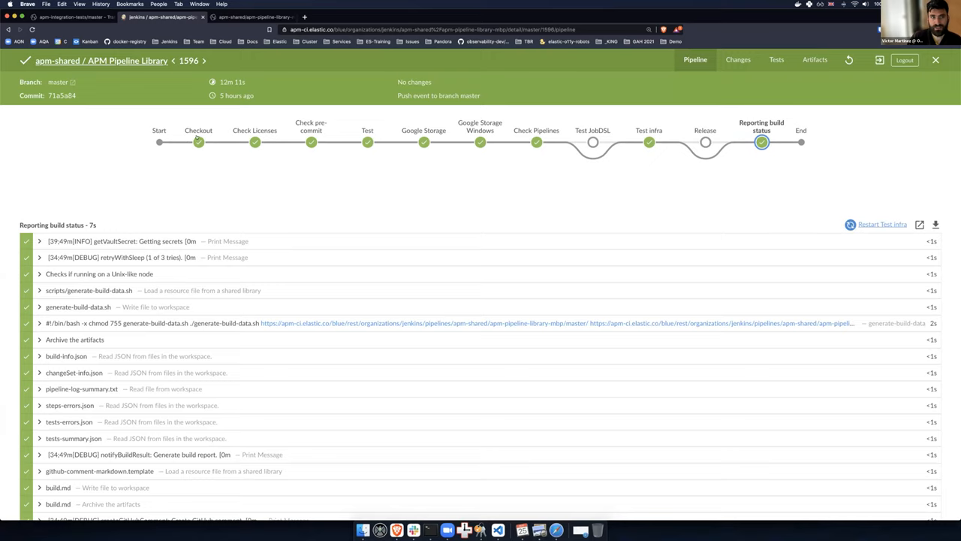
mouse_move(217, 144)
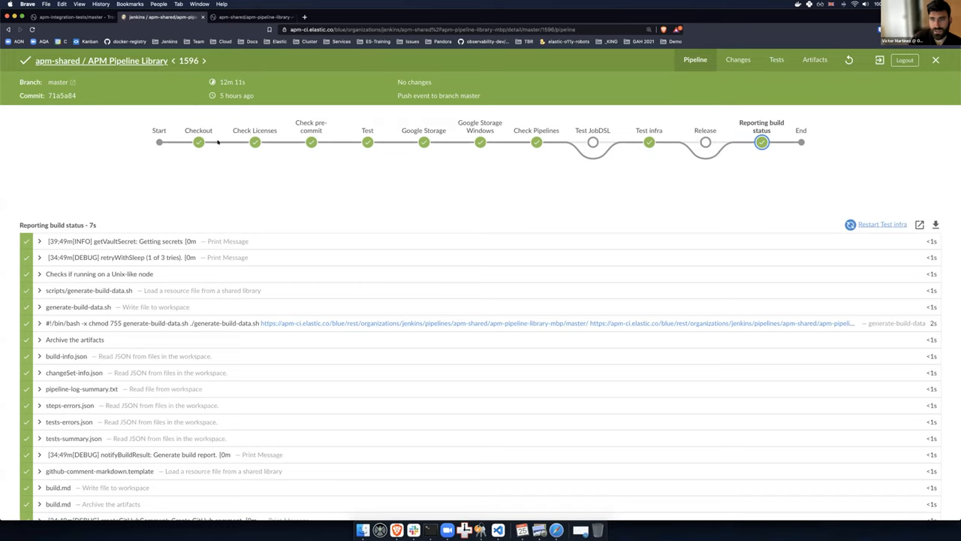
mouse_move(187, 161)
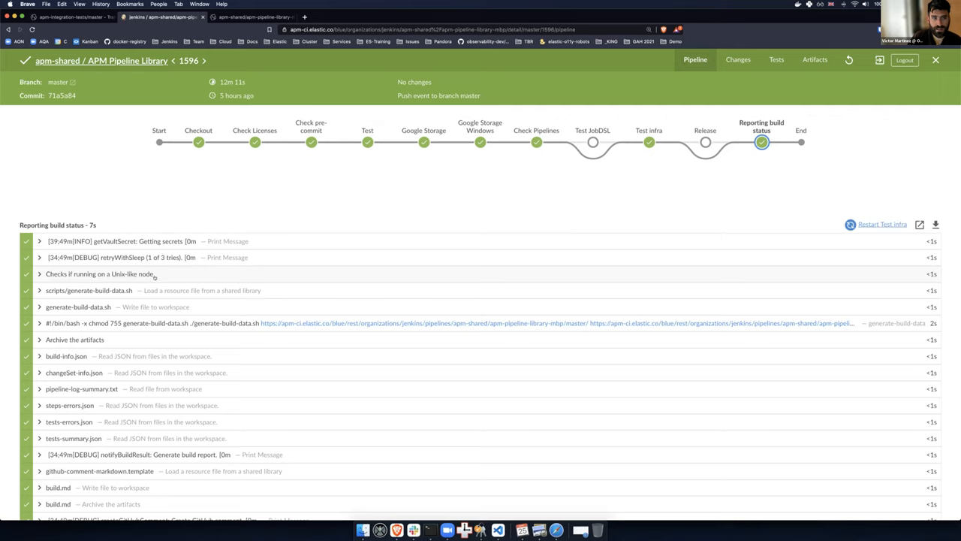
mouse_move(211, 299)
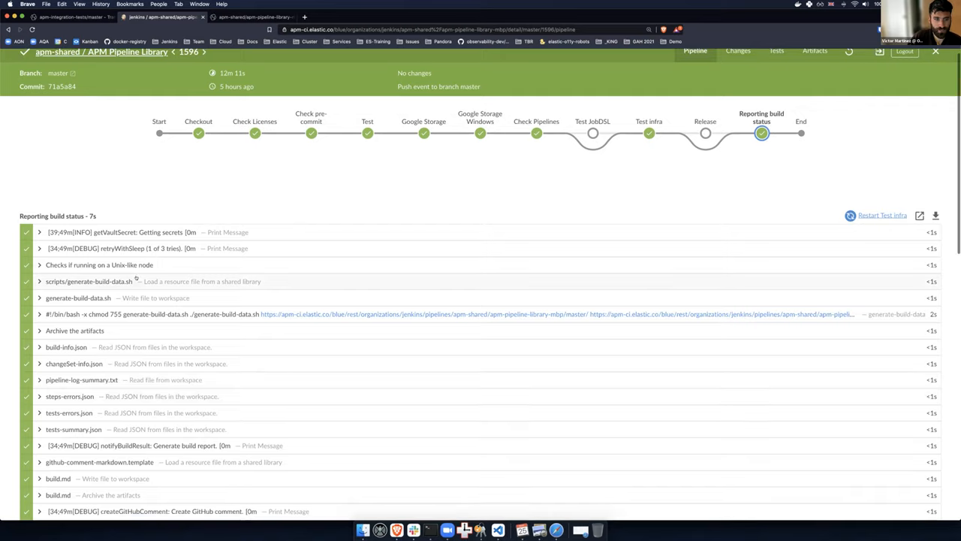
scroll(down, 3)
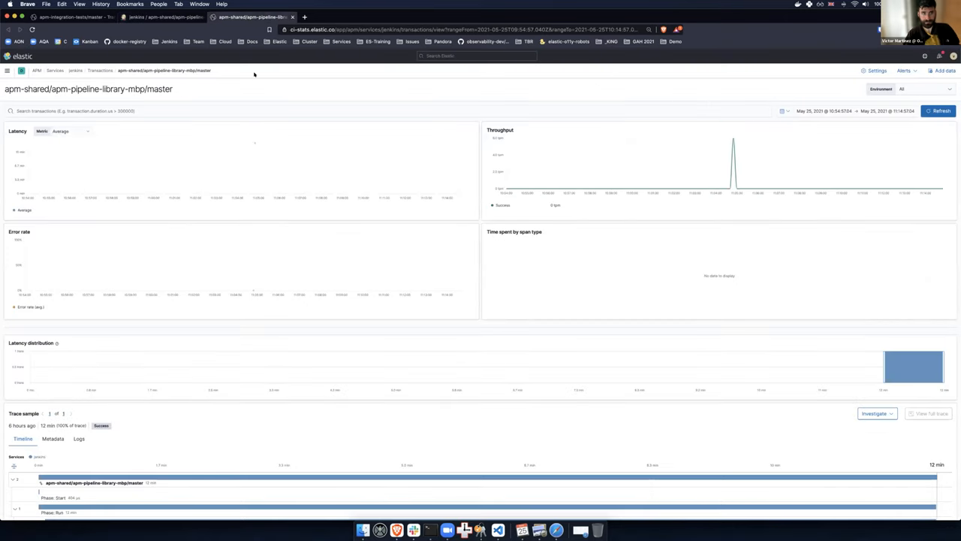
Scroll through the trace sample timeline from Checkout SCM to Google Storage.
scroll(down, 3)
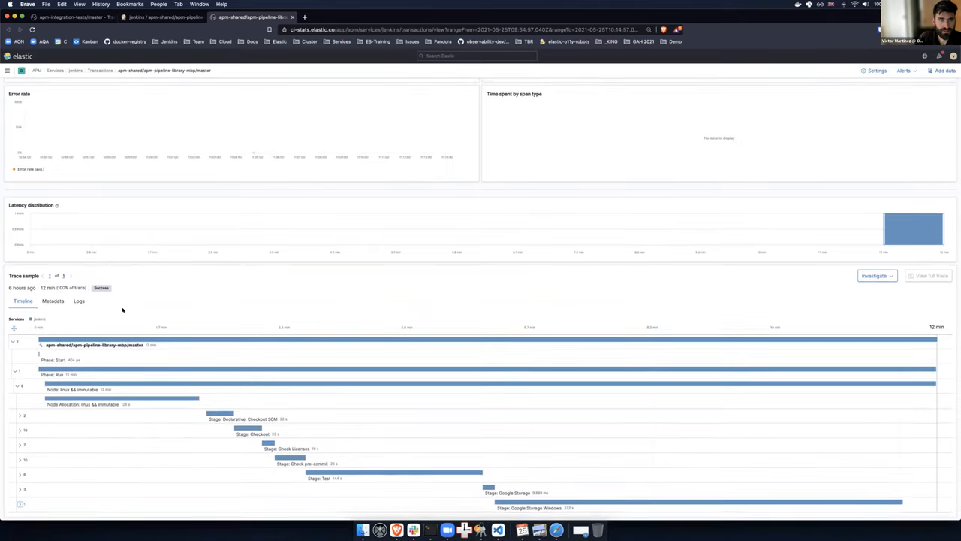
scroll(up, 3)
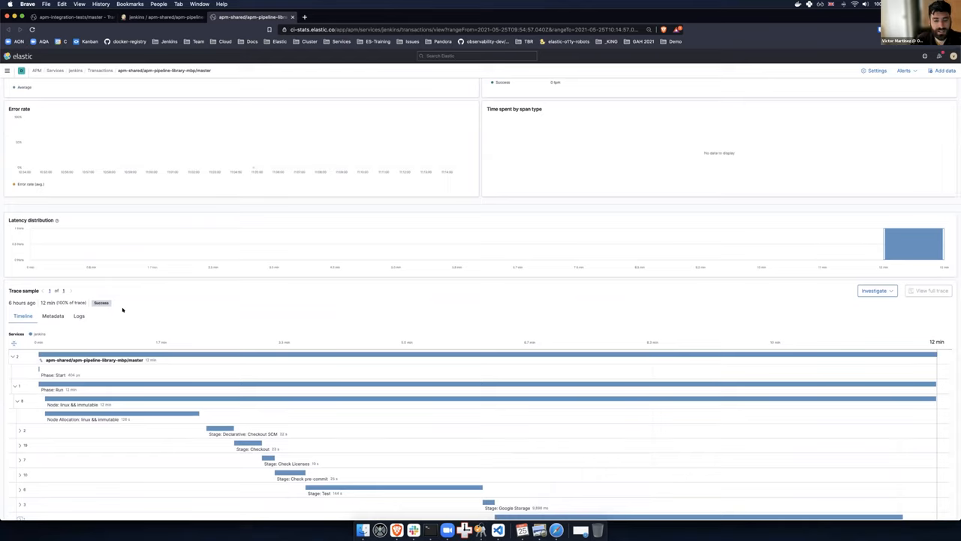
mouse_move(120, 359)
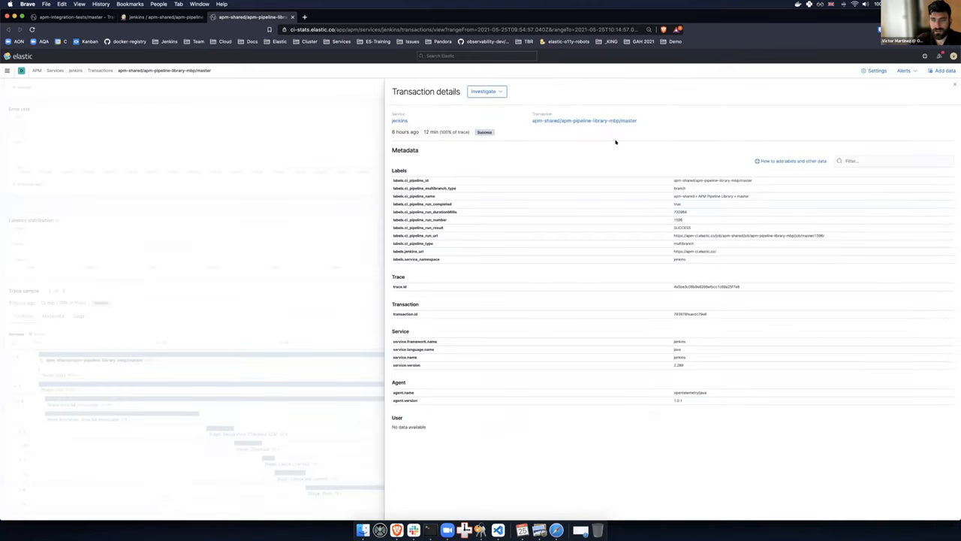
mouse_move(583, 294)
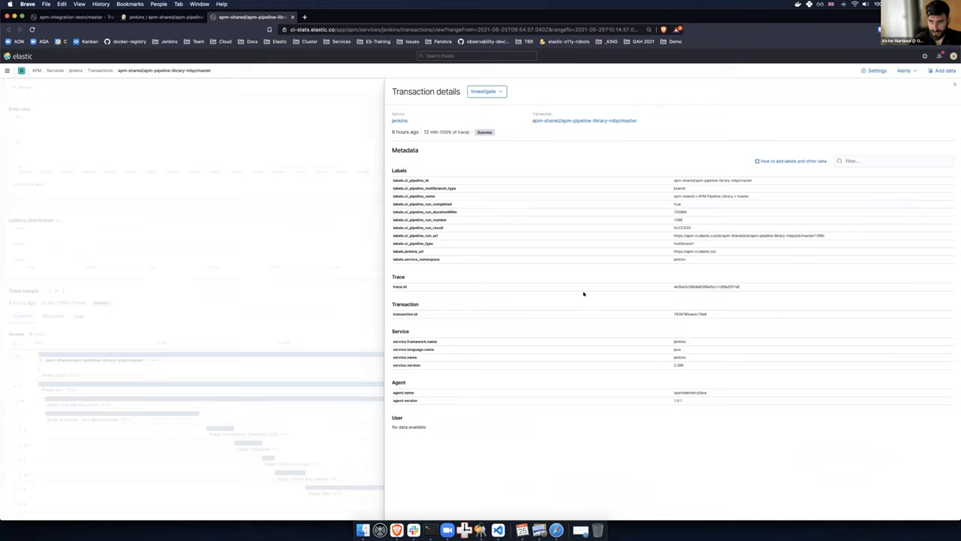
mouse_move(679, 179)
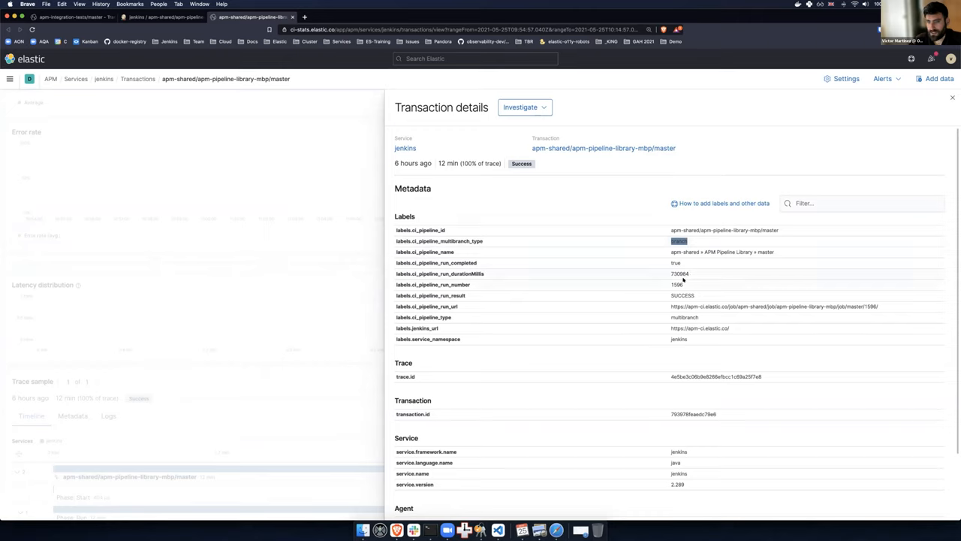
mouse_move(712, 306)
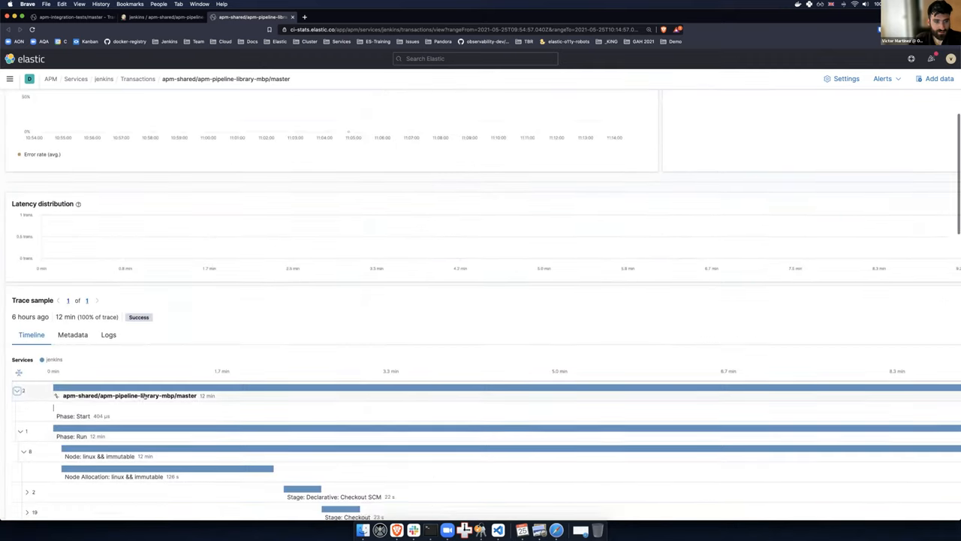
Scroll the trace timeline to reveal the Checkout SCM stage's sleep and checkout spans.
scroll(down, 3)
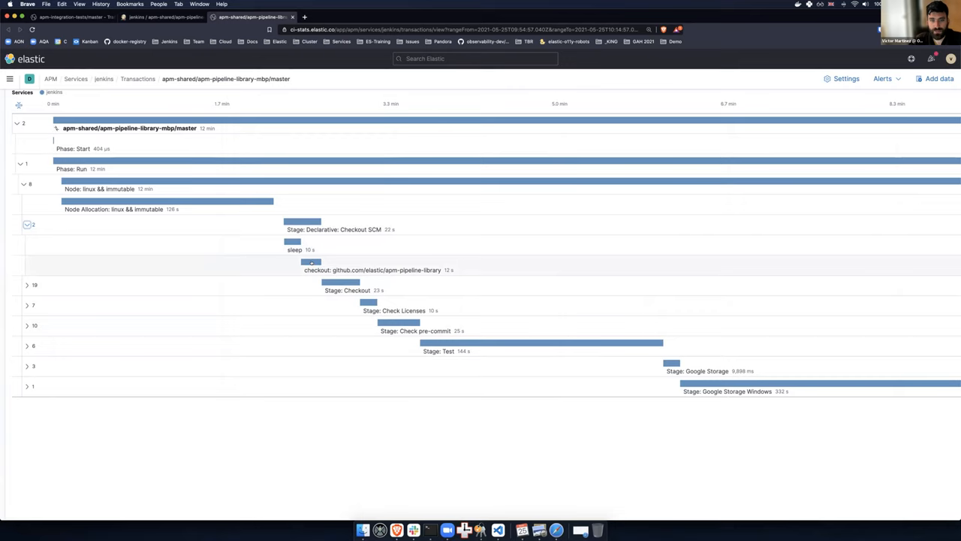
click(310, 262)
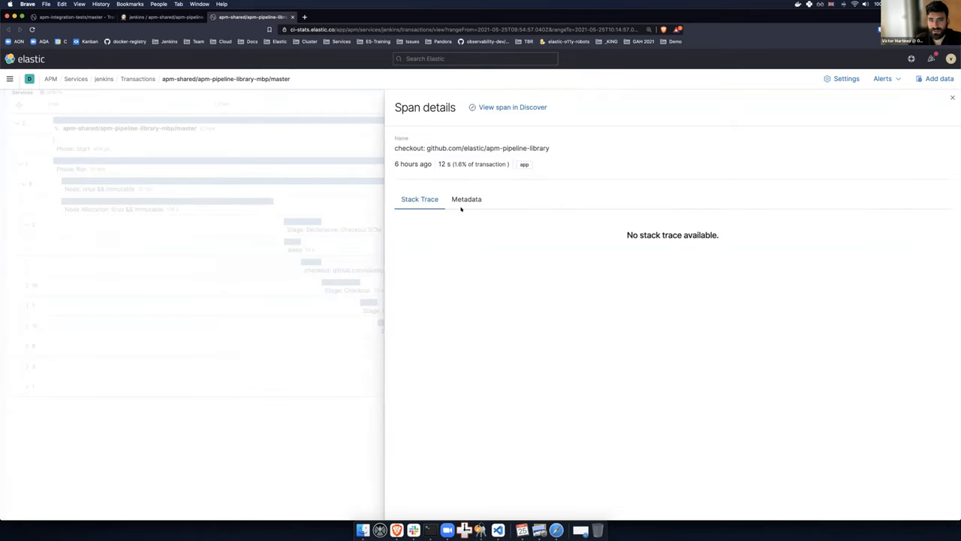
click(466, 199)
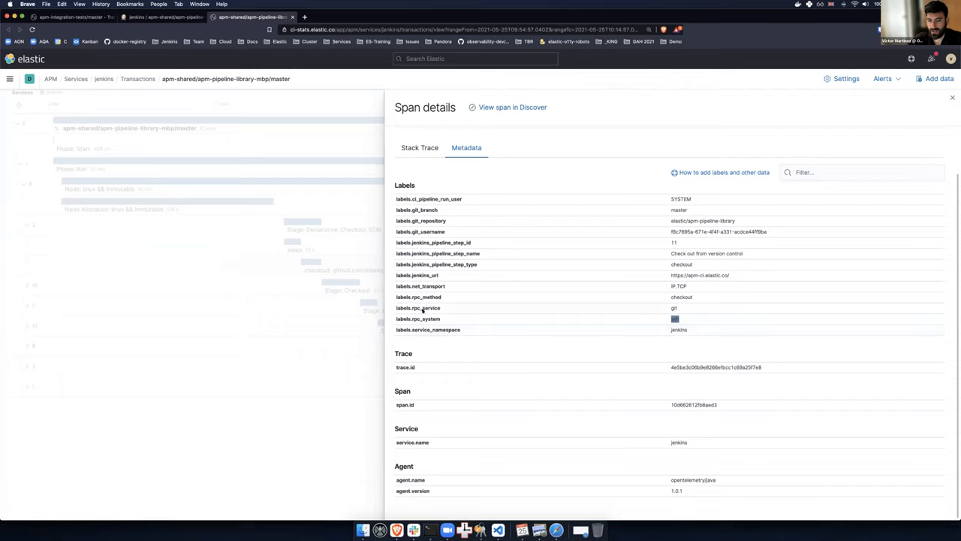
mouse_move(416, 220)
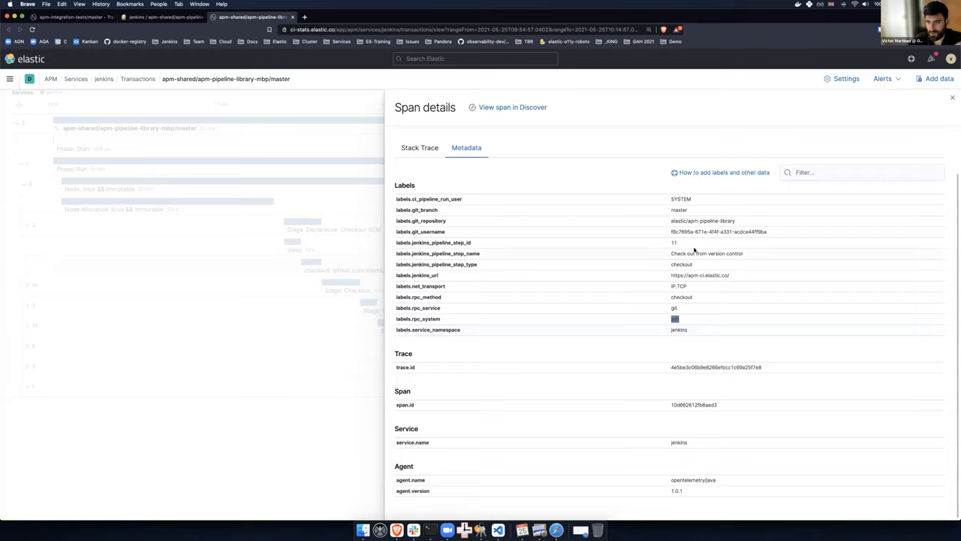
mouse_move(879, 107)
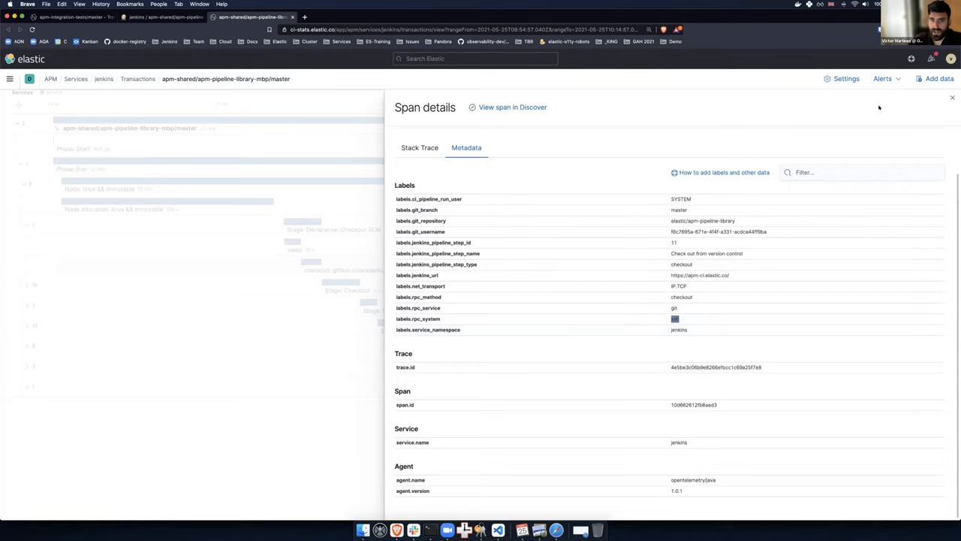
click(953, 98)
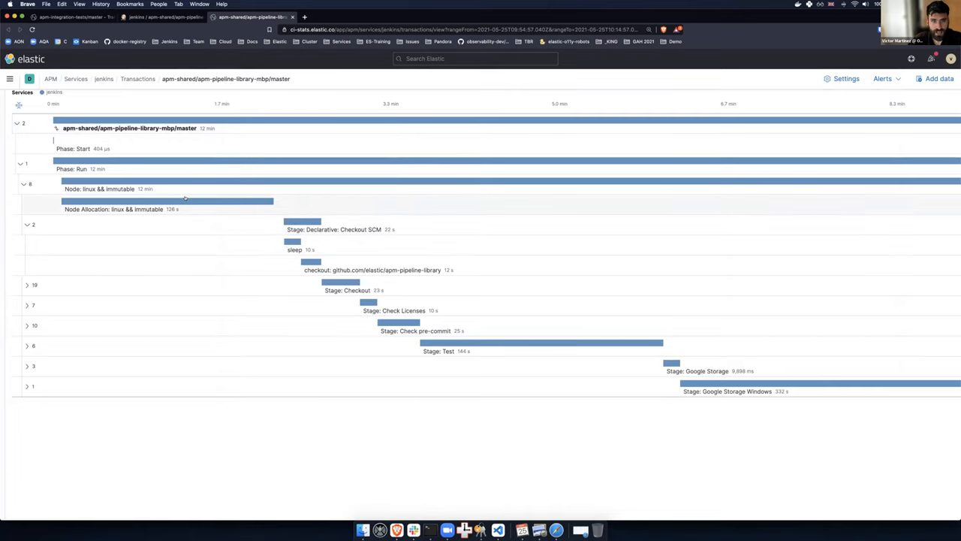
mouse_move(137, 203)
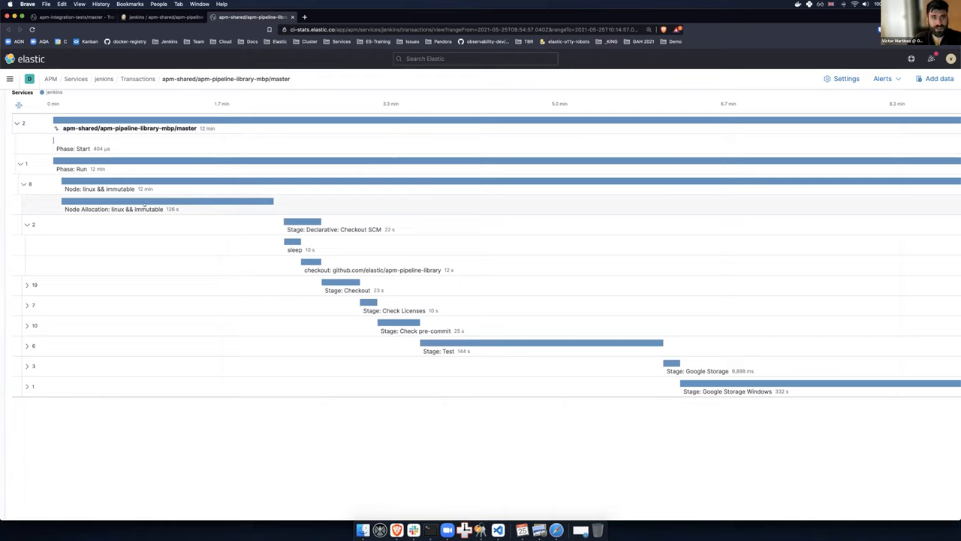
mouse_move(166, 208)
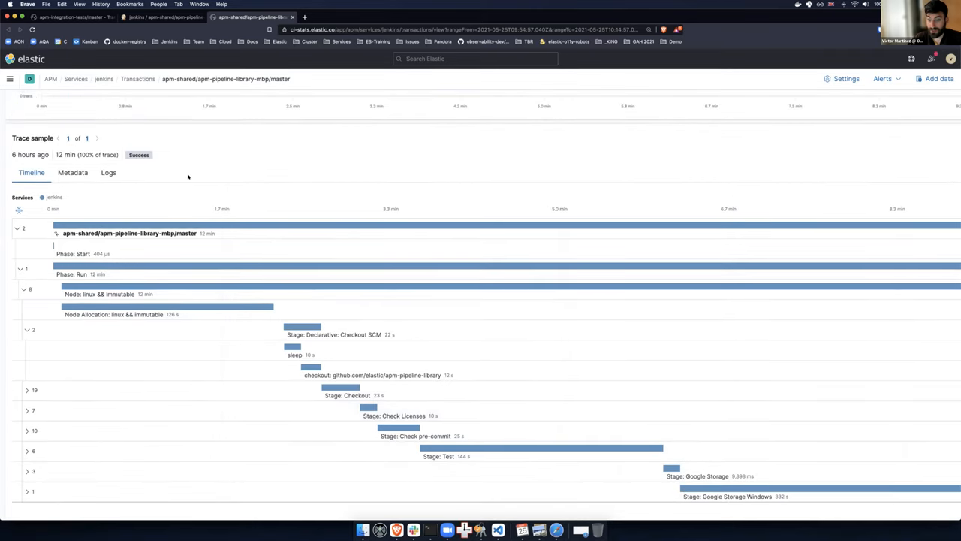
scroll(up, 3)
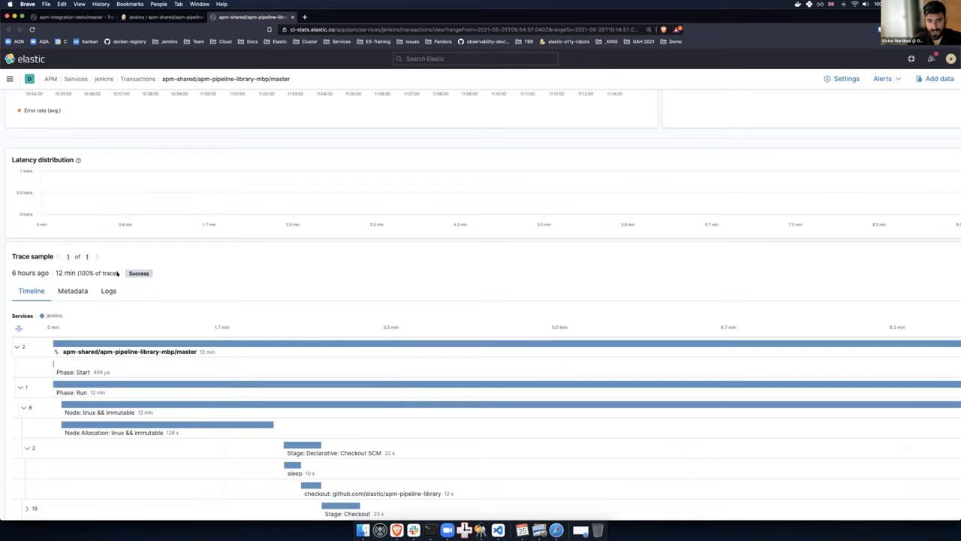
mouse_move(108, 293)
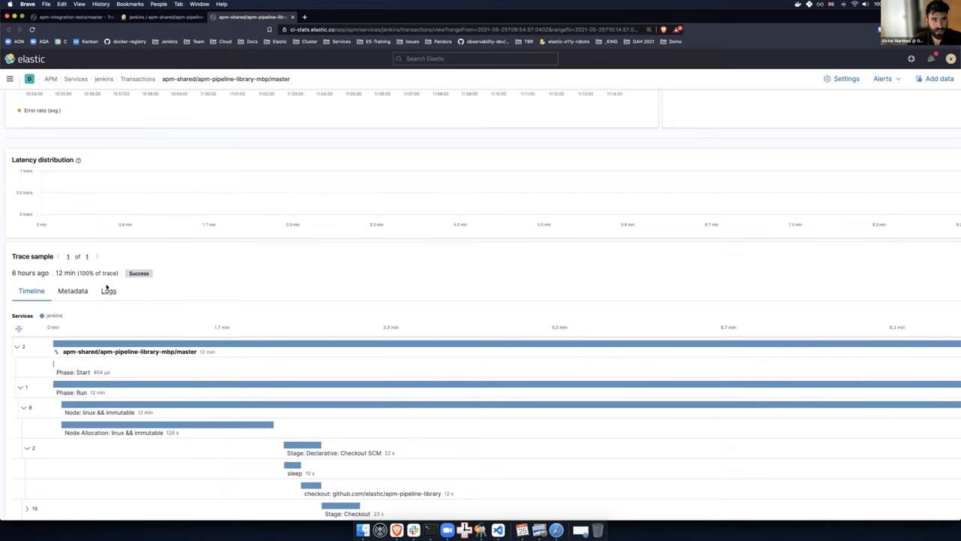
scroll(up, 3)
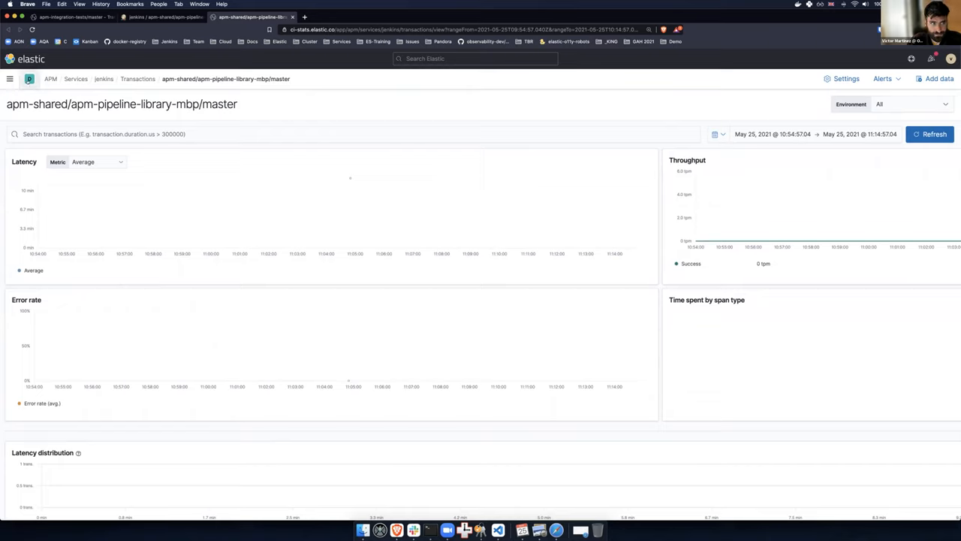
Switch Kibana to the opentelemetry space and visit APM before reselecting the space.
click(28, 79)
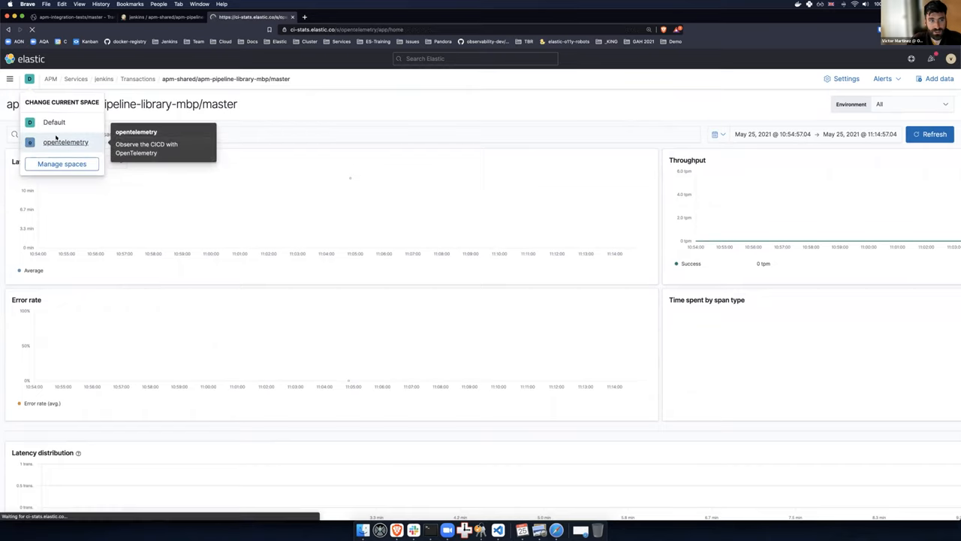
click(65, 141)
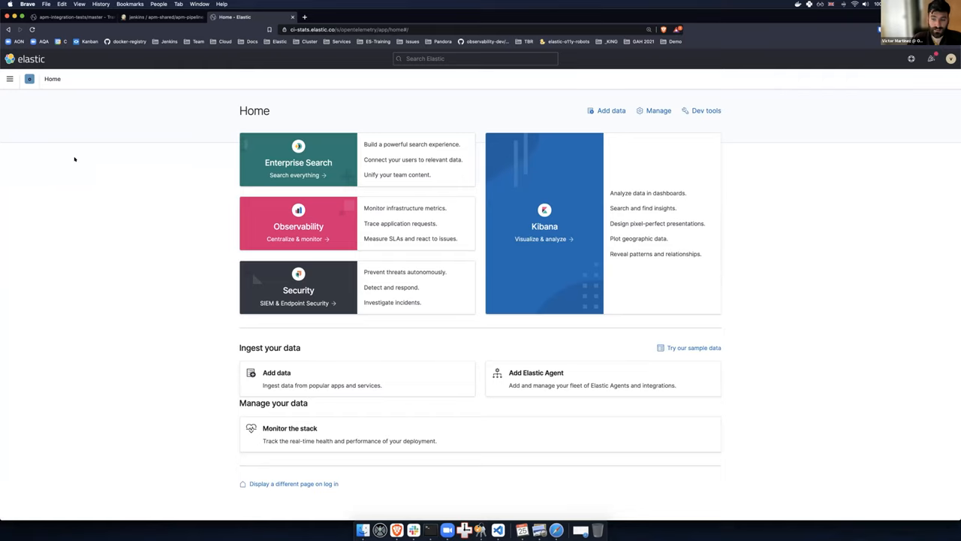
mouse_move(18, 93)
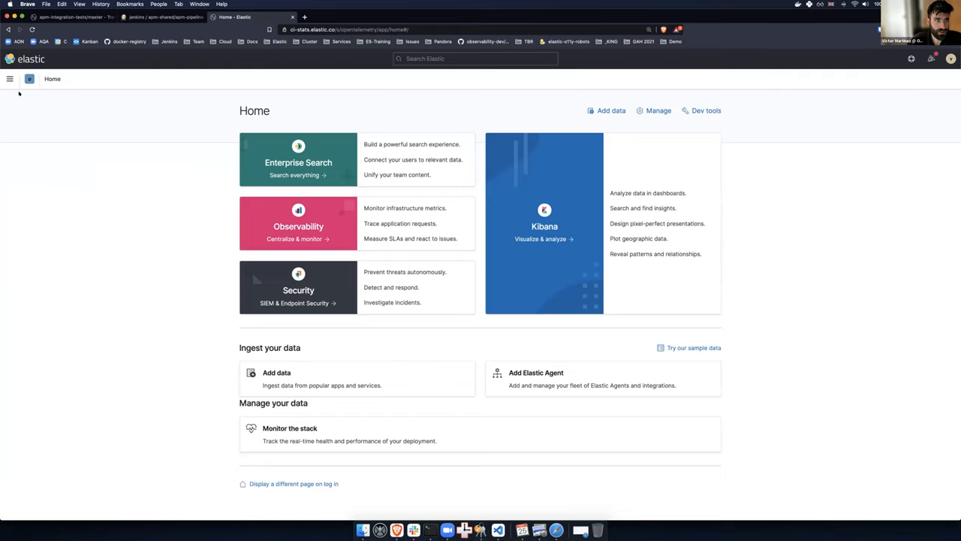
click(10, 79)
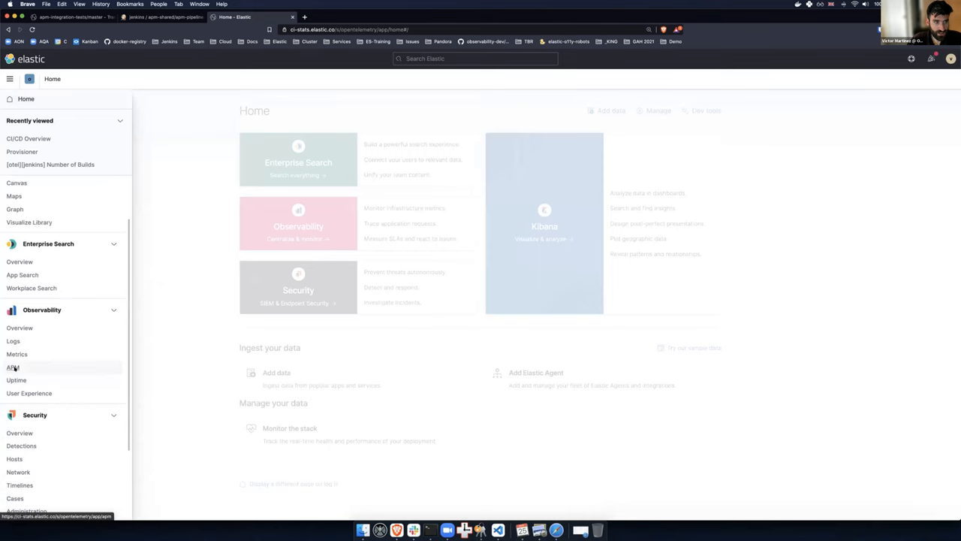
click(13, 367)
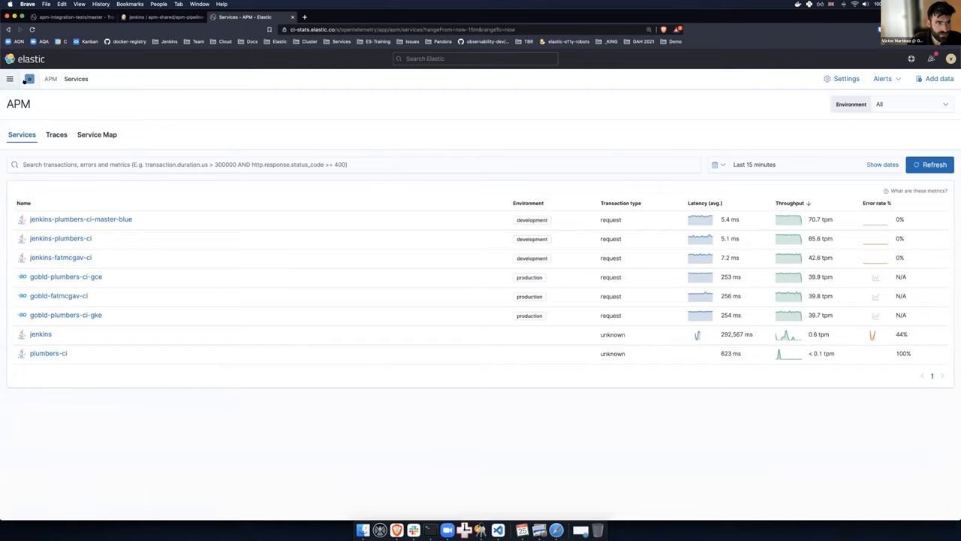
click(28, 78)
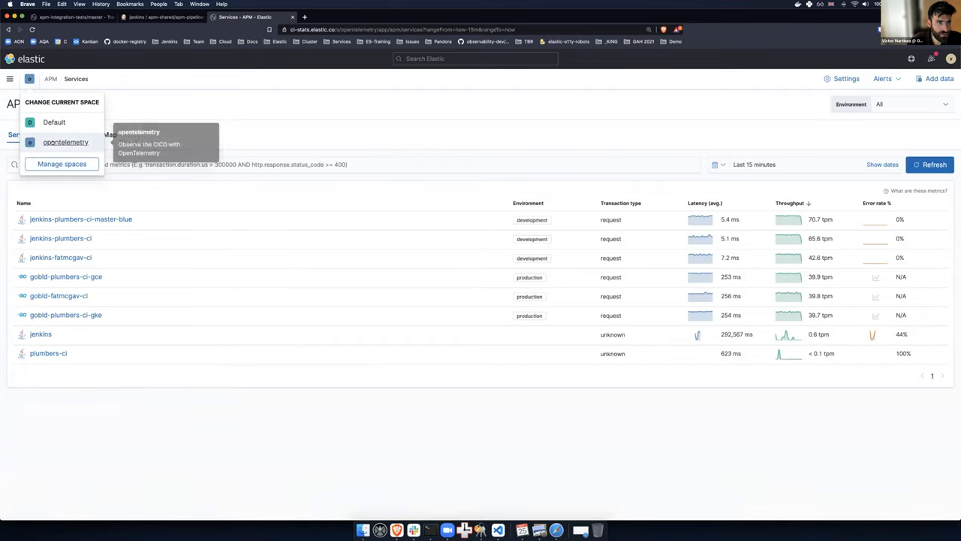
click(66, 142)
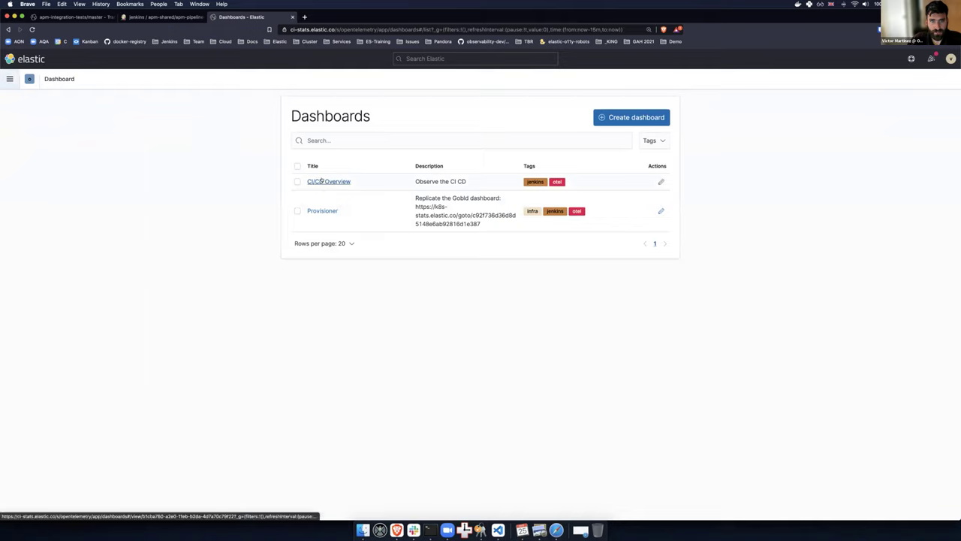
click(322, 210)
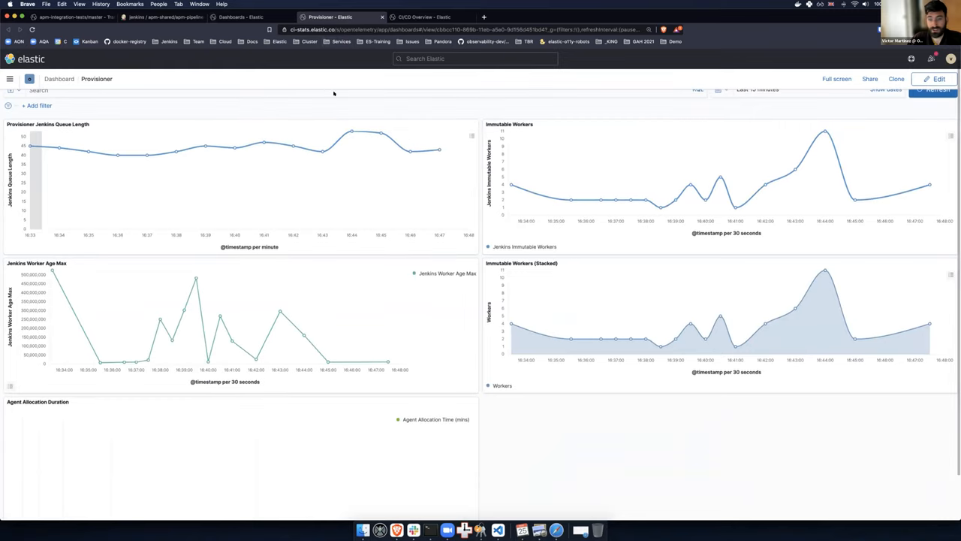
mouse_move(280, 189)
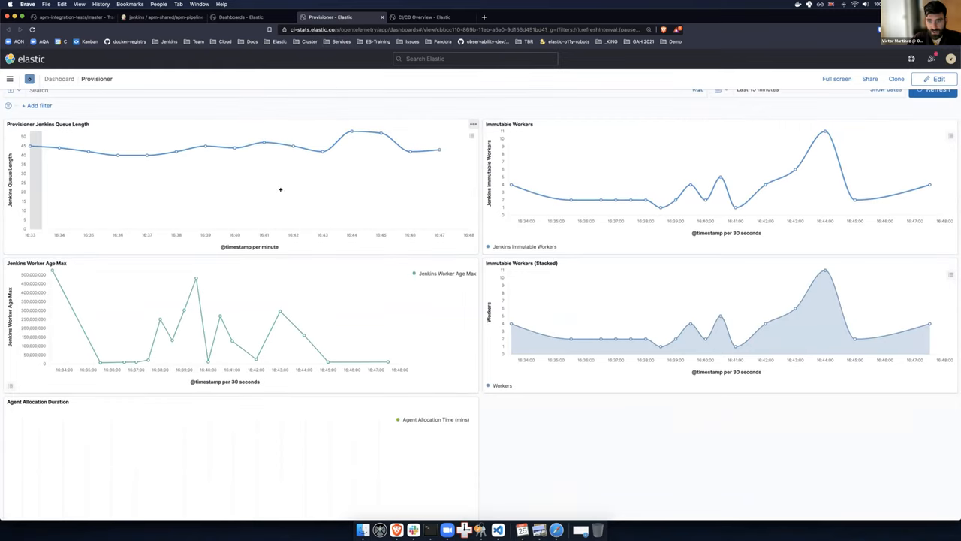
mouse_move(261, 208)
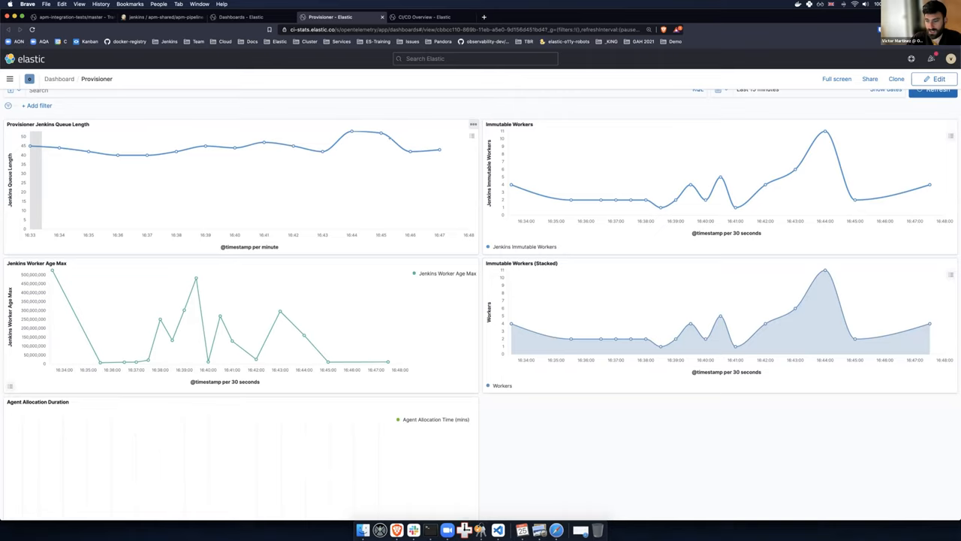
mouse_move(515, 233)
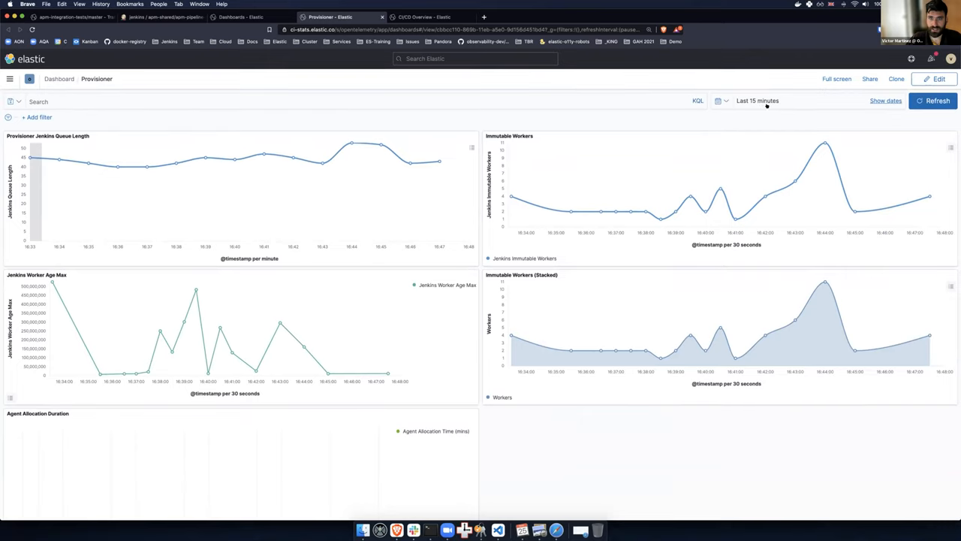
mouse_move(824, 144)
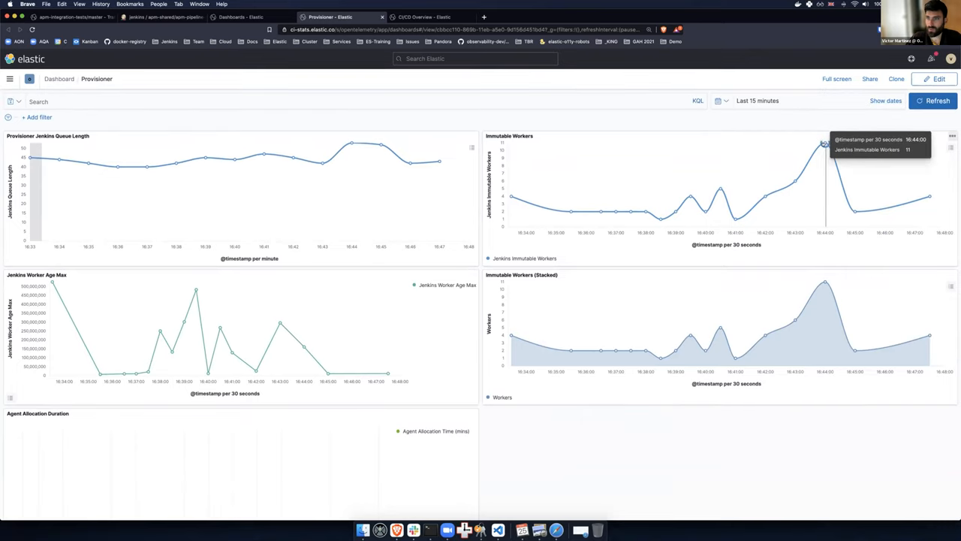
mouse_move(823, 143)
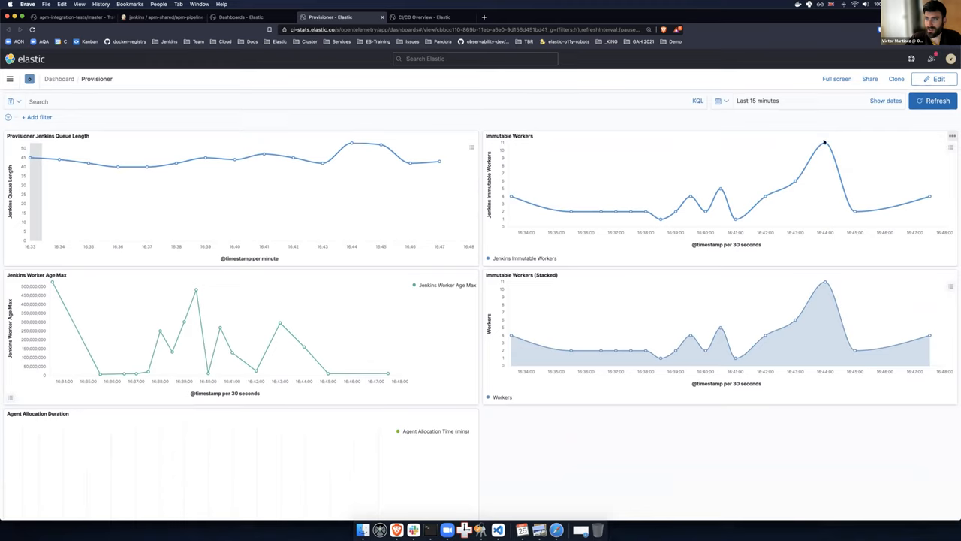
mouse_move(593, 184)
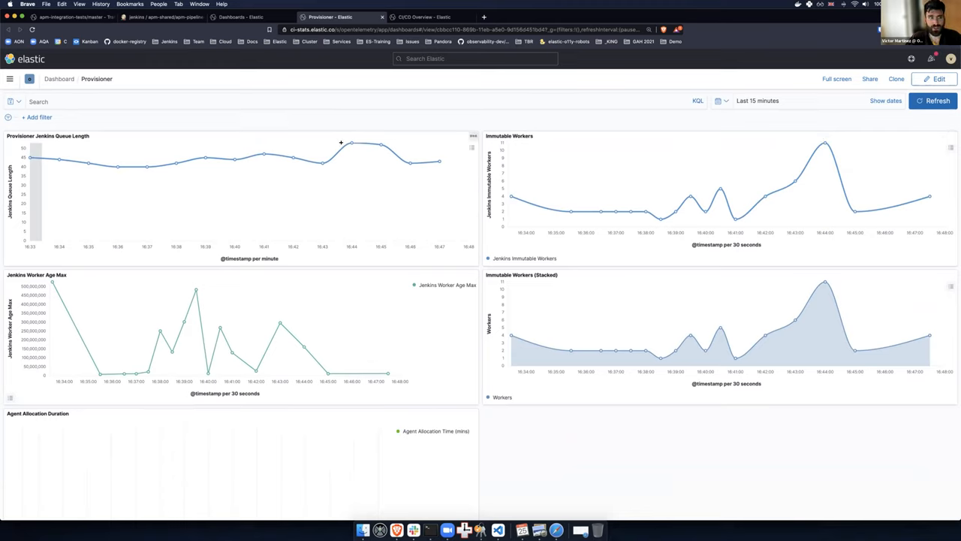
mouse_move(454, 217)
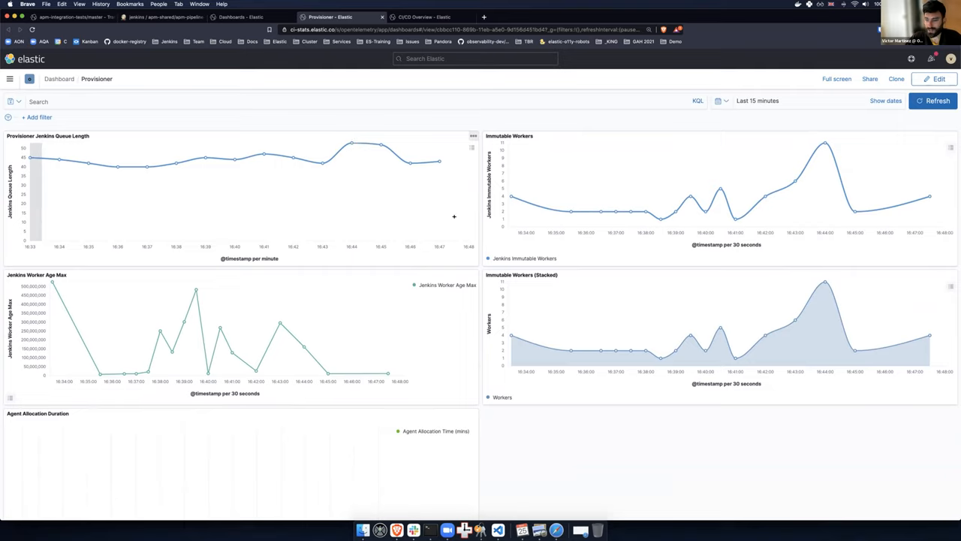
mouse_move(660, 321)
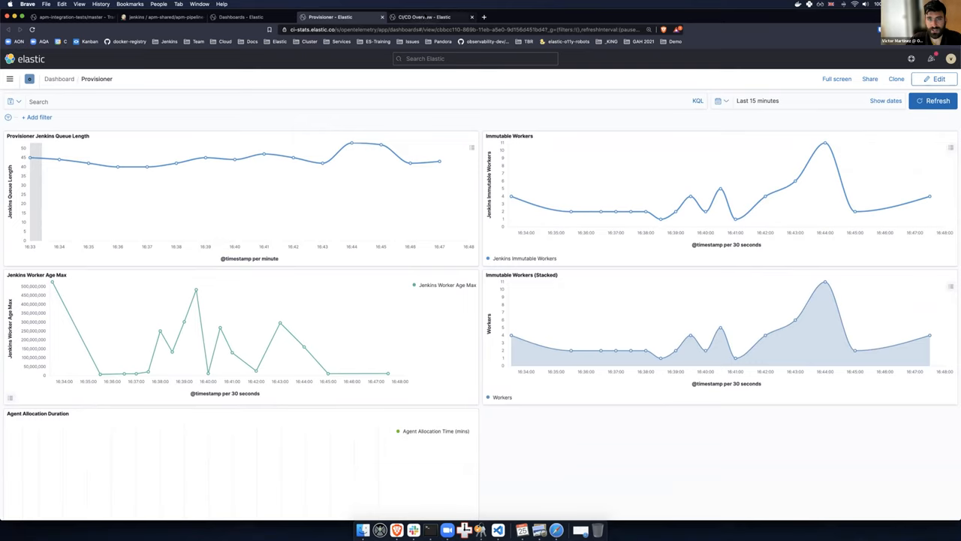
Browse the CI/CD Overview dashboard's build queue, agents, steps and job duration panels.
click(424, 17)
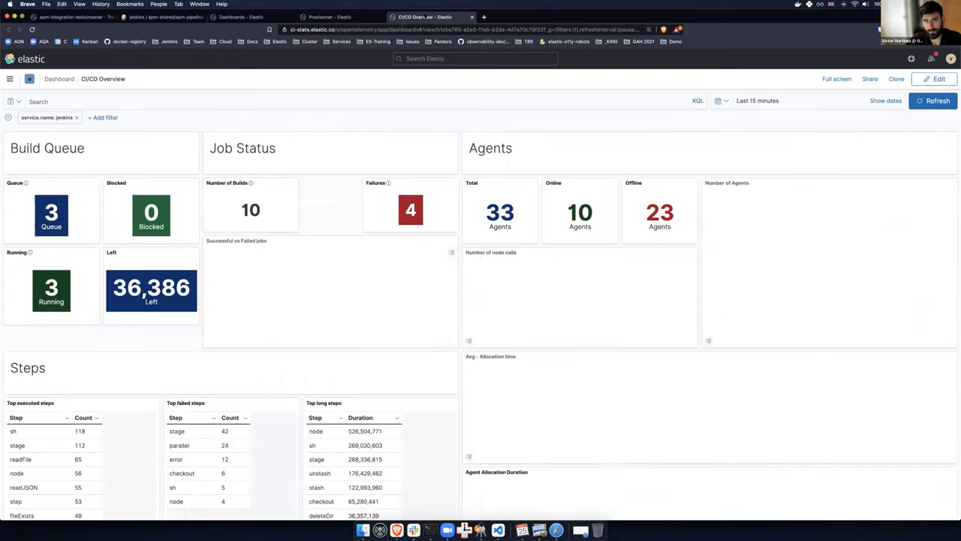
click(937, 100)
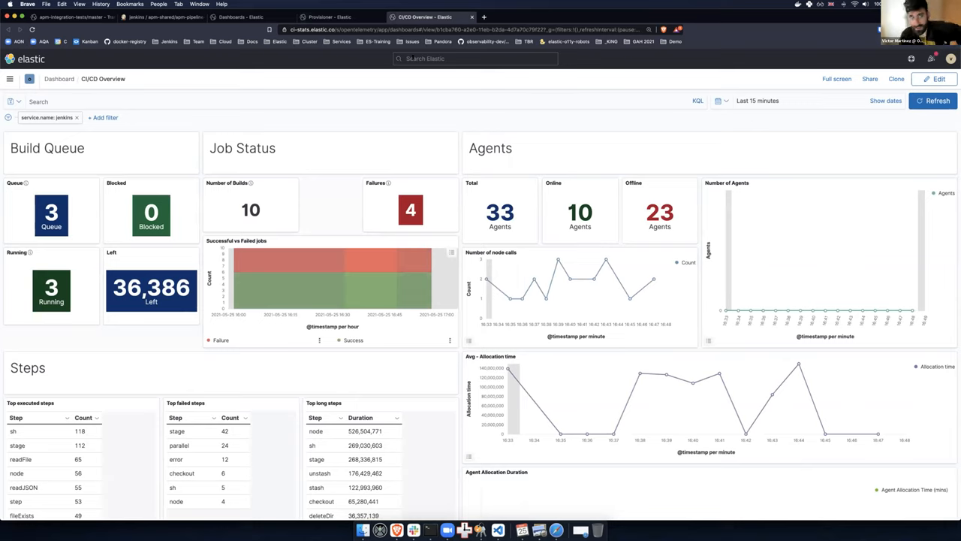
mouse_move(484, 93)
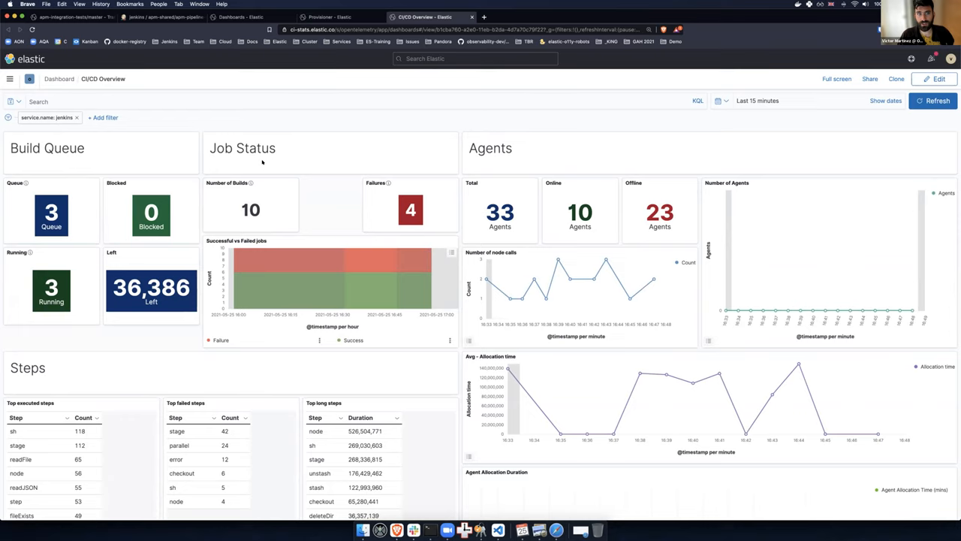
mouse_move(335, 266)
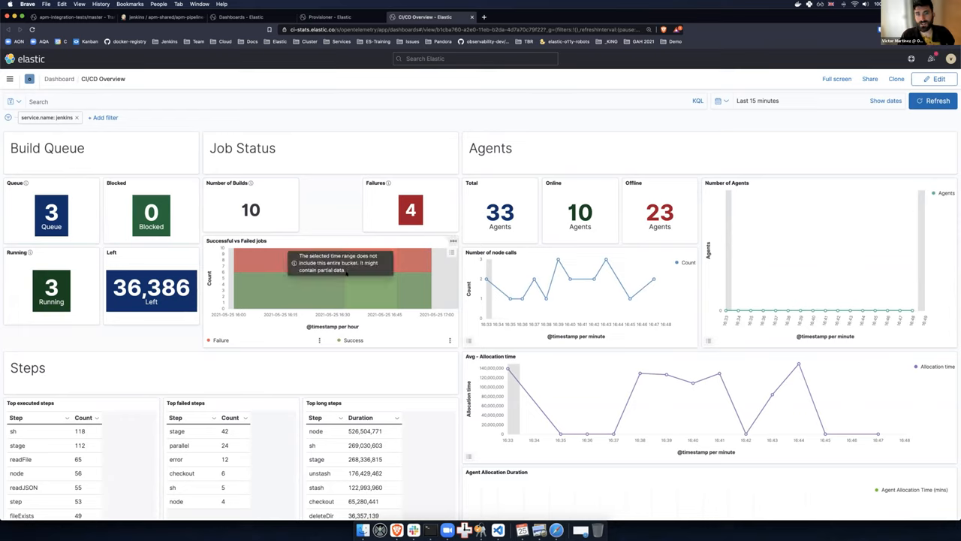
mouse_move(525, 137)
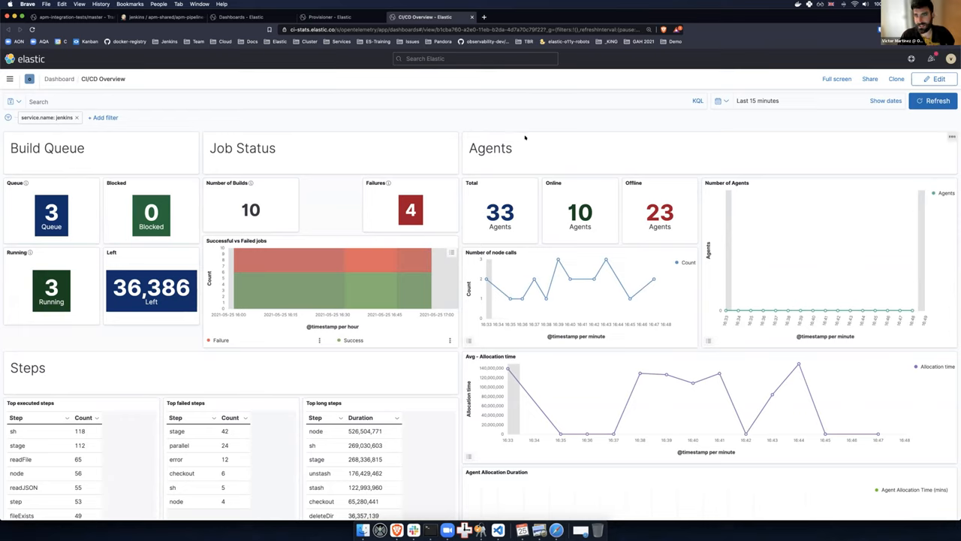
mouse_move(513, 154)
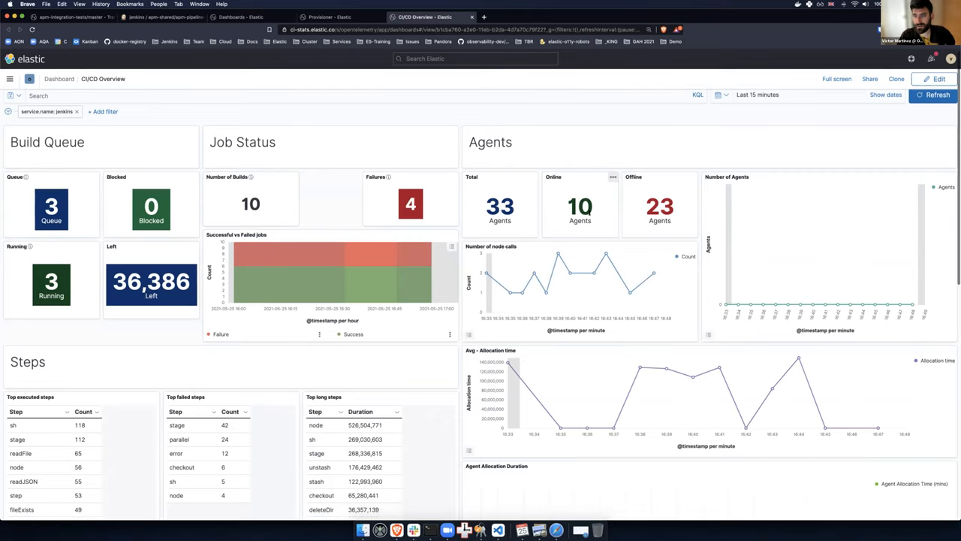
scroll(down, 3)
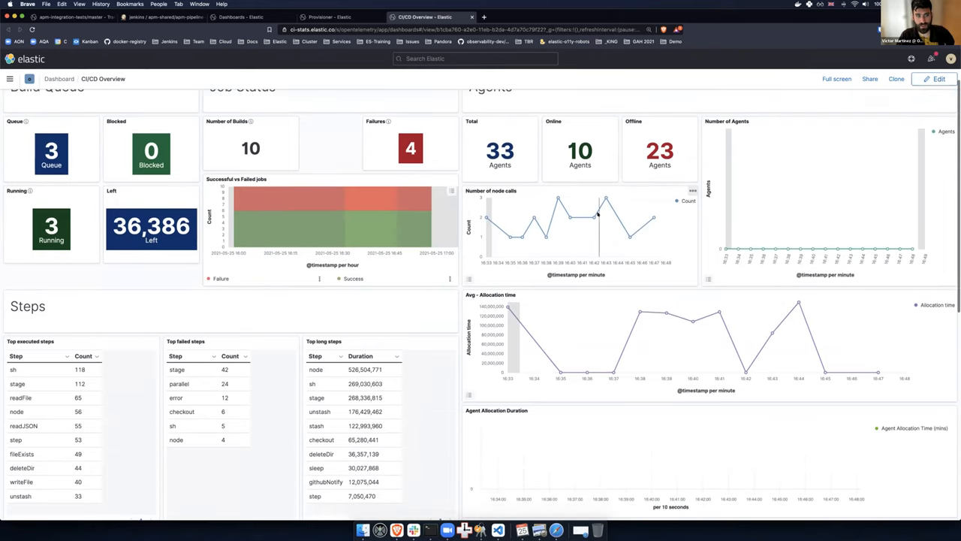
scroll(down, 3)
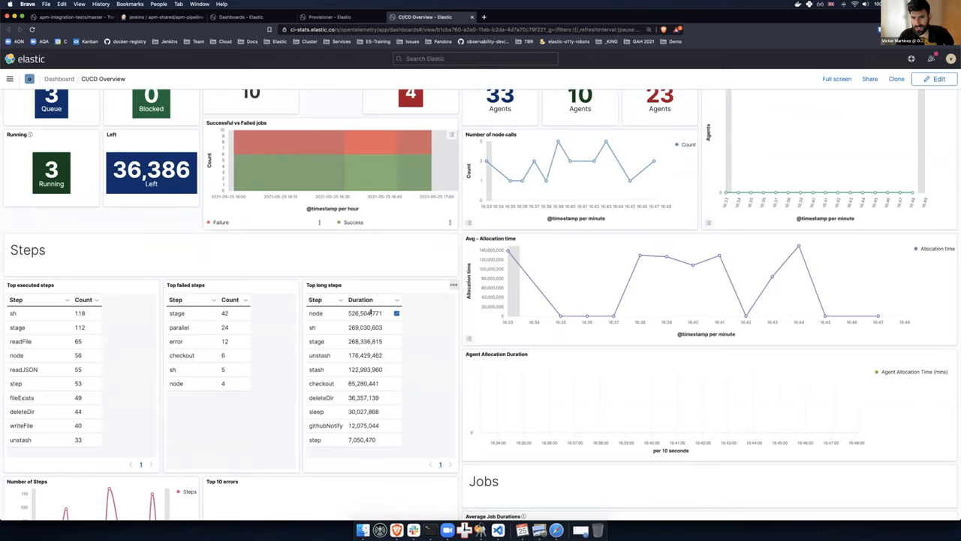
scroll(down, 3)
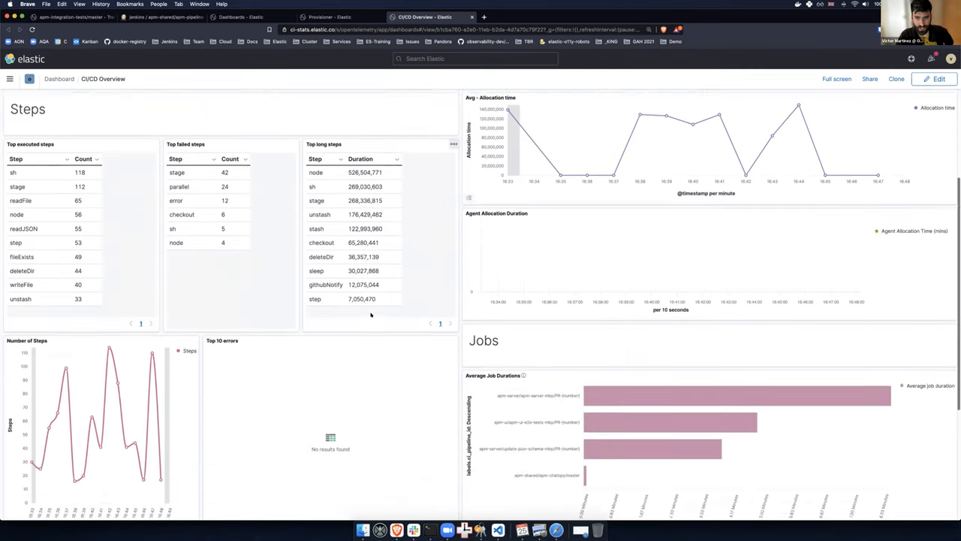
scroll(down, 3)
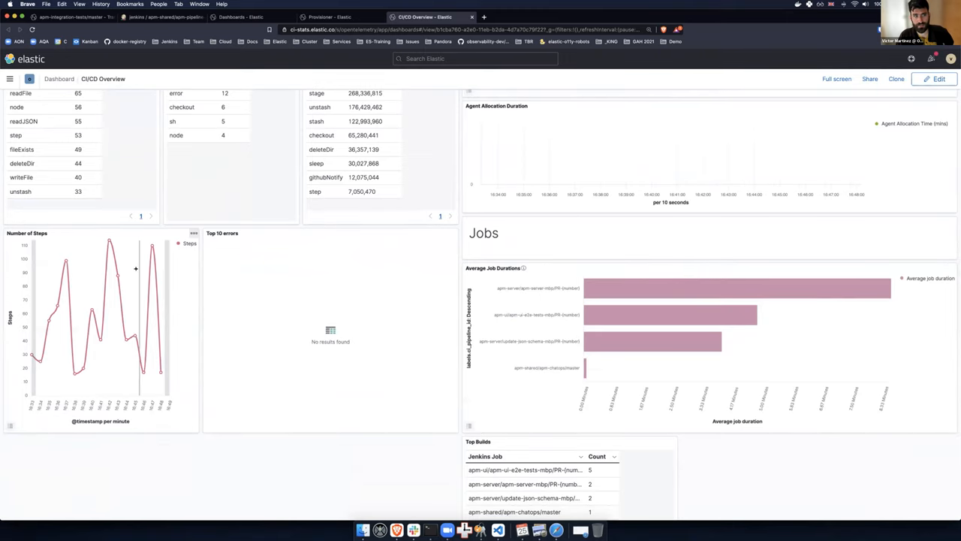
mouse_move(152, 246)
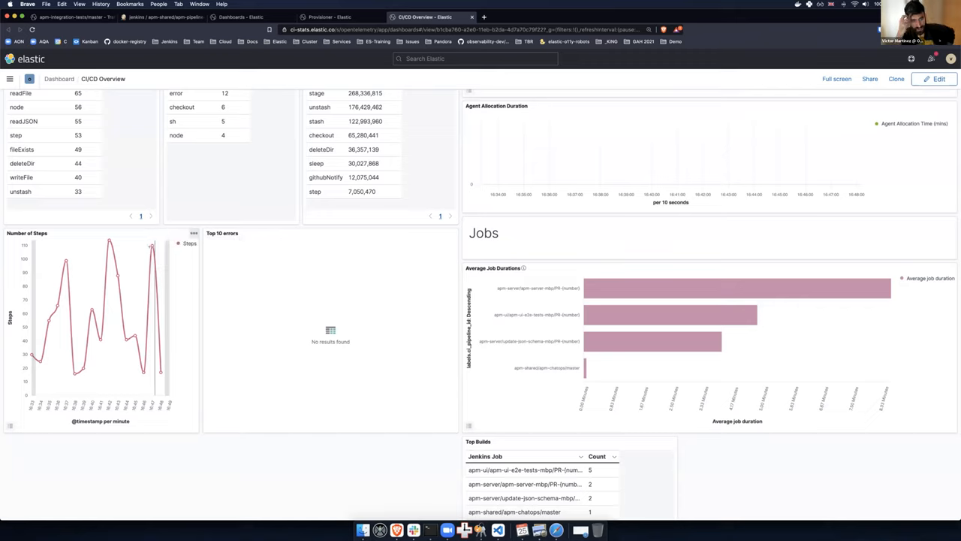
mouse_move(266, 288)
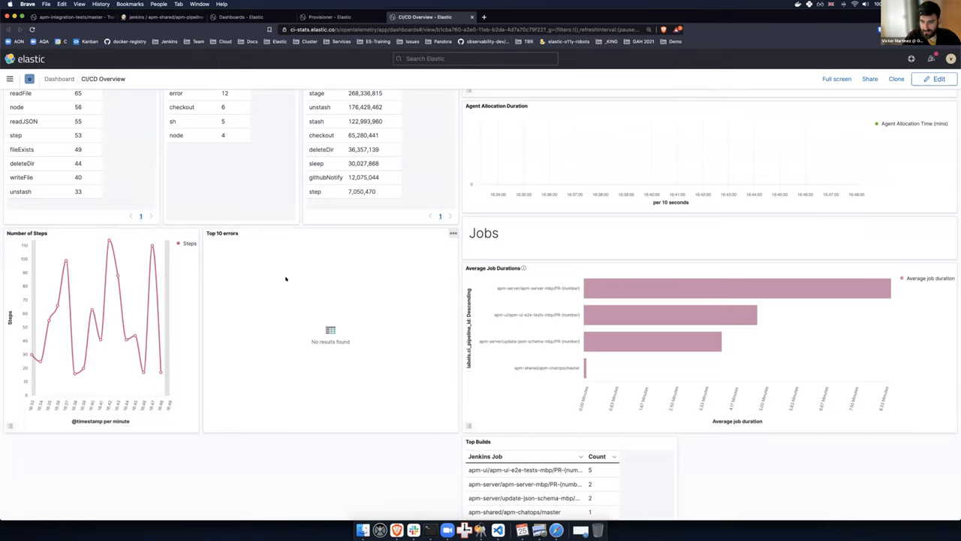
mouse_move(356, 353)
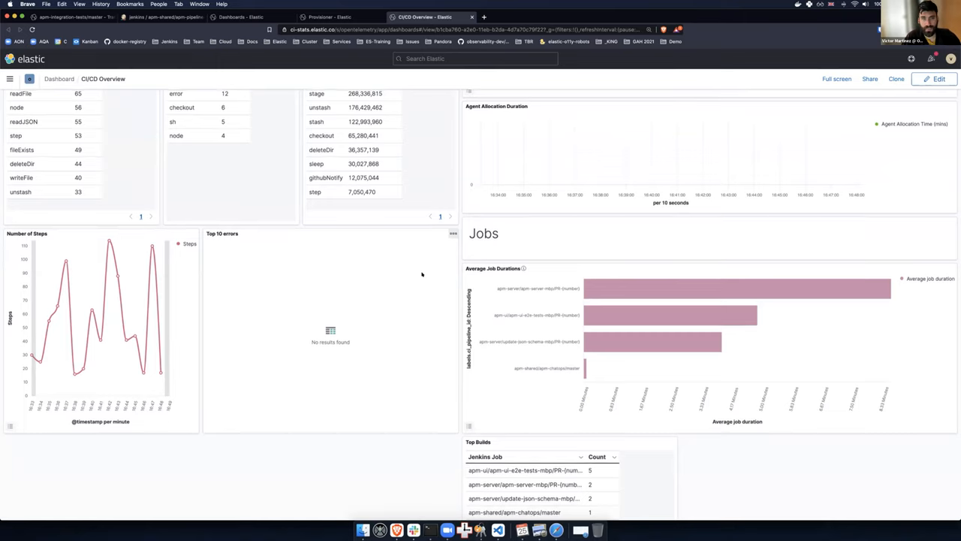
scroll(up, 3)
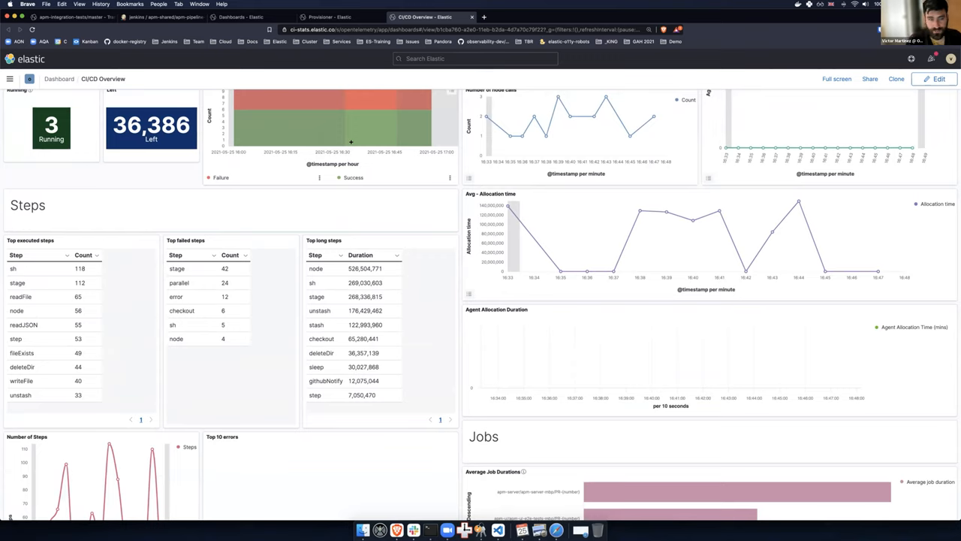
scroll(up, 3)
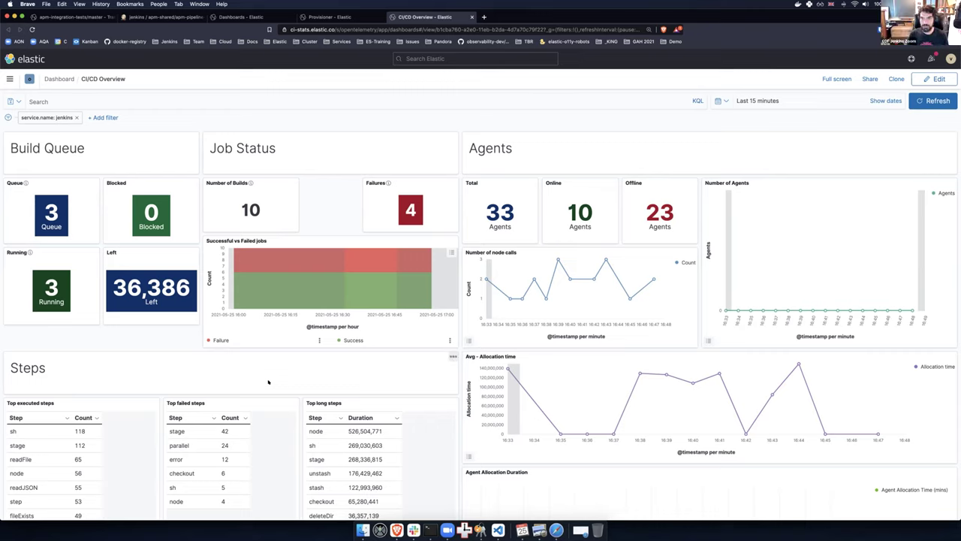
mouse_move(334, 362)
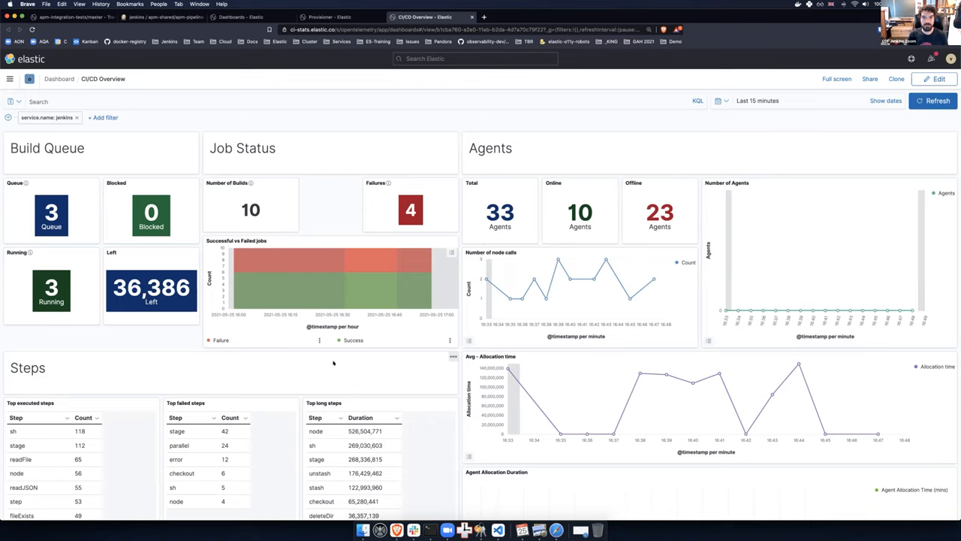
mouse_move(346, 378)
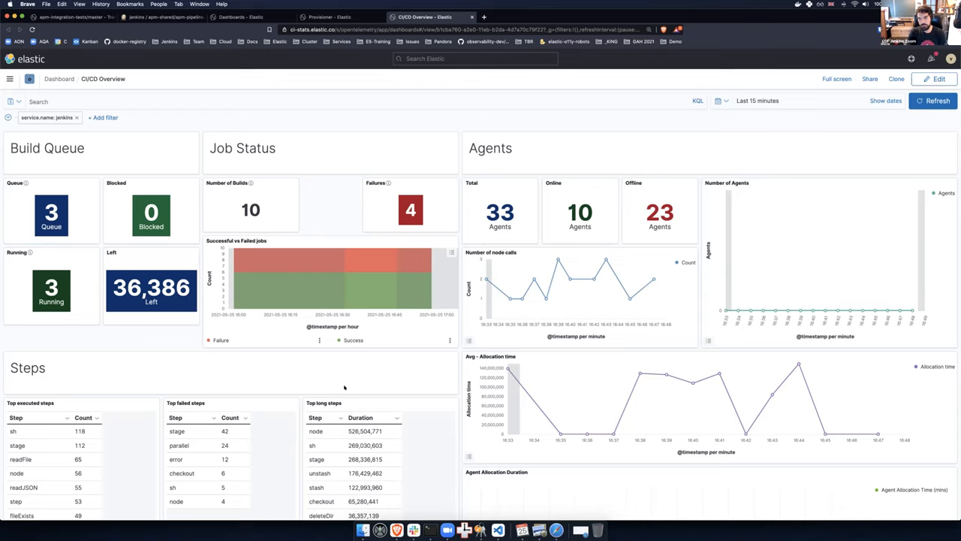
mouse_move(349, 359)
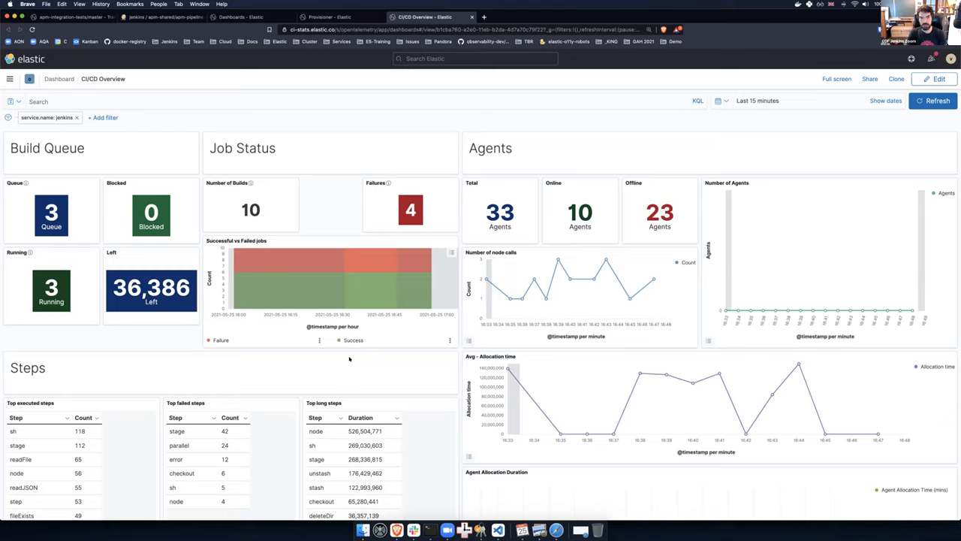